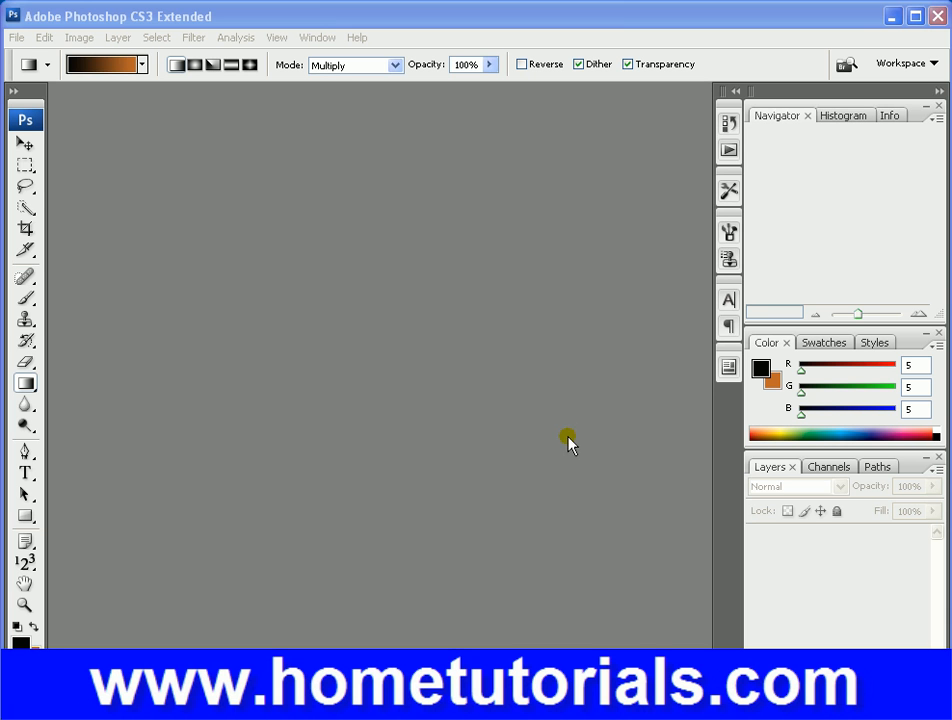
{"action": "mouse_move", "coordinate": [13, 37]}
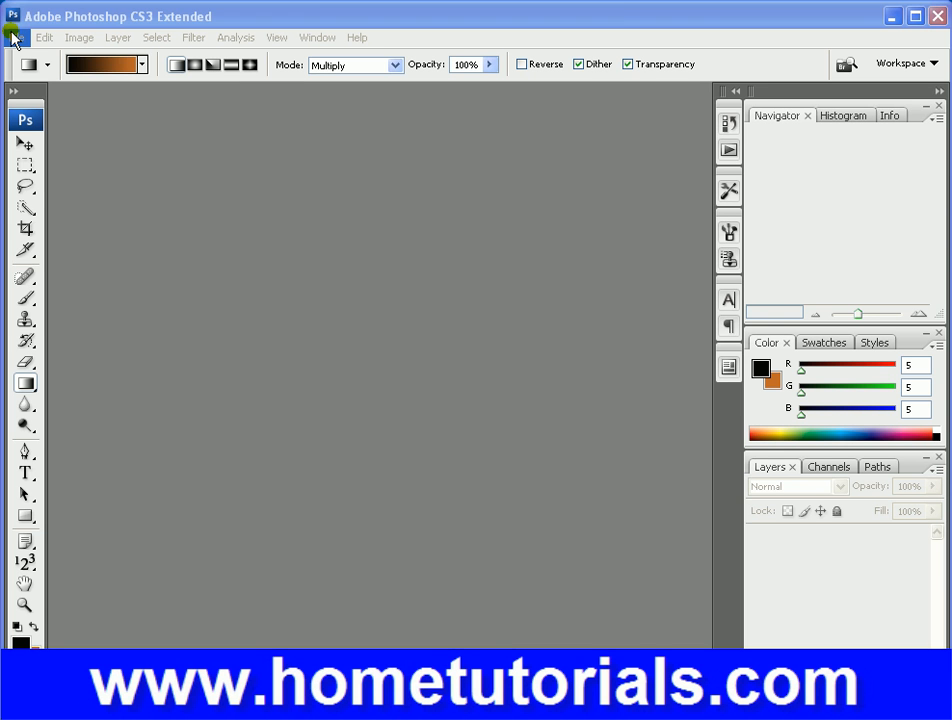
Step: Launch Adobe Bridge from File > Browse to see the Samples folder thumbnails
{"action": "left_click", "coordinate": [16, 37]}
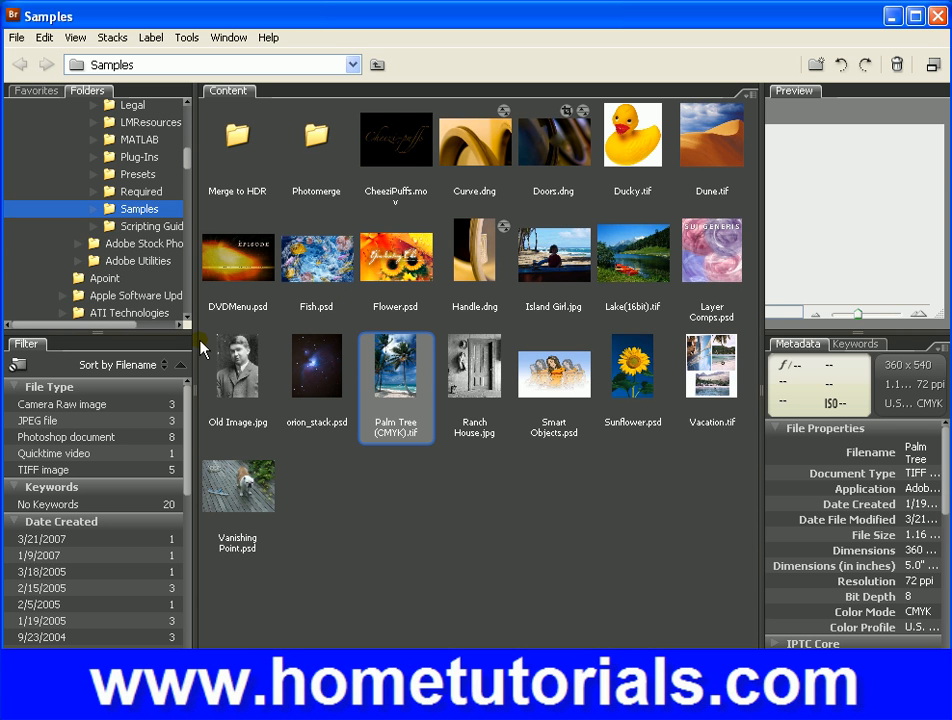
Step: Open Old Image.jpg from Bridge and bring up the File > Automate commands
{"action": "double_click", "coordinate": [237, 363]}
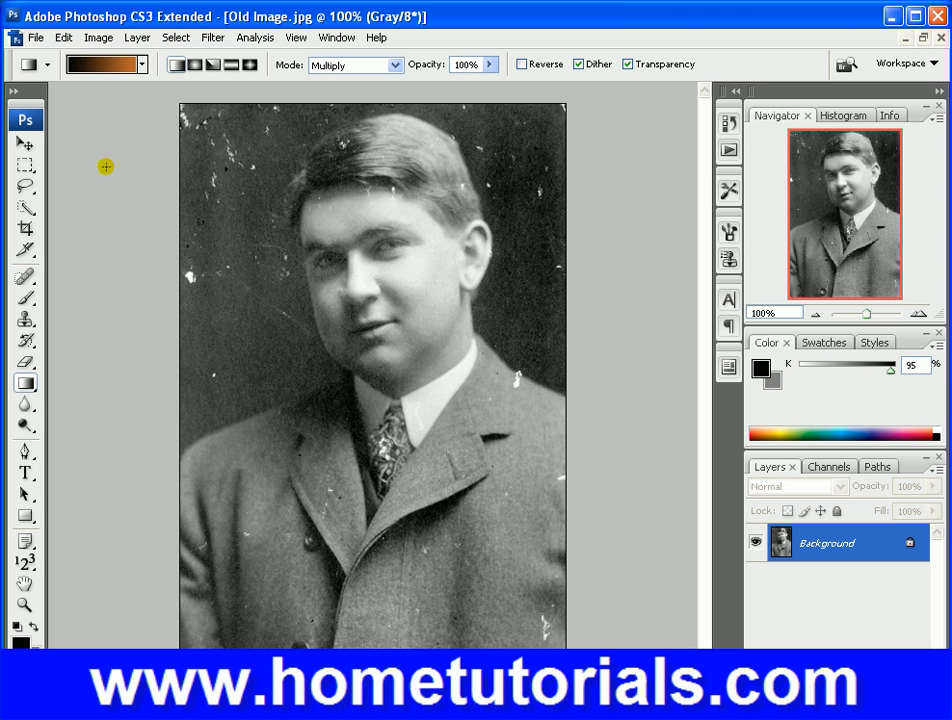
{"action": "left_click", "coordinate": [35, 37]}
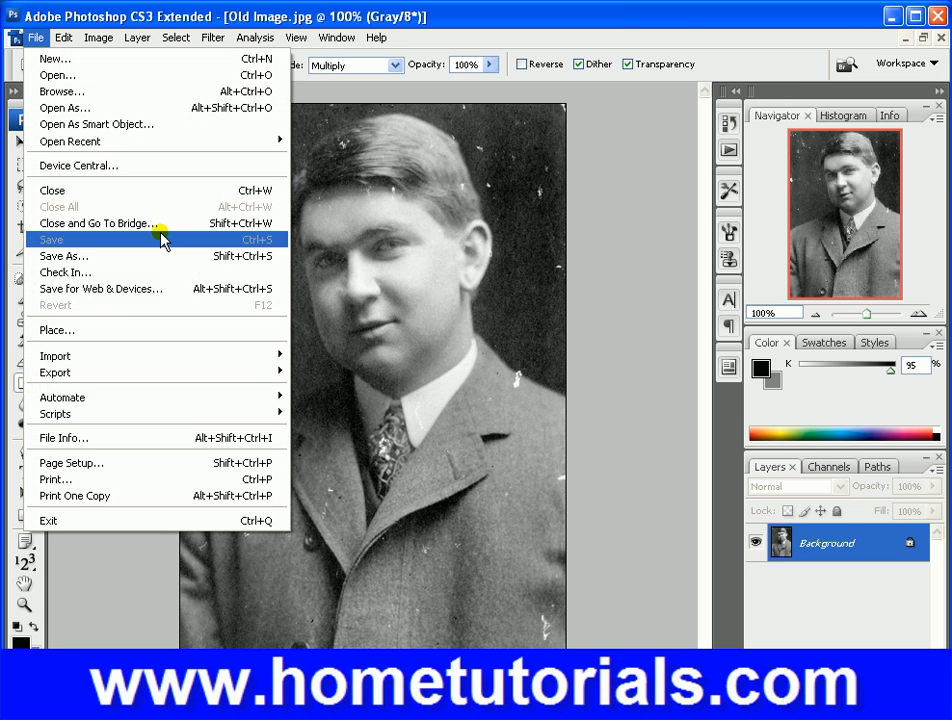
{"action": "mouse_move", "coordinate": [62, 397]}
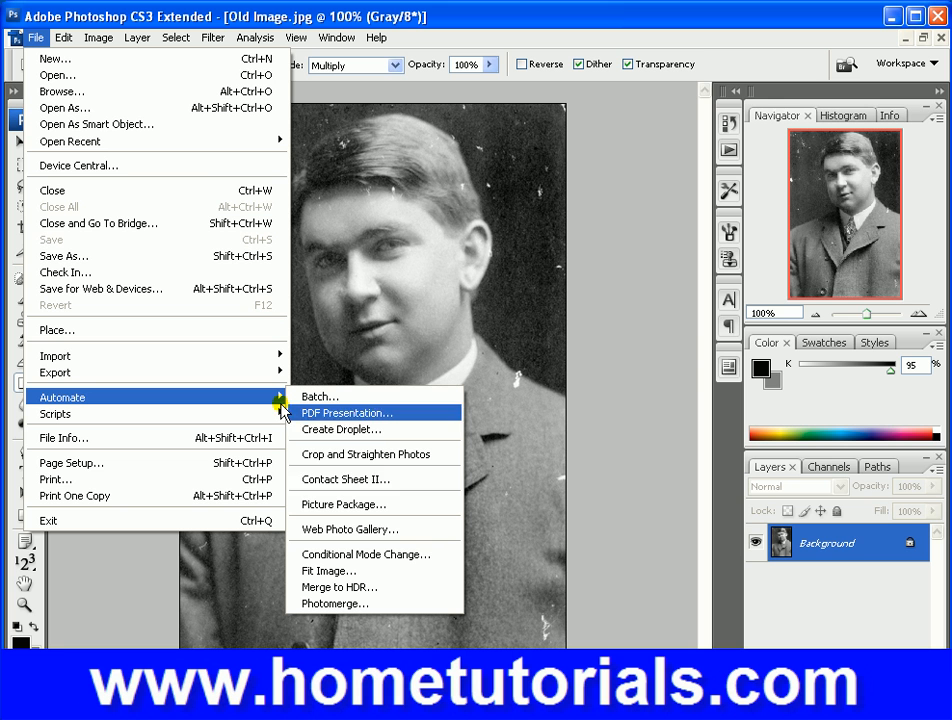
{"action": "mouse_move", "coordinate": [424, 519]}
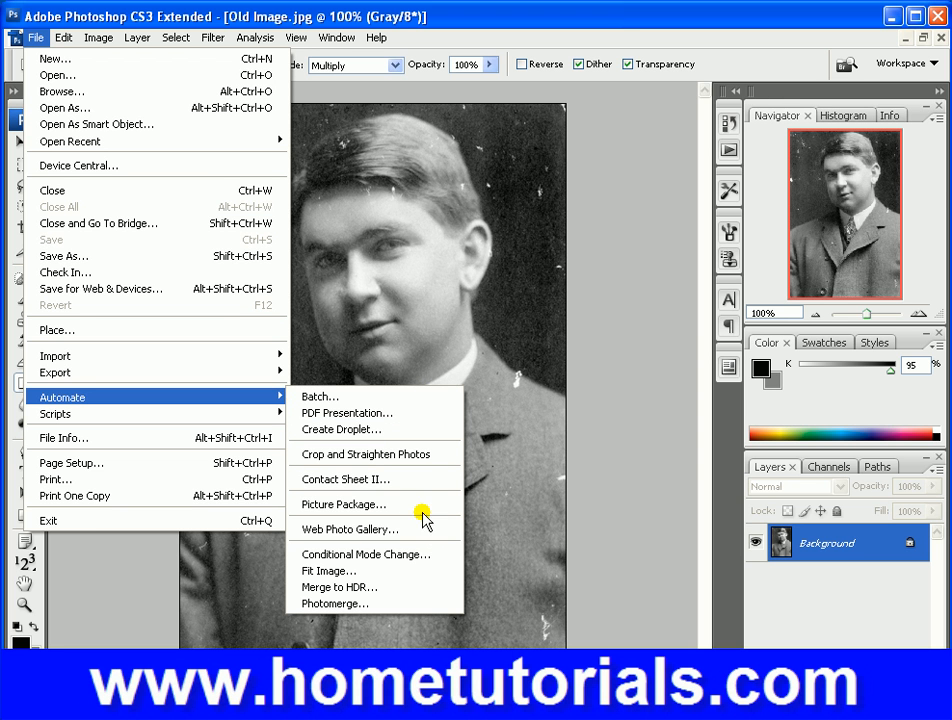
{"action": "mouse_move", "coordinate": [427, 570]}
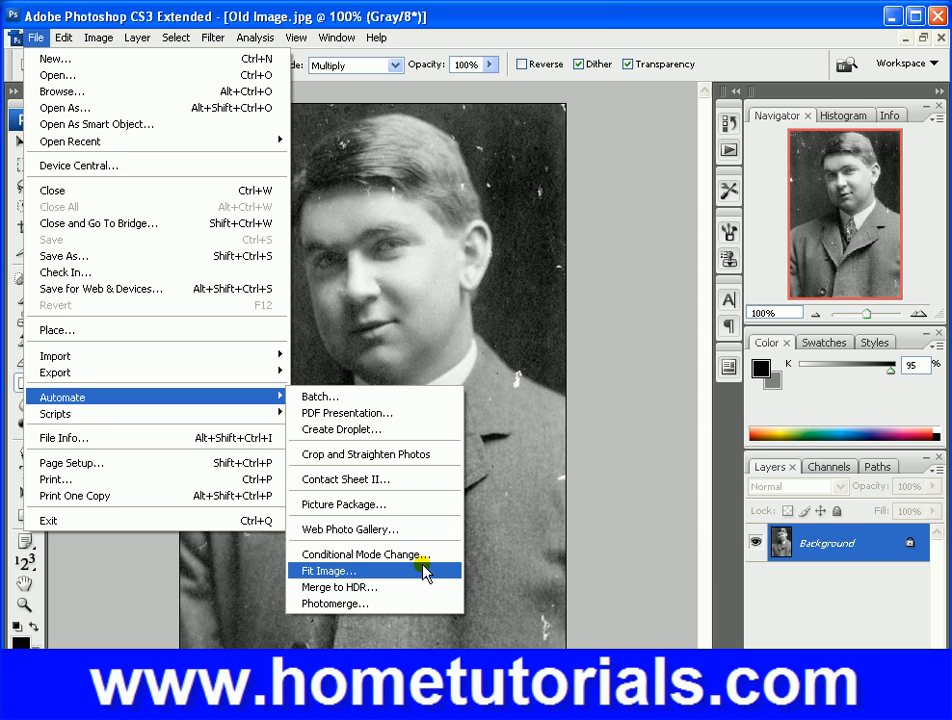
Step: Shrink Old Image.jpg with Fit Image using a 500-pixel width limit
{"action": "left_click", "coordinate": [327, 570]}
{"action": "type", "text": "30"}
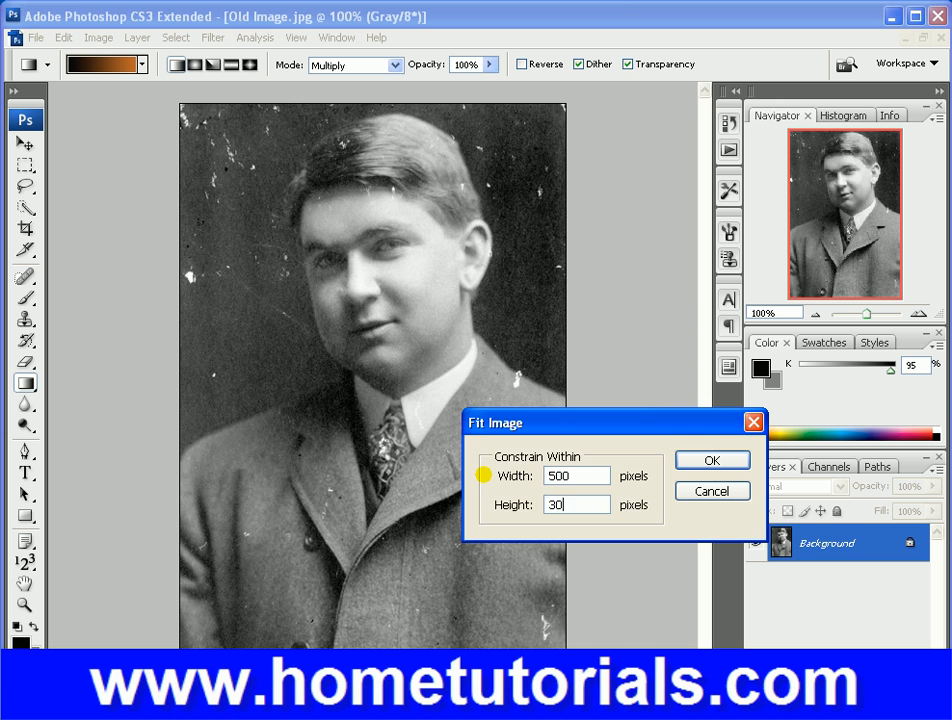
{"action": "left_click", "coordinate": [711, 460]}
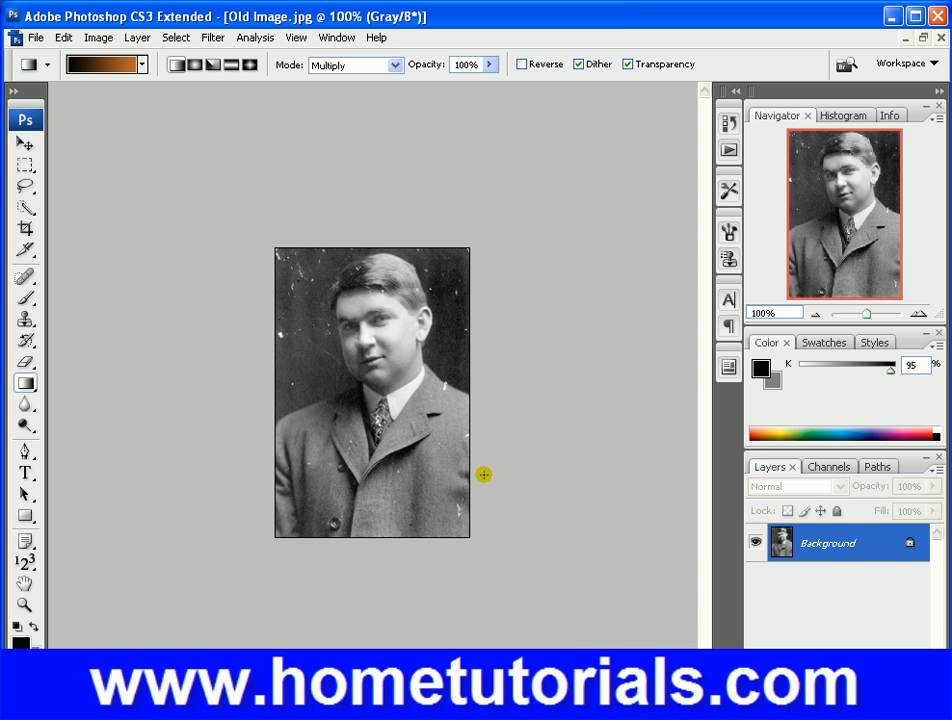
{"action": "mouse_move", "coordinate": [43, 25]}
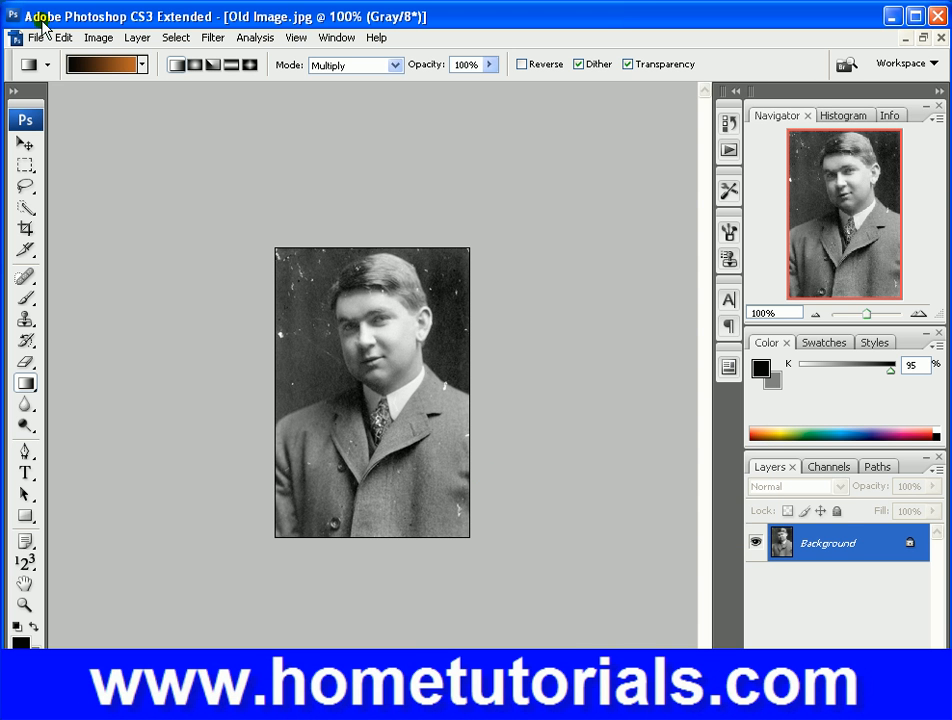
Step: Show the File > Automate command list over the smaller portrait
{"action": "left_click", "coordinate": [39, 37]}
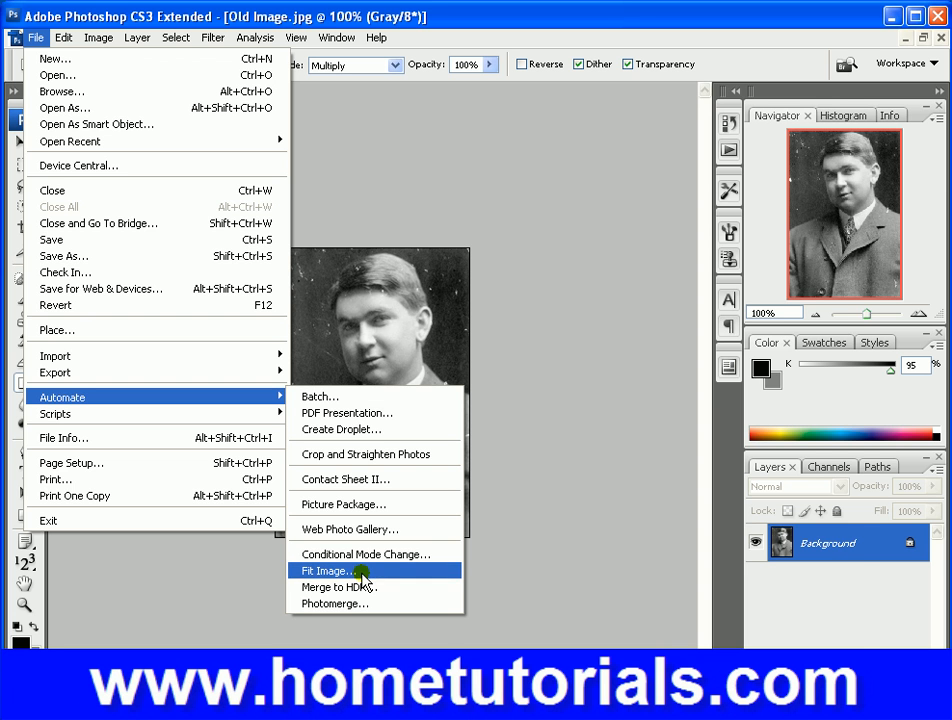
{"action": "left_click", "coordinate": [338, 587]}
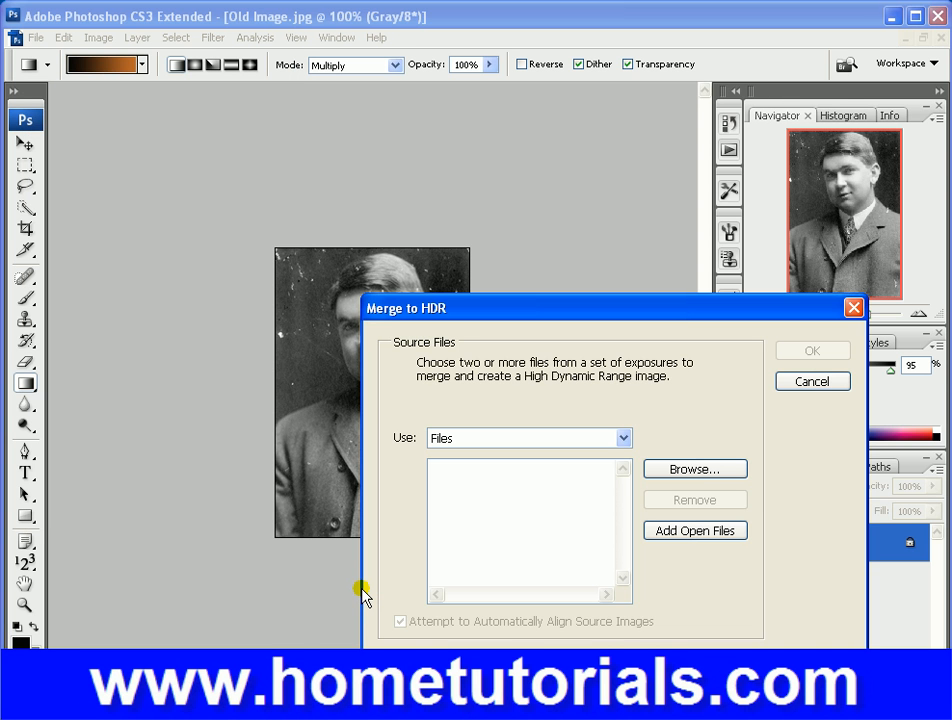
{"action": "mouse_move", "coordinate": [570, 510]}
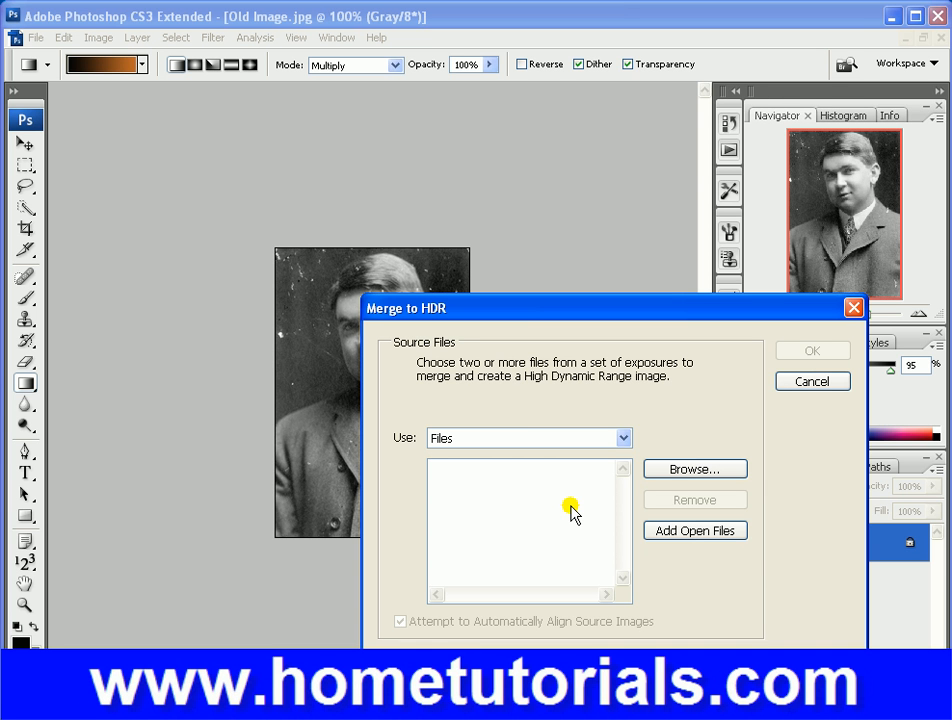
{"action": "mouse_move", "coordinate": [461, 504]}
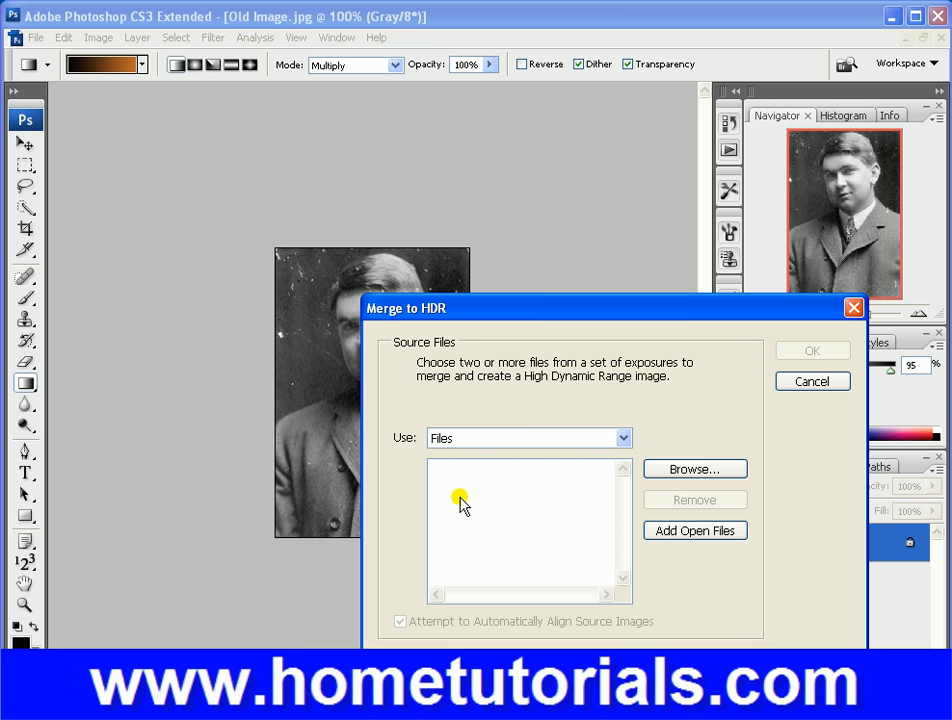
{"action": "mouse_move", "coordinate": [470, 348]}
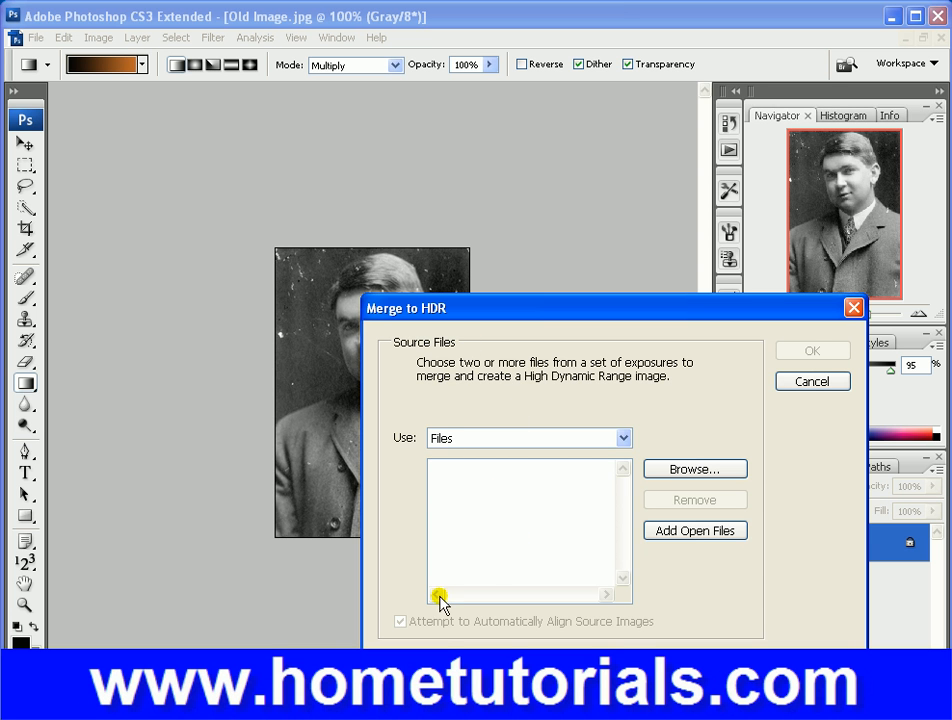
{"action": "mouse_move", "coordinate": [458, 402]}
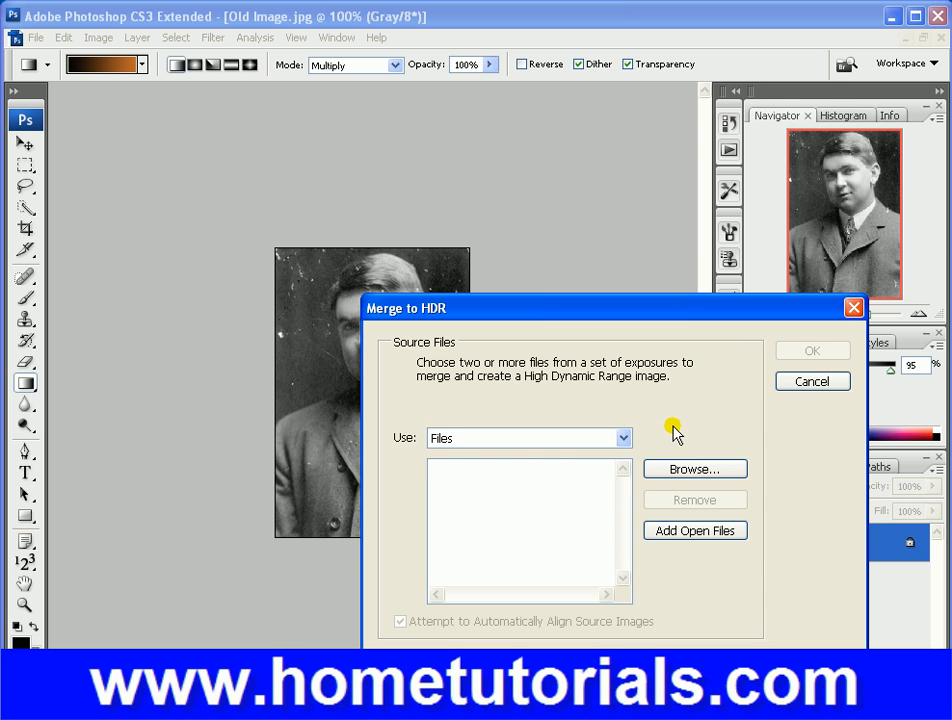
{"action": "mouse_move", "coordinate": [680, 425]}
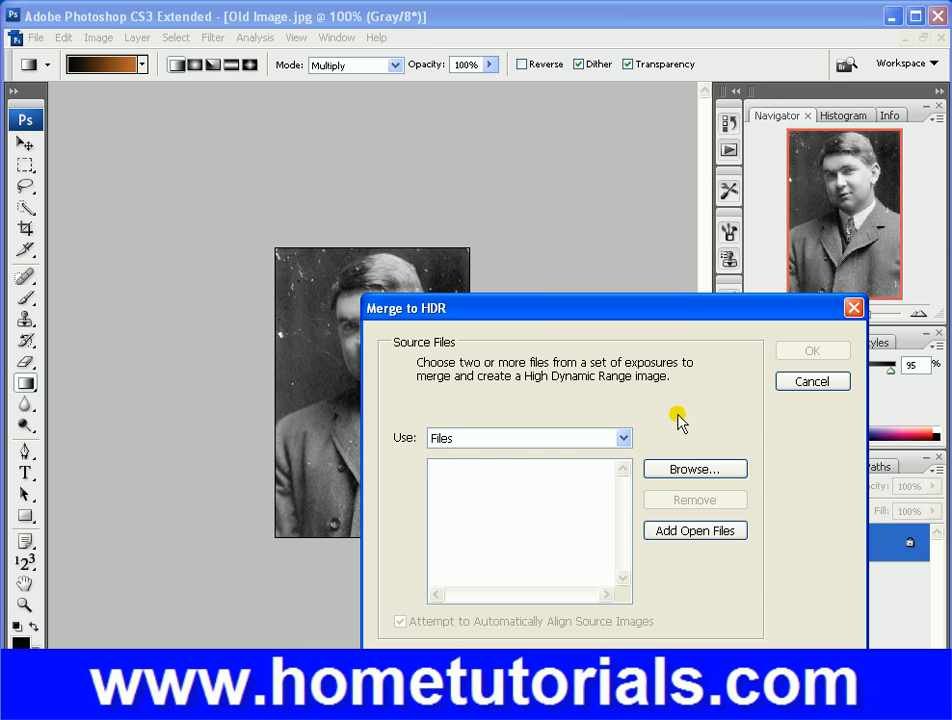
{"action": "mouse_move", "coordinate": [665, 543]}
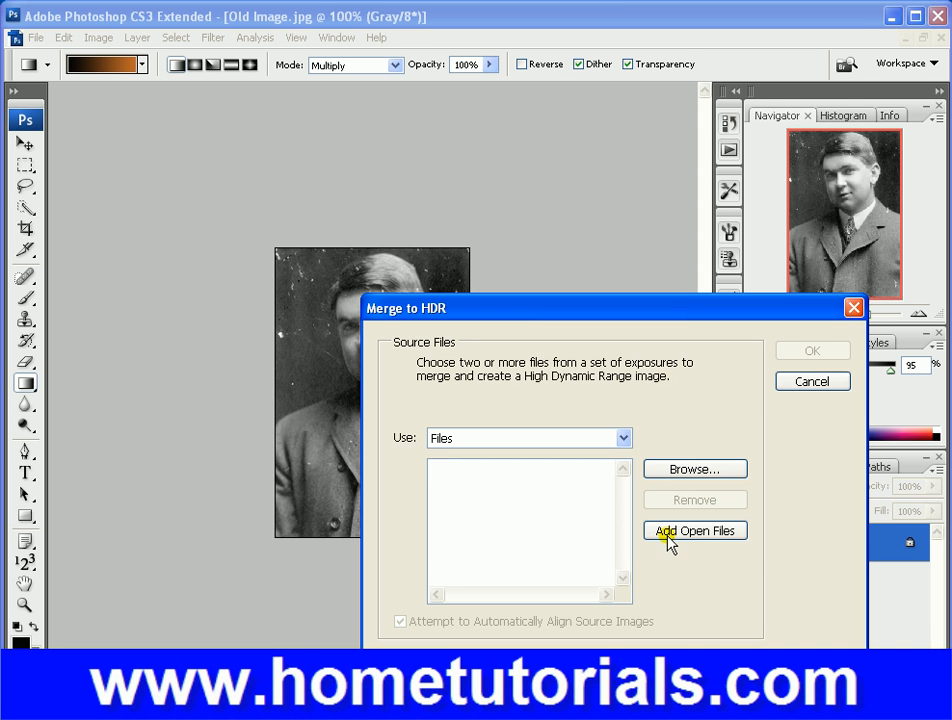
{"action": "mouse_move", "coordinate": [667, 382]}
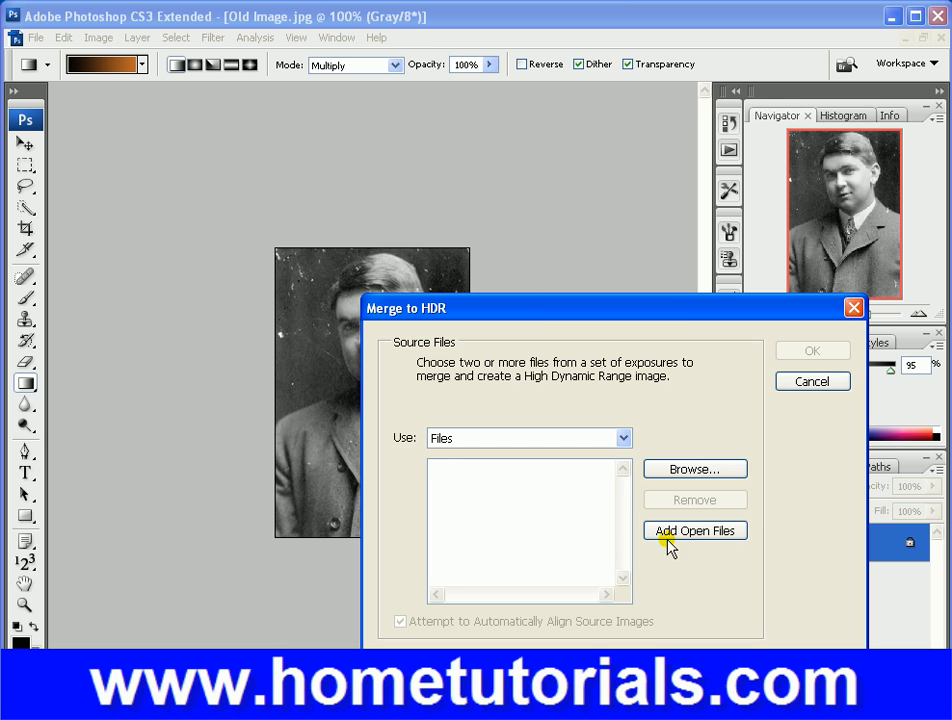
{"action": "mouse_move", "coordinate": [528, 278]}
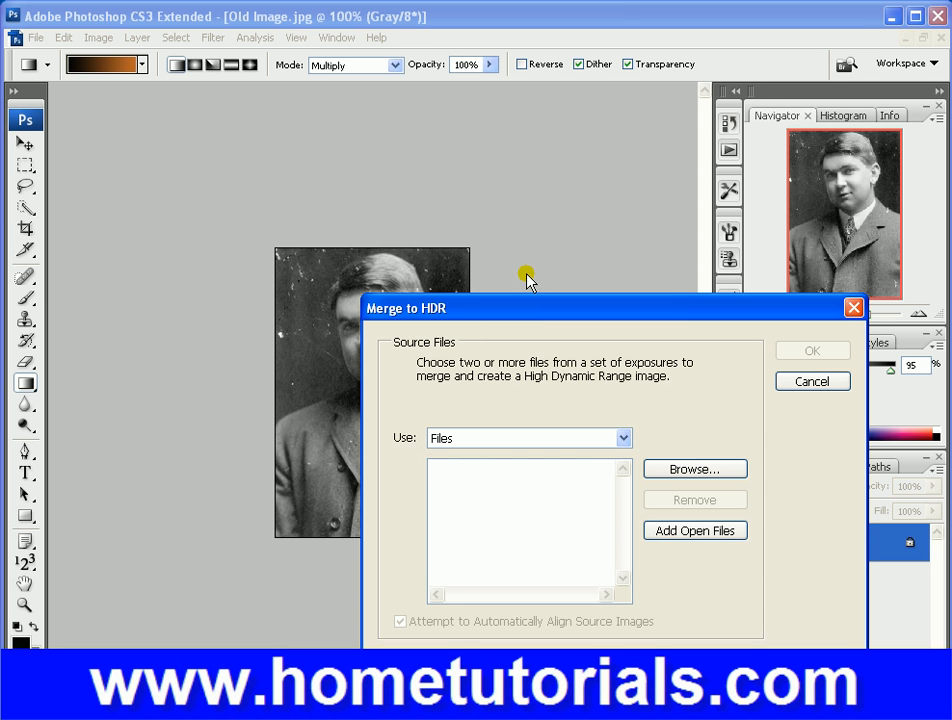
{"action": "mouse_move", "coordinate": [463, 603]}
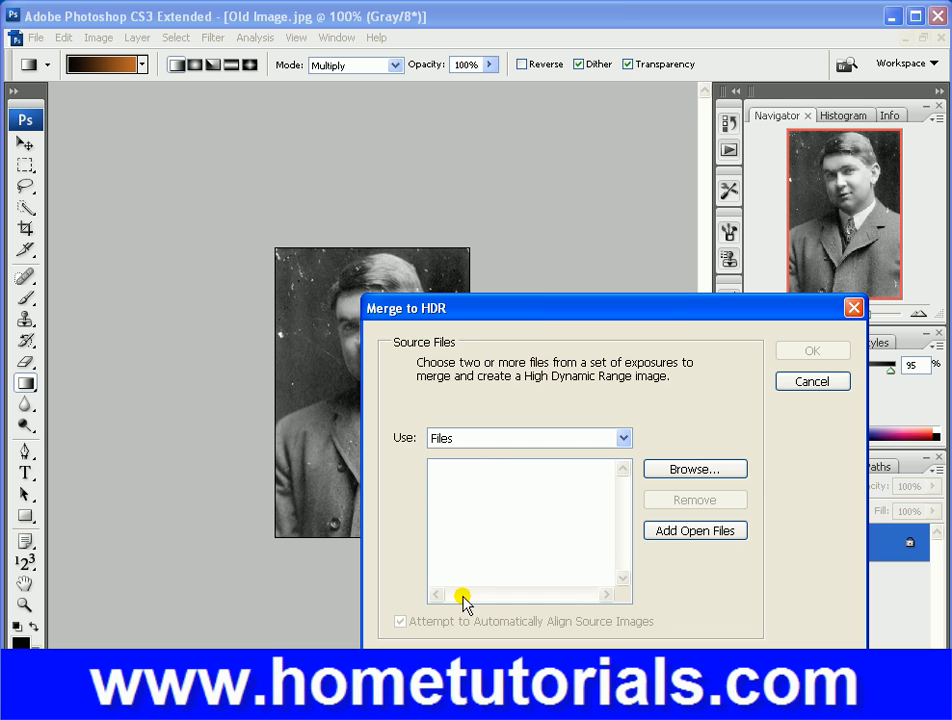
{"action": "mouse_move", "coordinate": [455, 470]}
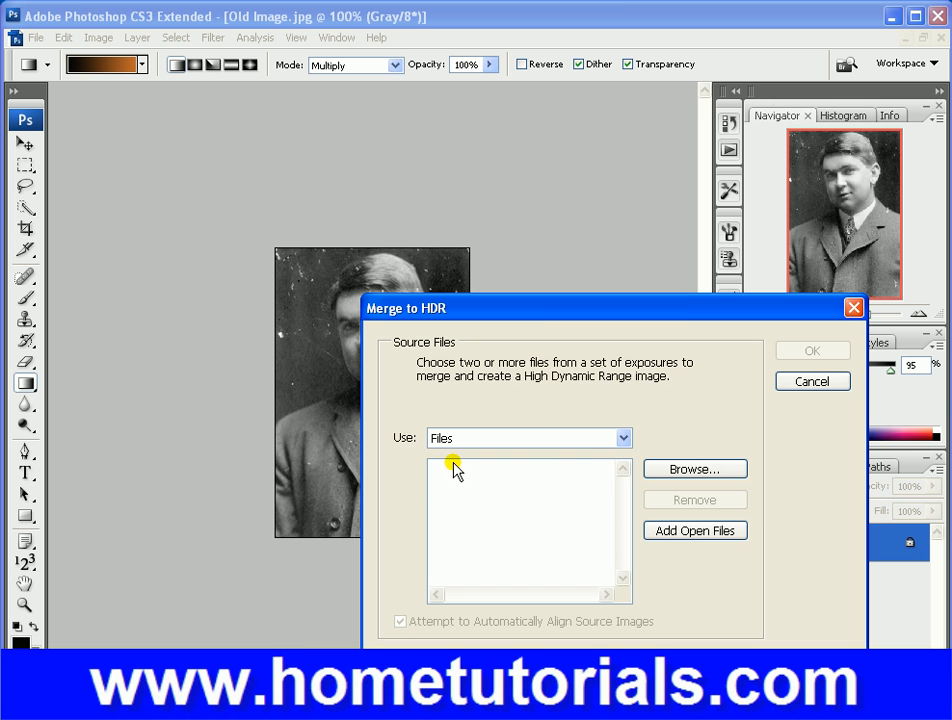
{"action": "mouse_move", "coordinate": [507, 380]}
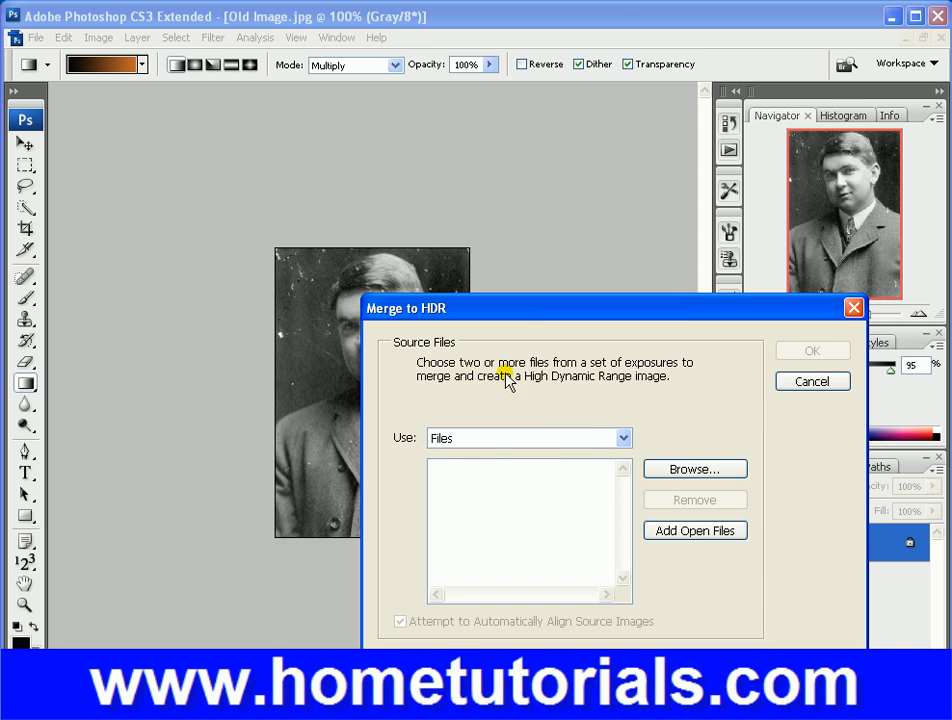
{"action": "mouse_move", "coordinate": [668, 375]}
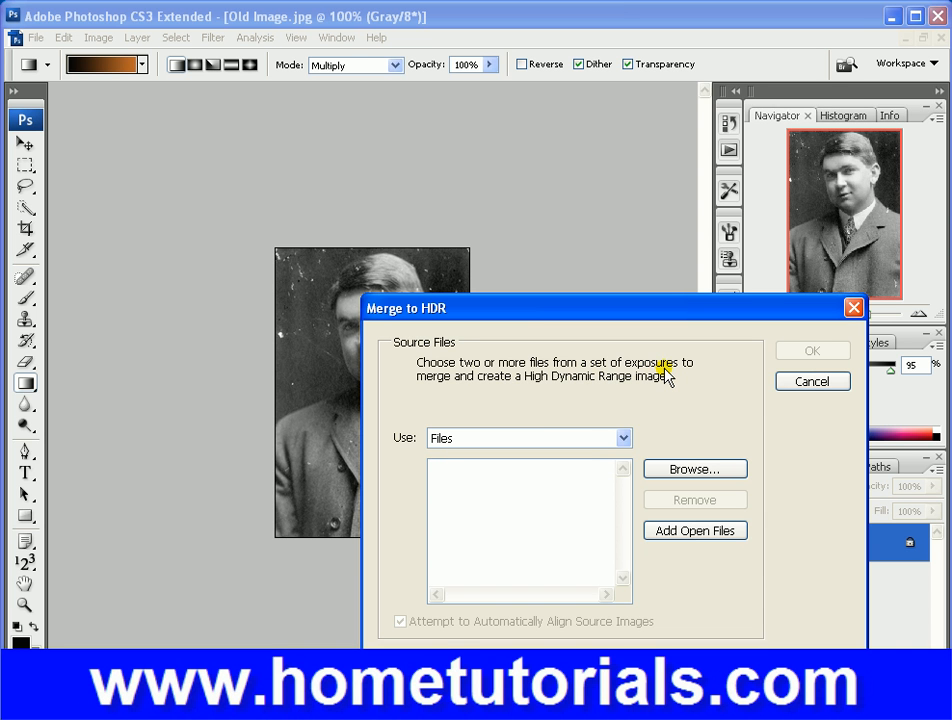
{"action": "mouse_move", "coordinate": [590, 462]}
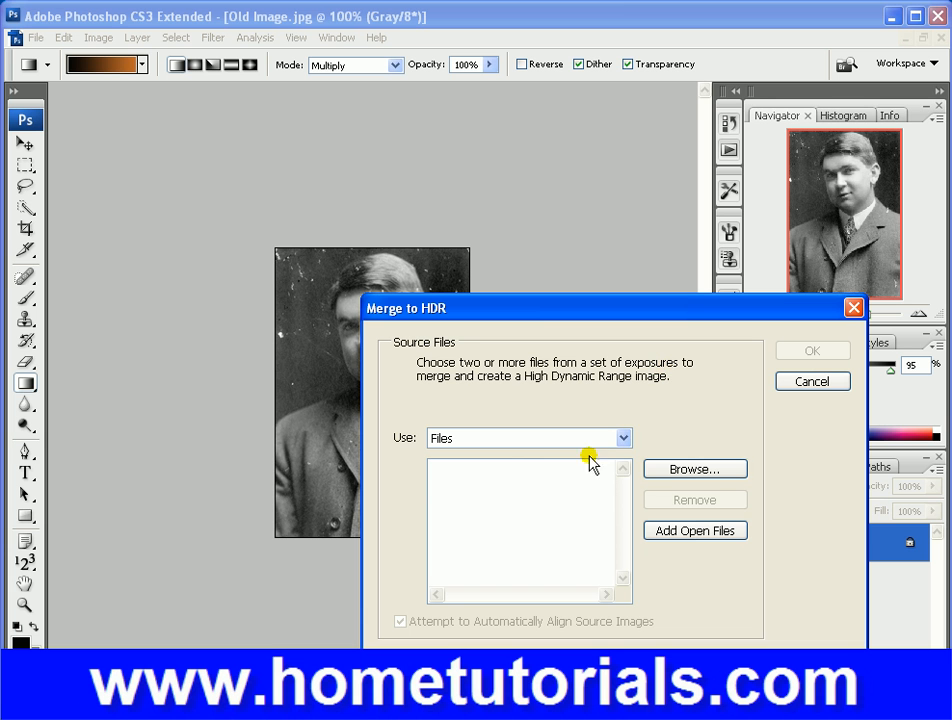
{"action": "mouse_move", "coordinate": [604, 504]}
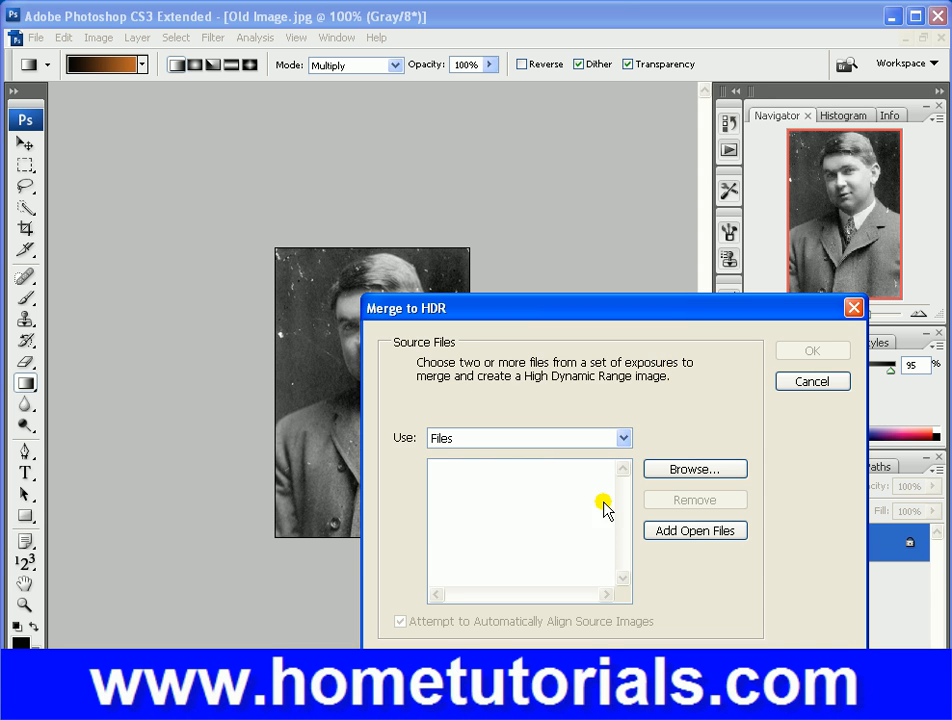
{"action": "mouse_move", "coordinate": [890, 300]}
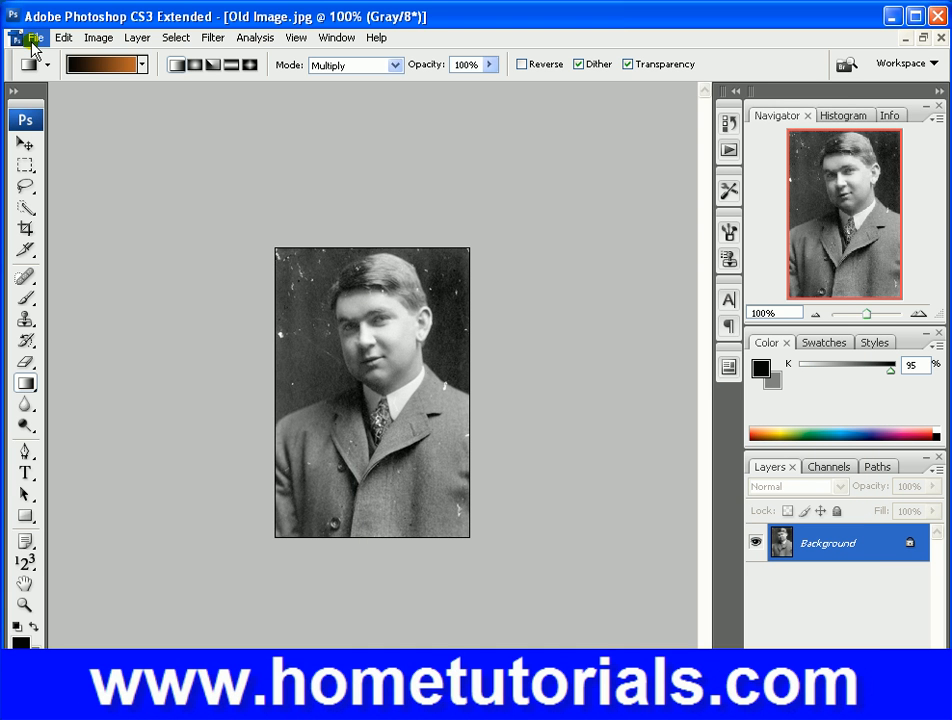
Step: Bring up the File commands again to reach Automate > Photomerge
{"action": "left_click", "coordinate": [38, 37]}
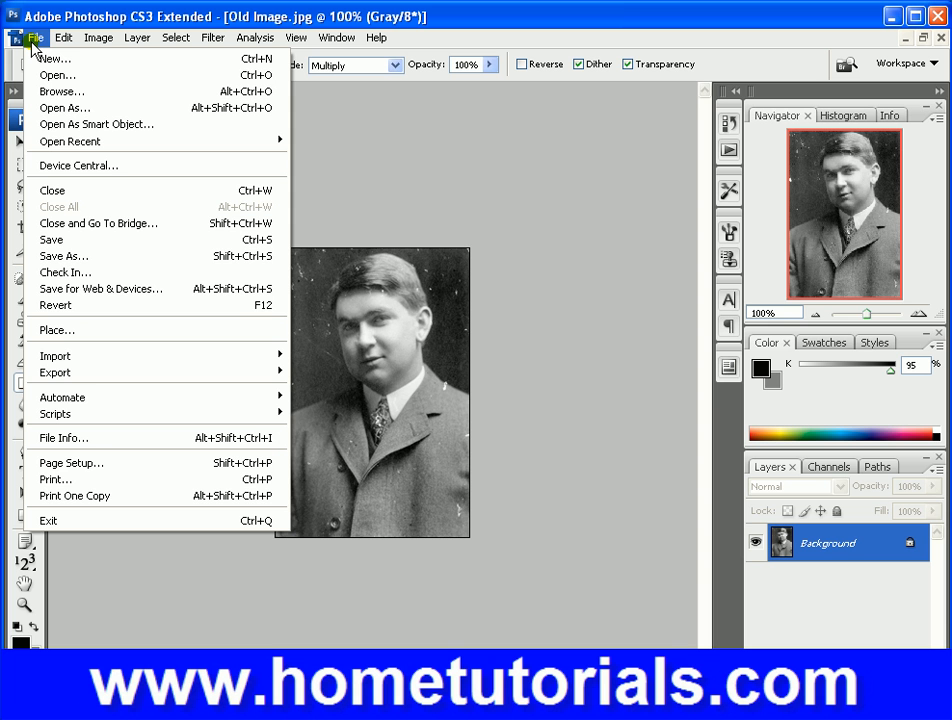
{"action": "mouse_move", "coordinate": [60, 397]}
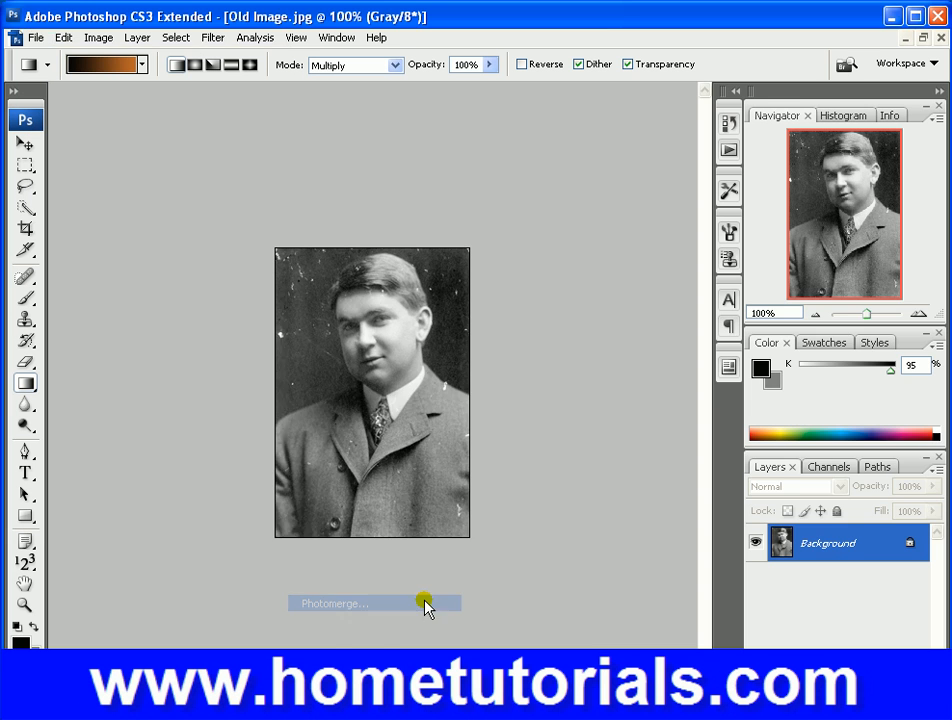
{"action": "left_click", "coordinate": [334, 603]}
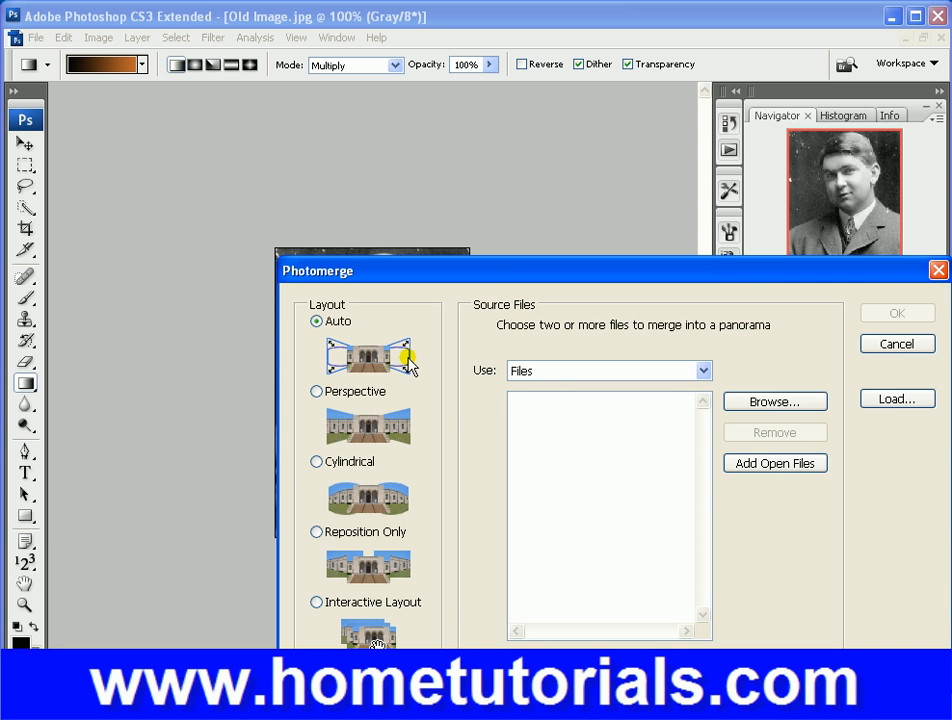
{"action": "mouse_move", "coordinate": [368, 378]}
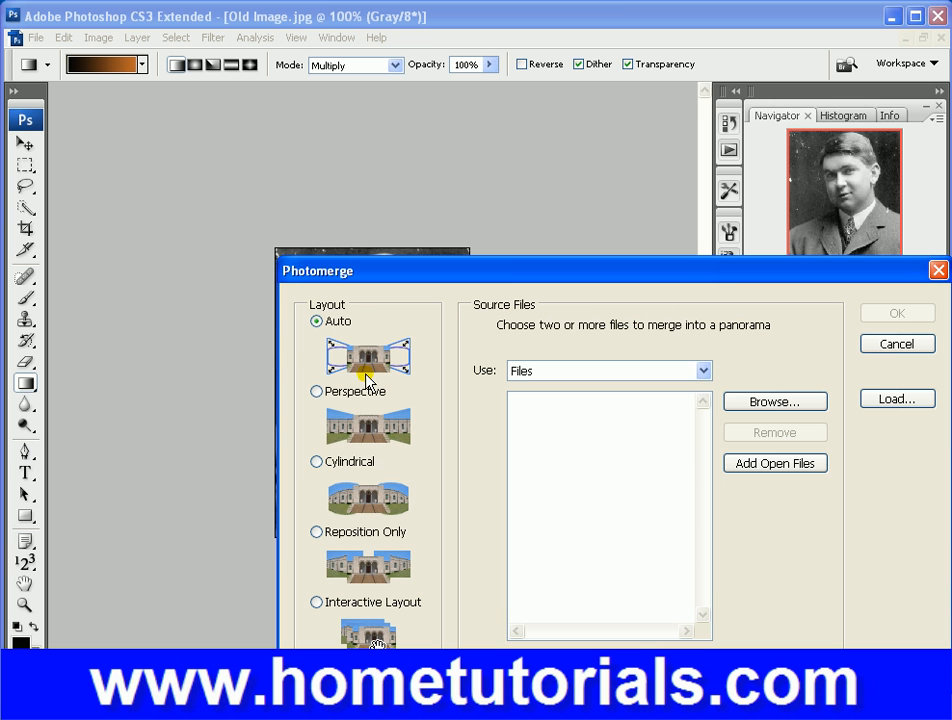
{"action": "mouse_move", "coordinate": [338, 443]}
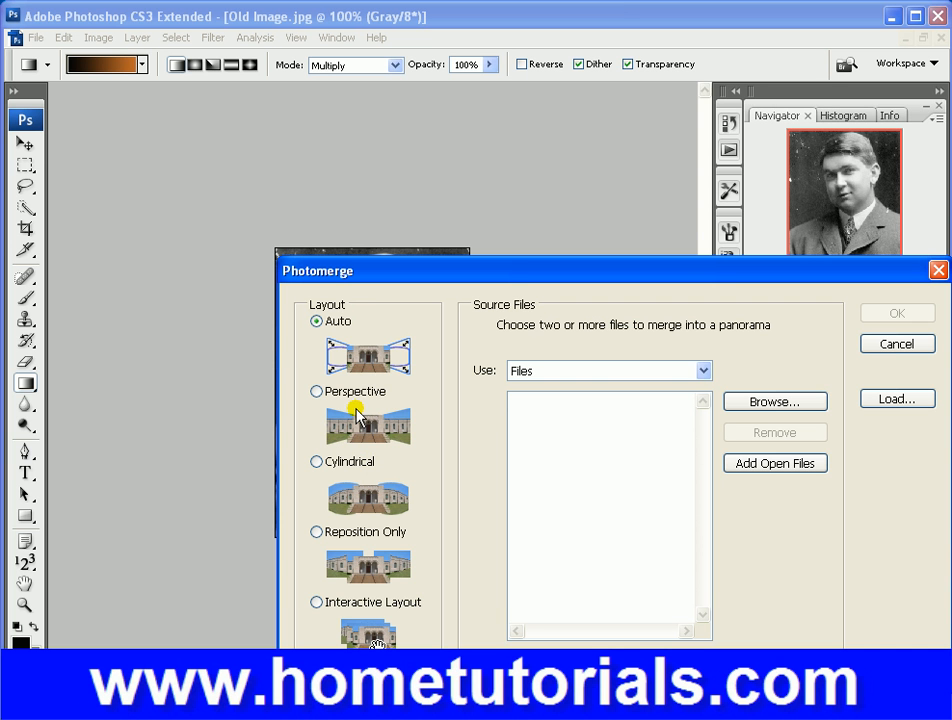
{"action": "mouse_move", "coordinate": [356, 492]}
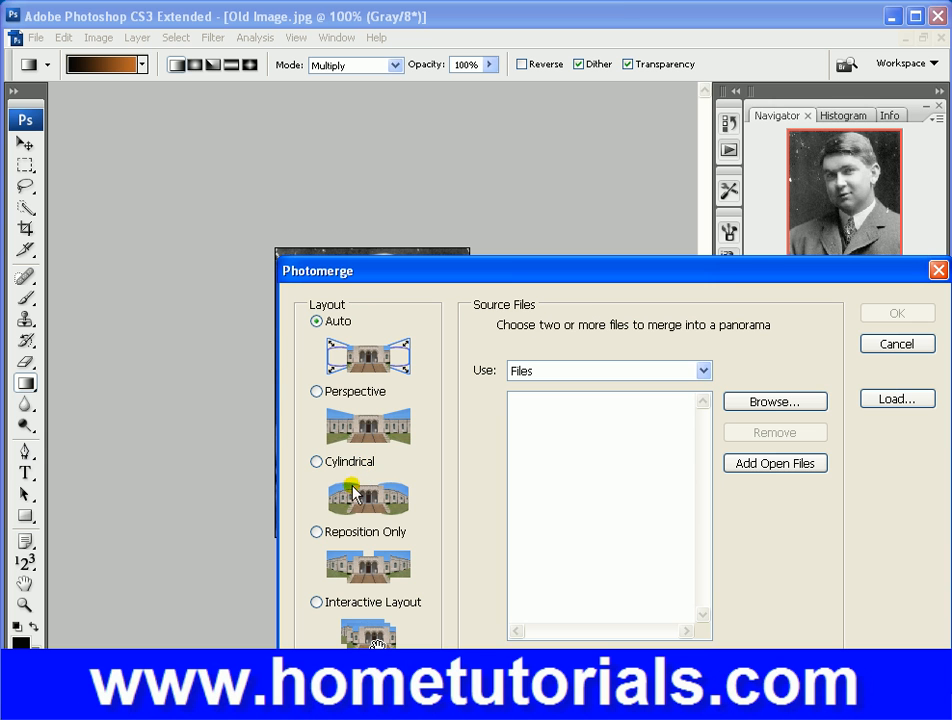
{"action": "mouse_move", "coordinate": [378, 525]}
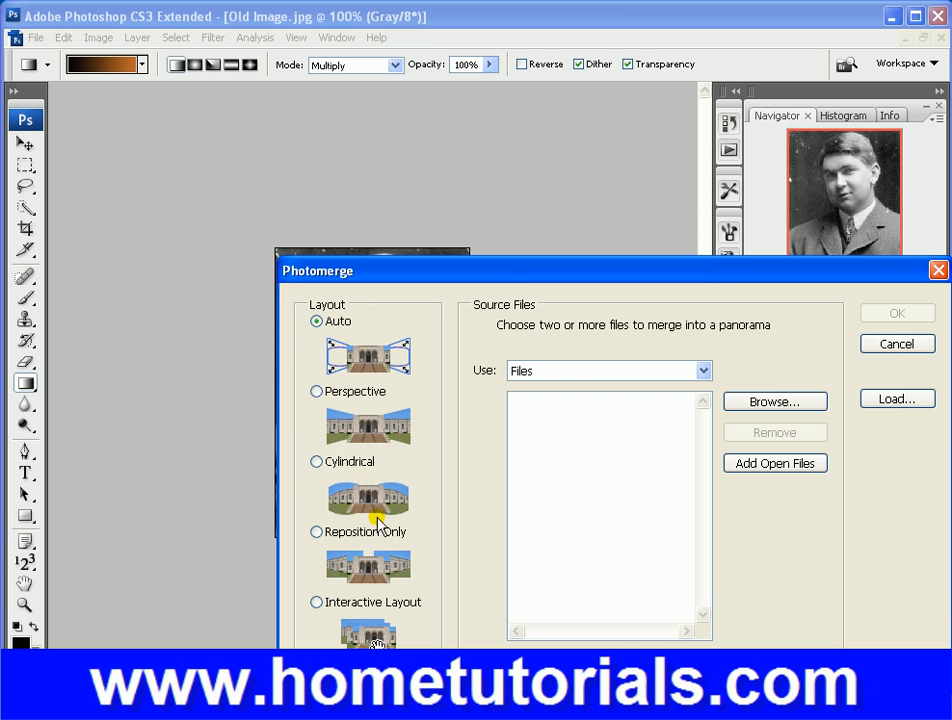
{"action": "mouse_move", "coordinate": [400, 435]}
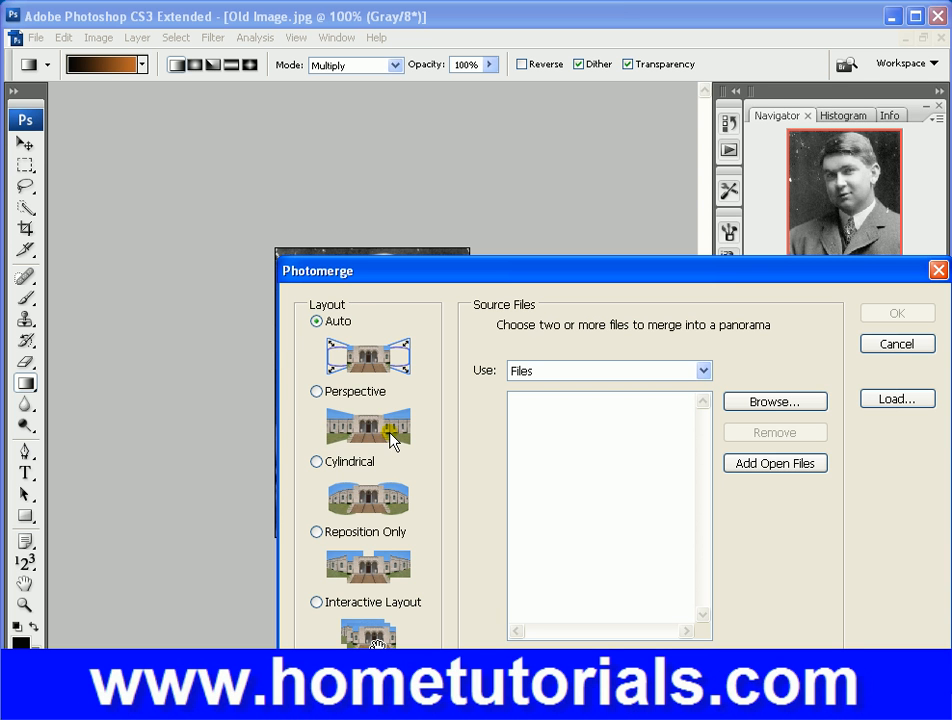
{"action": "mouse_move", "coordinate": [628, 440]}
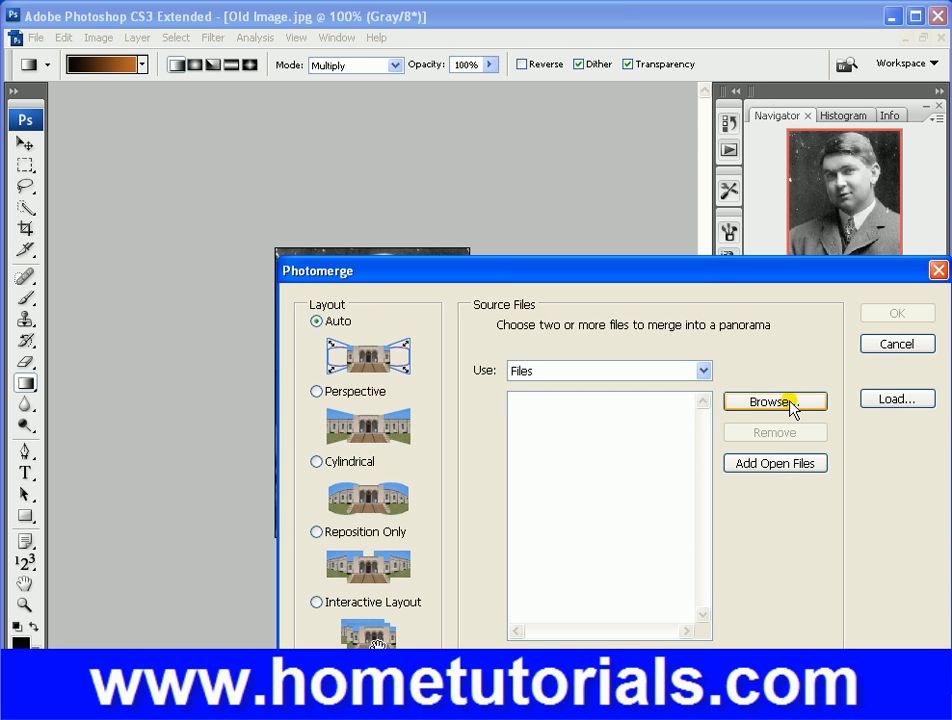
{"action": "mouse_move", "coordinate": [349, 620]}
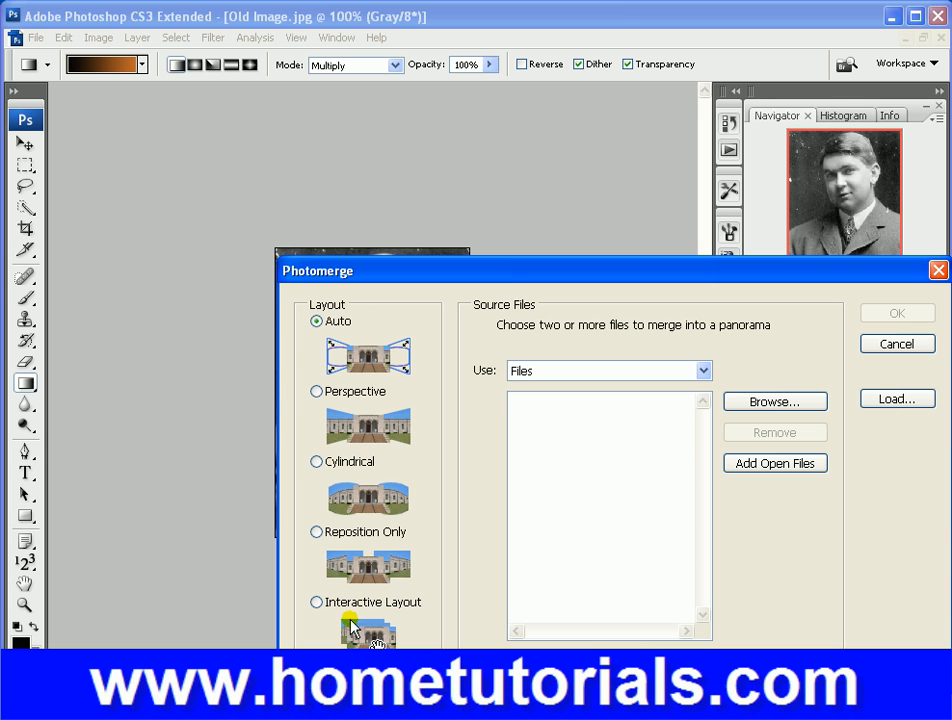
{"action": "mouse_move", "coordinate": [595, 472]}
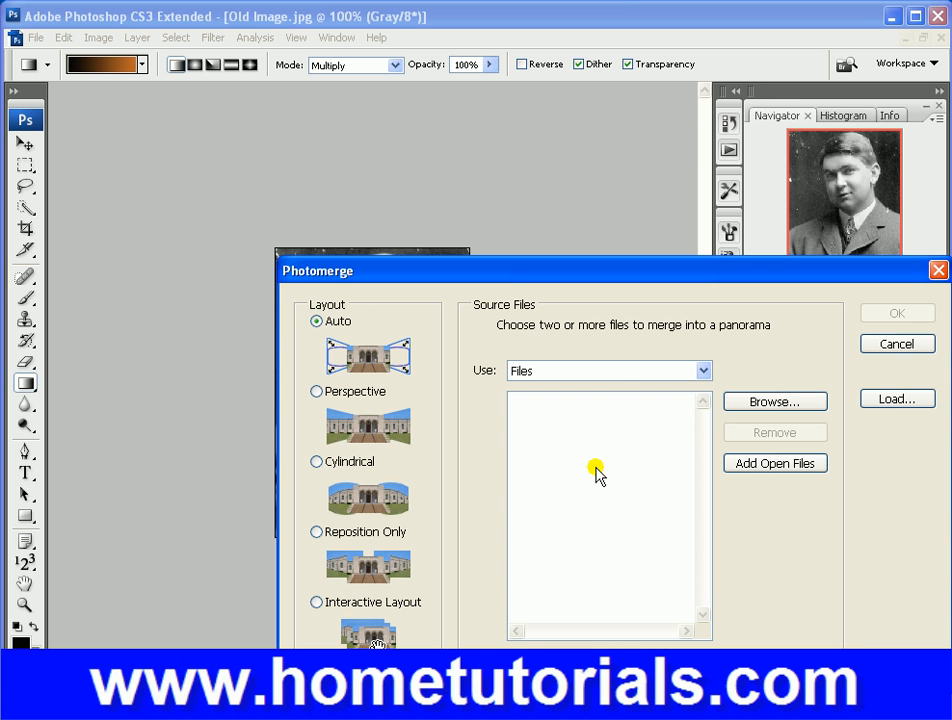
{"action": "mouse_move", "coordinate": [334, 550]}
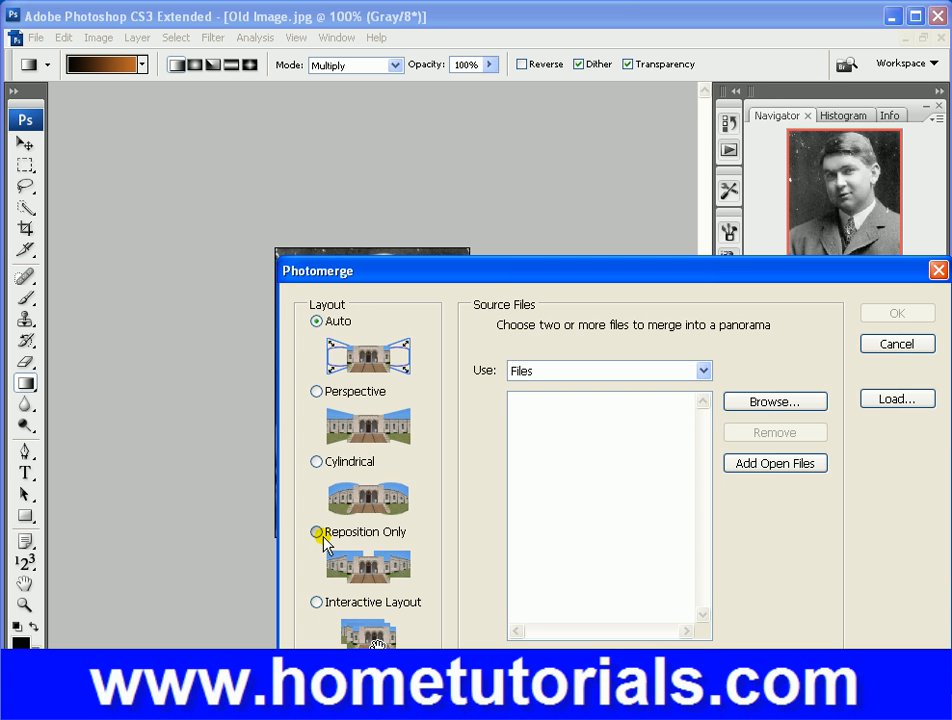
Step: Photomerge Fish.psd, Old Image.jpg and Sunflower.psd using the Reposition Only layout
{"action": "left_click", "coordinate": [317, 531]}
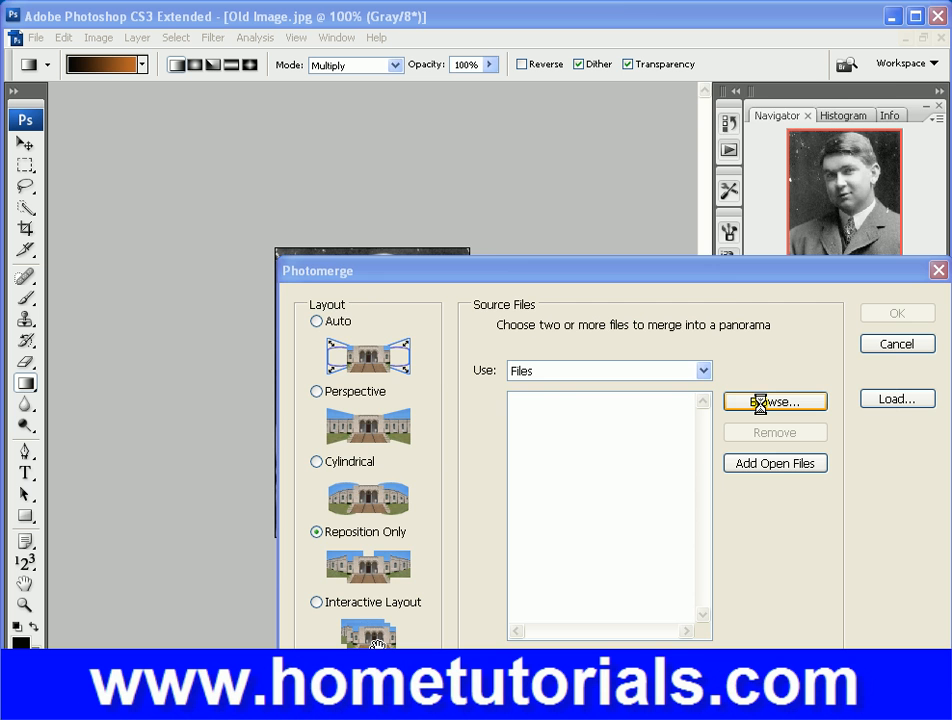
{"action": "left_click", "coordinate": [774, 401]}
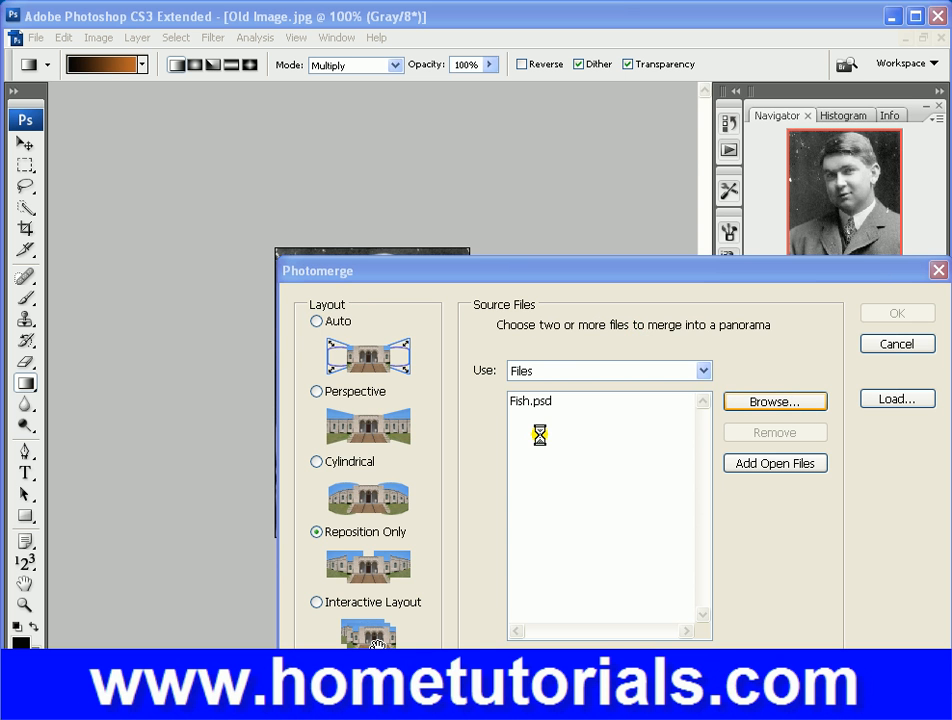
{"action": "left_click", "coordinate": [774, 401]}
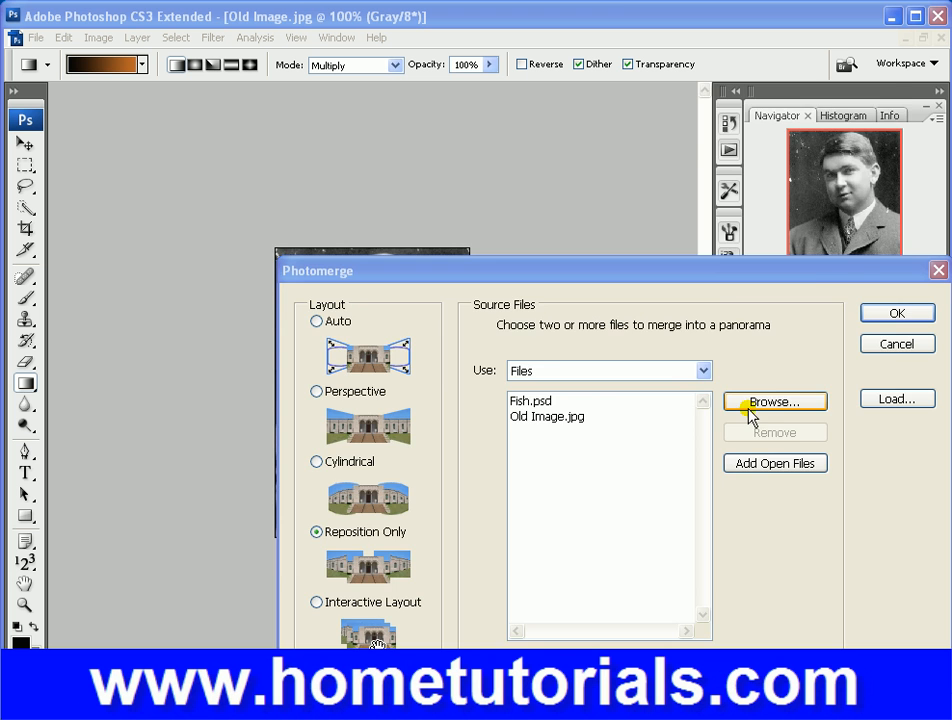
{"action": "left_click", "coordinate": [774, 401]}
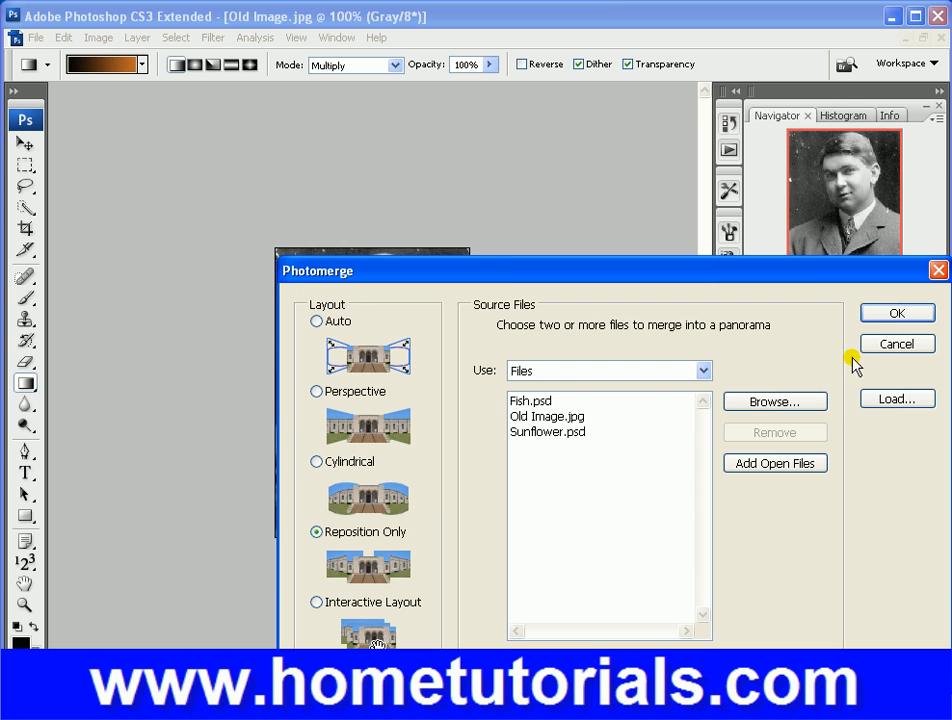
{"action": "left_click", "coordinate": [895, 313]}
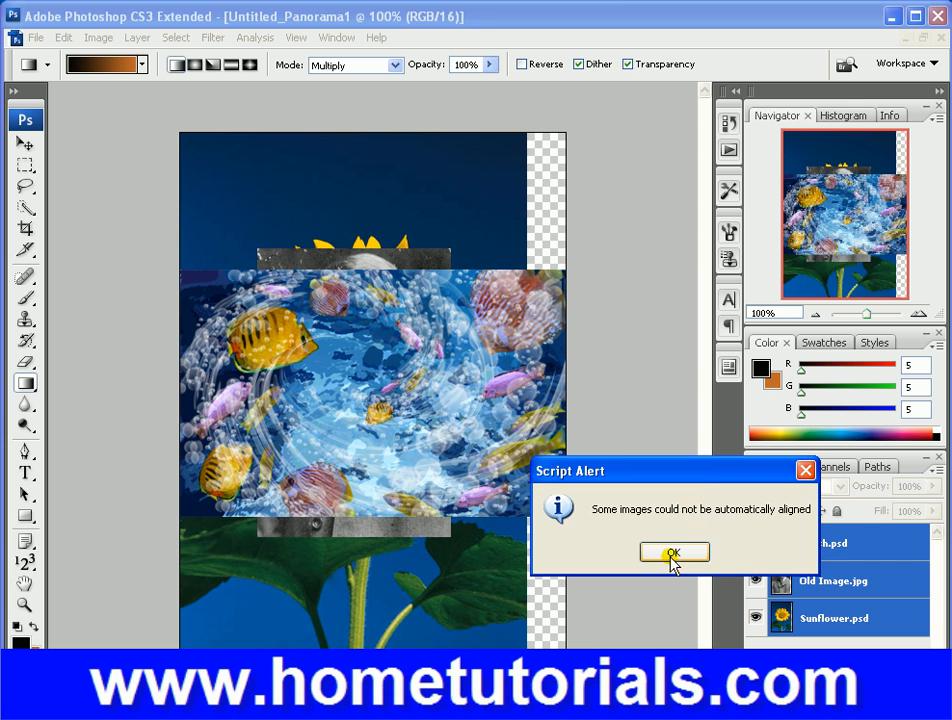
Step: Dismiss the alignment alert, hide panorama layers, and close Untitled_Panorama1 unsaved
{"action": "left_click", "coordinate": [674, 551]}
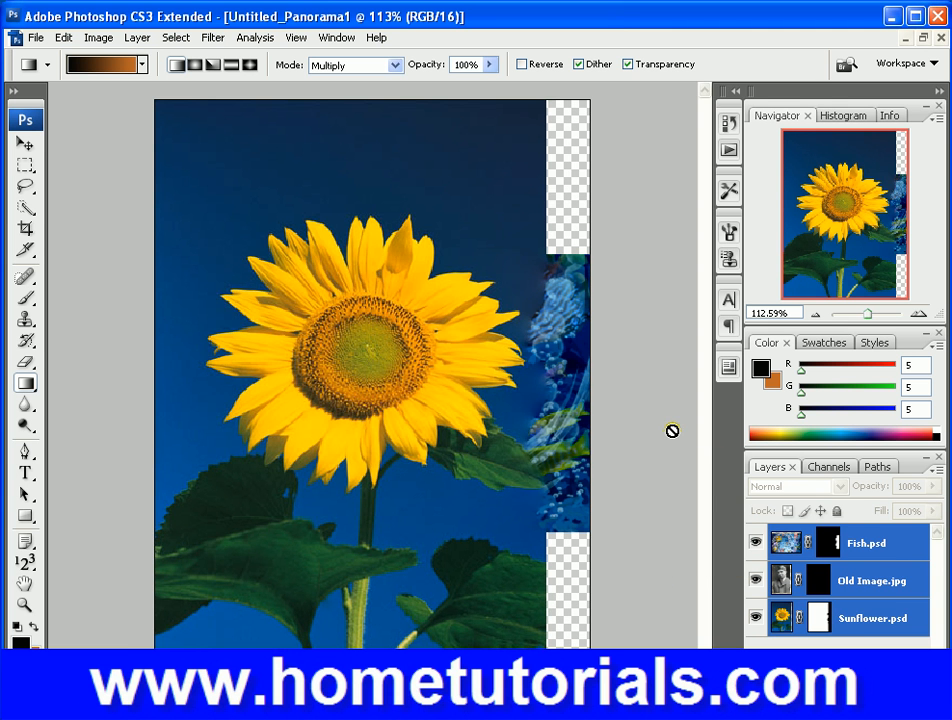
{"action": "mouse_move", "coordinate": [737, 543]}
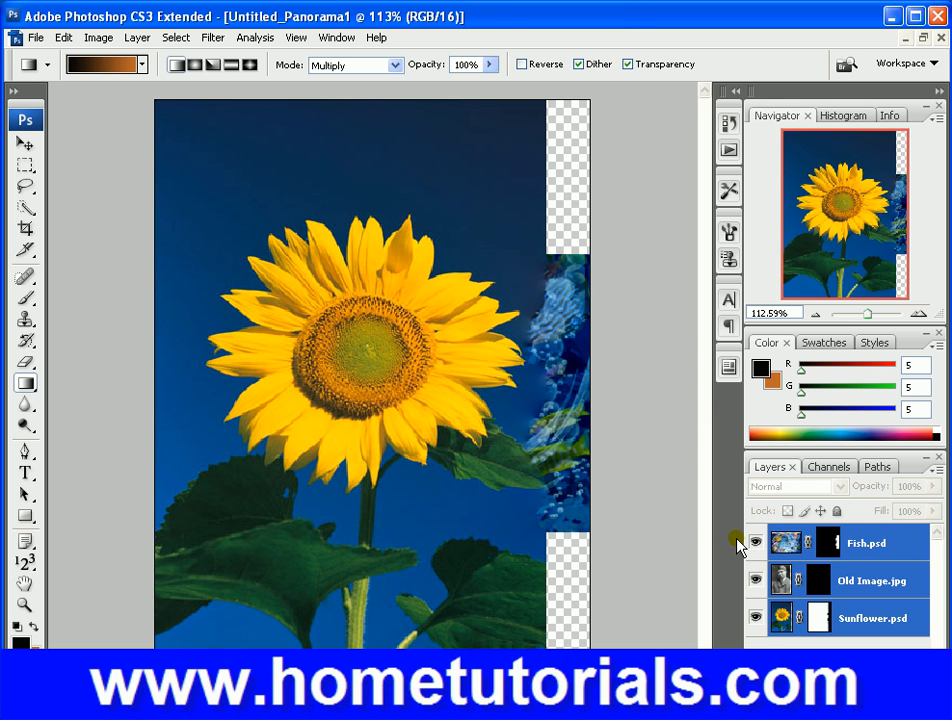
{"action": "mouse_move", "coordinate": [778, 552]}
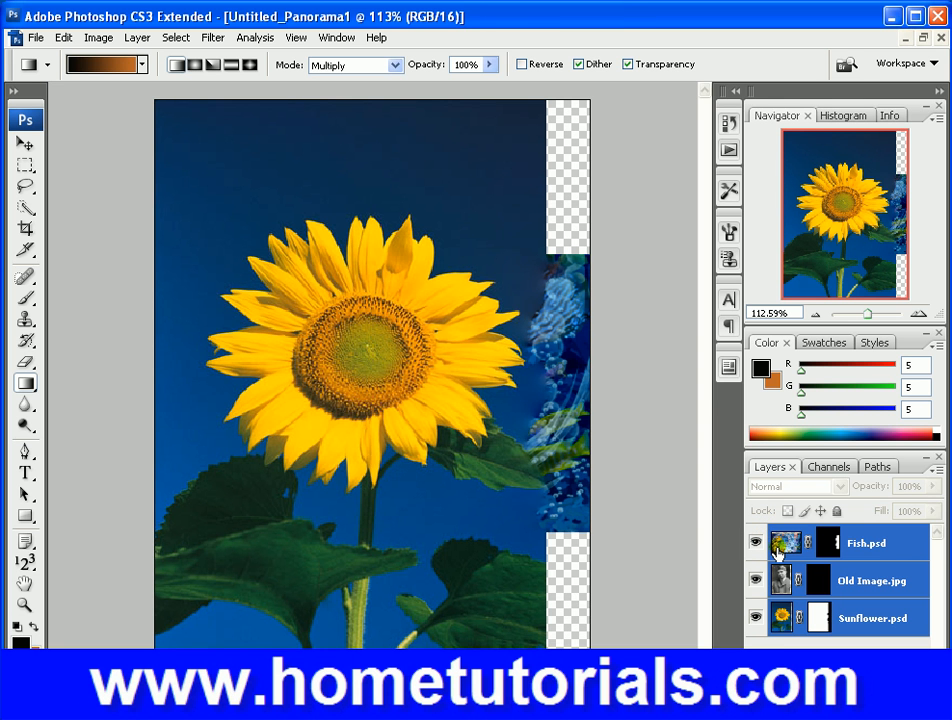
{"action": "left_click", "coordinate": [755, 545]}
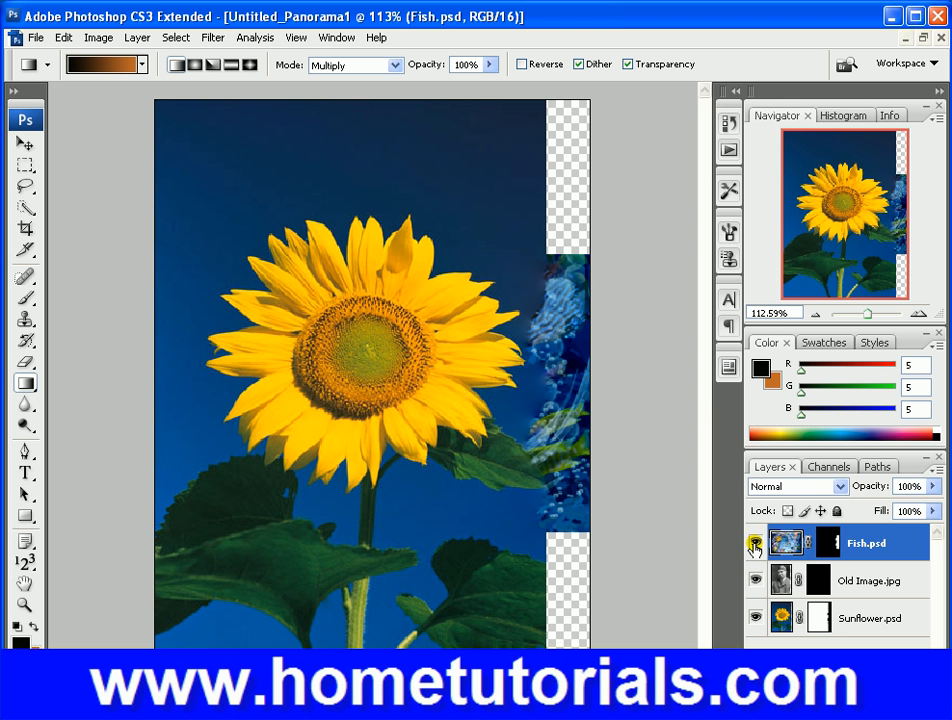
{"action": "mouse_move", "coordinate": [754, 542]}
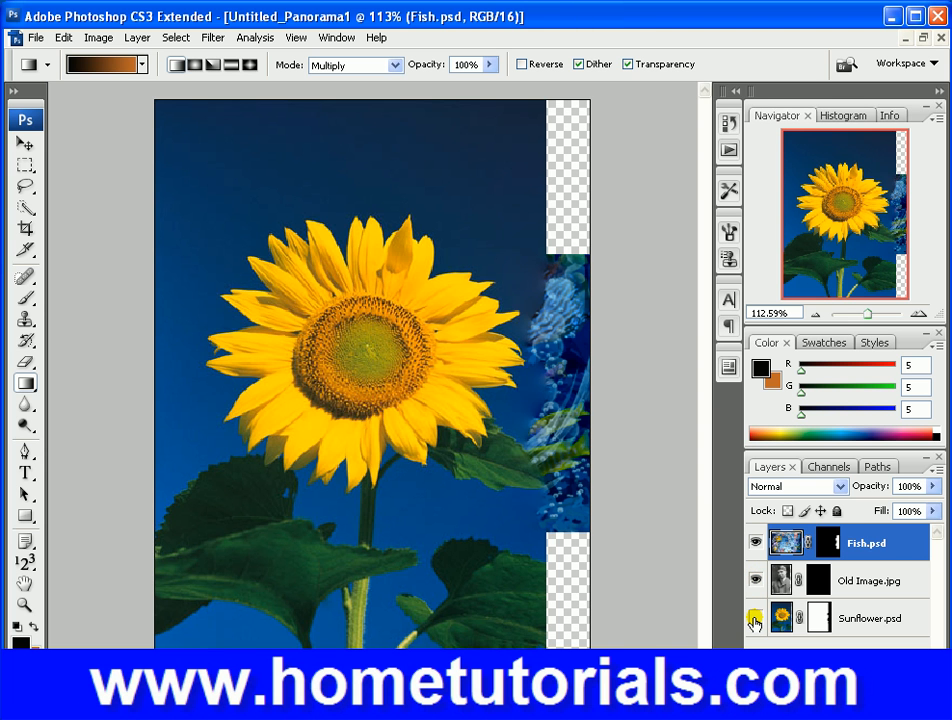
{"action": "left_click", "coordinate": [756, 618]}
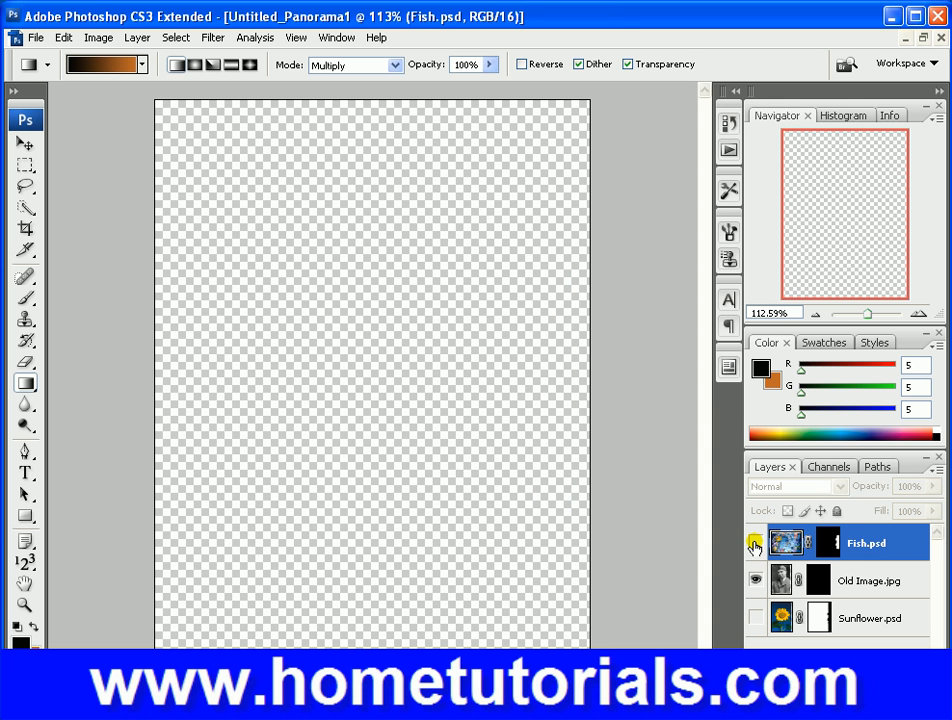
{"action": "left_click", "coordinate": [755, 543]}
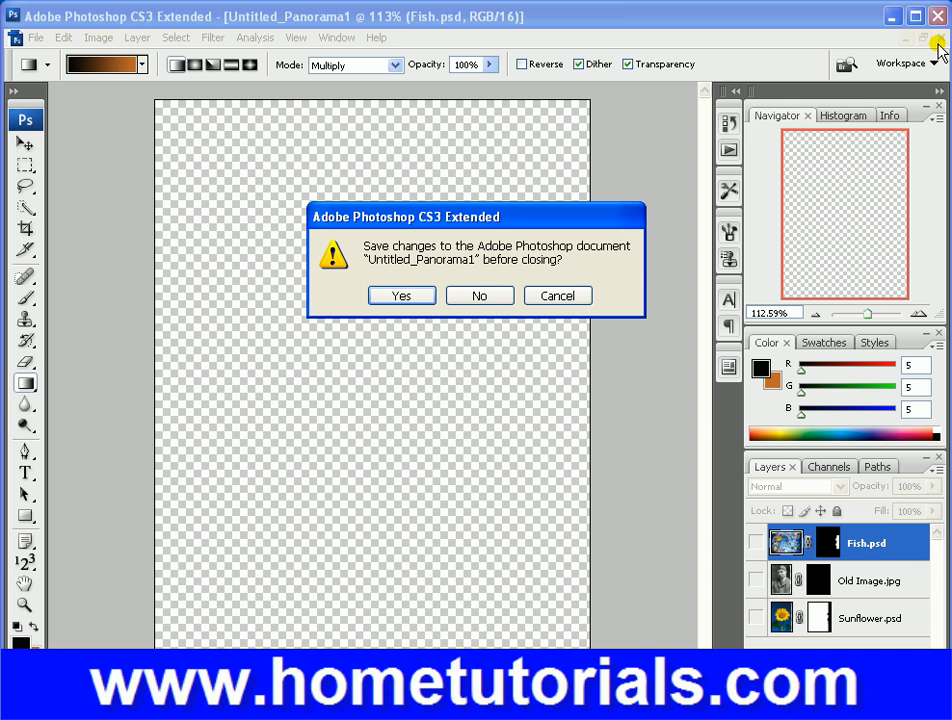
{"action": "mouse_move", "coordinate": [479, 295]}
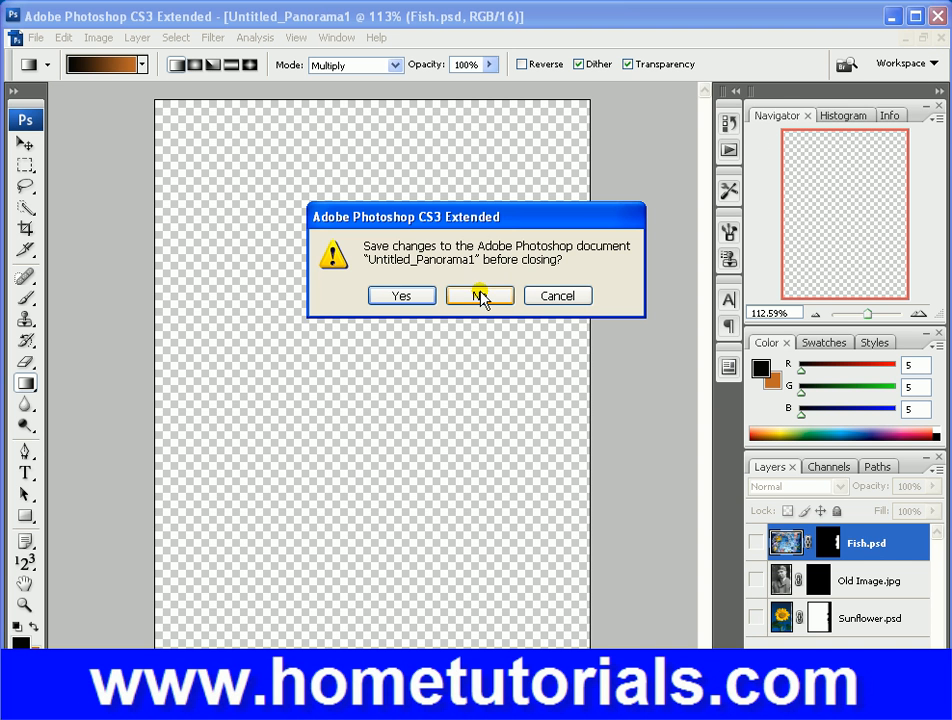
{"action": "left_click", "coordinate": [480, 295]}
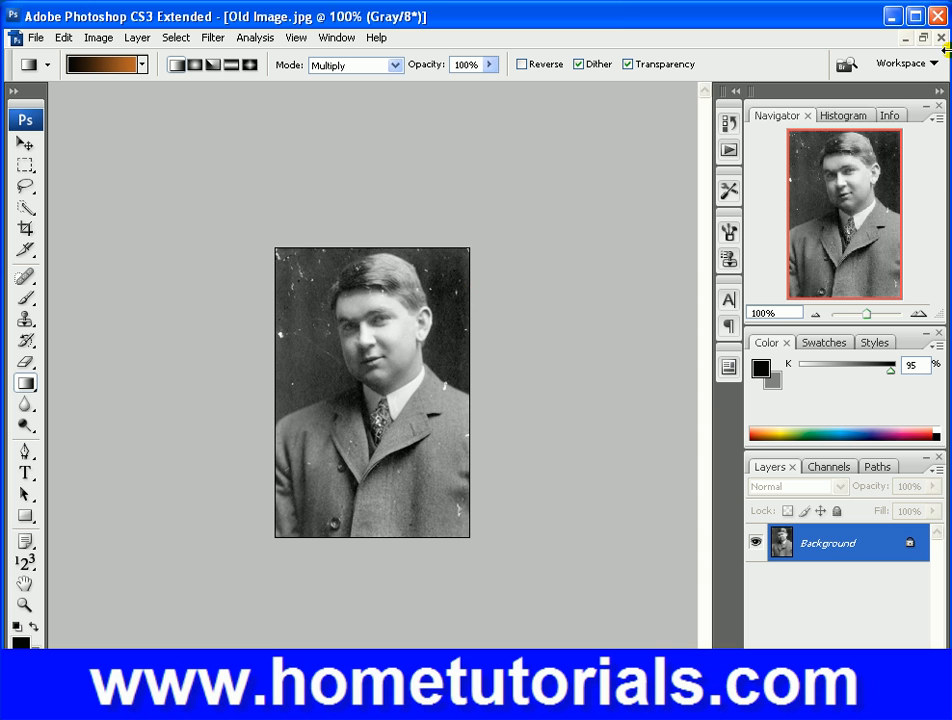
Step: Close Old Image.jpg without saving and open Vanishing Point.psd from Bridge
{"action": "left_click", "coordinate": [939, 37]}
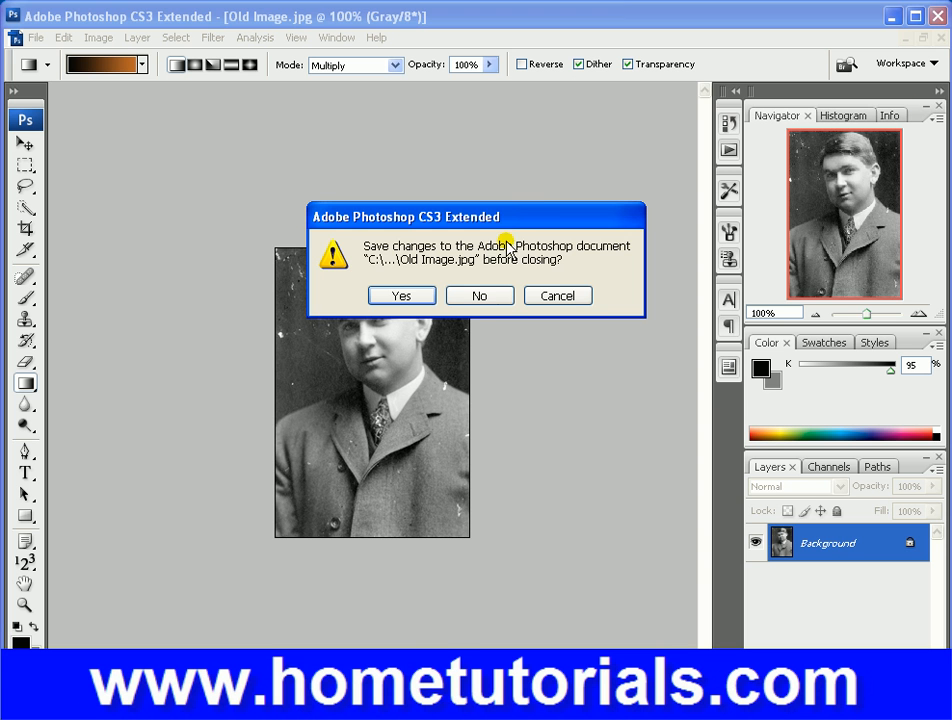
{"action": "left_click", "coordinate": [479, 295]}
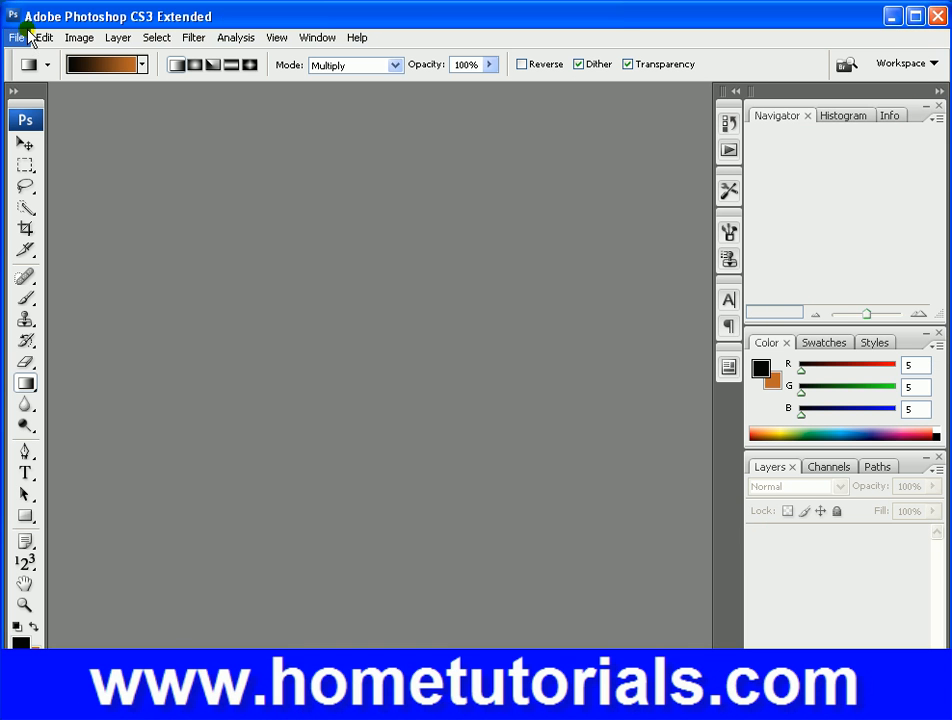
{"action": "left_click", "coordinate": [16, 37]}
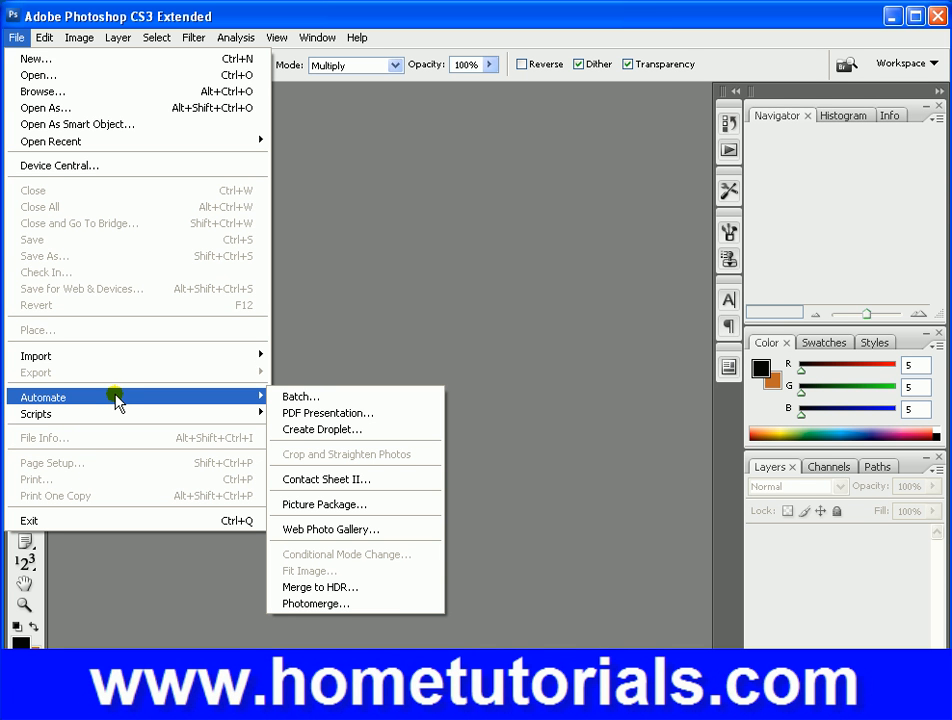
{"action": "mouse_move", "coordinate": [100, 401]}
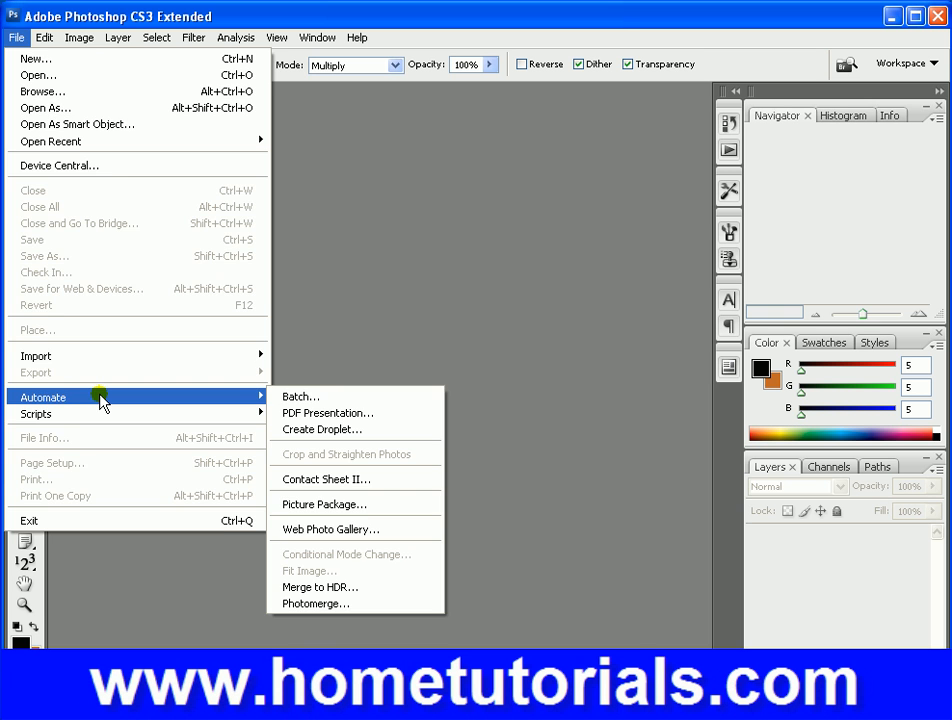
{"action": "mouse_move", "coordinate": [35, 58]}
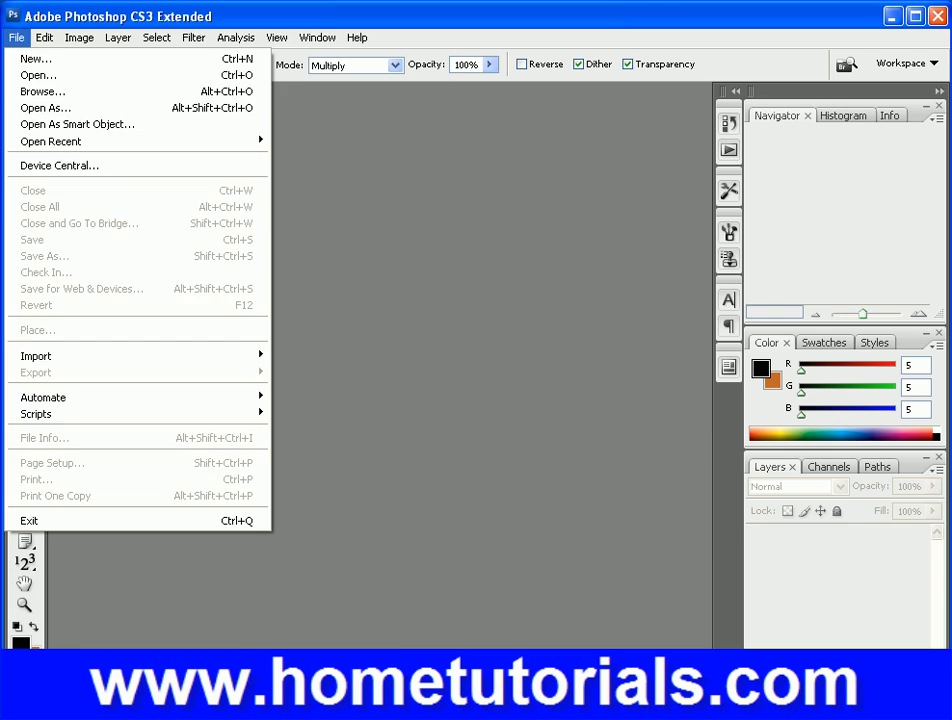
{"action": "left_click", "coordinate": [42, 91]}
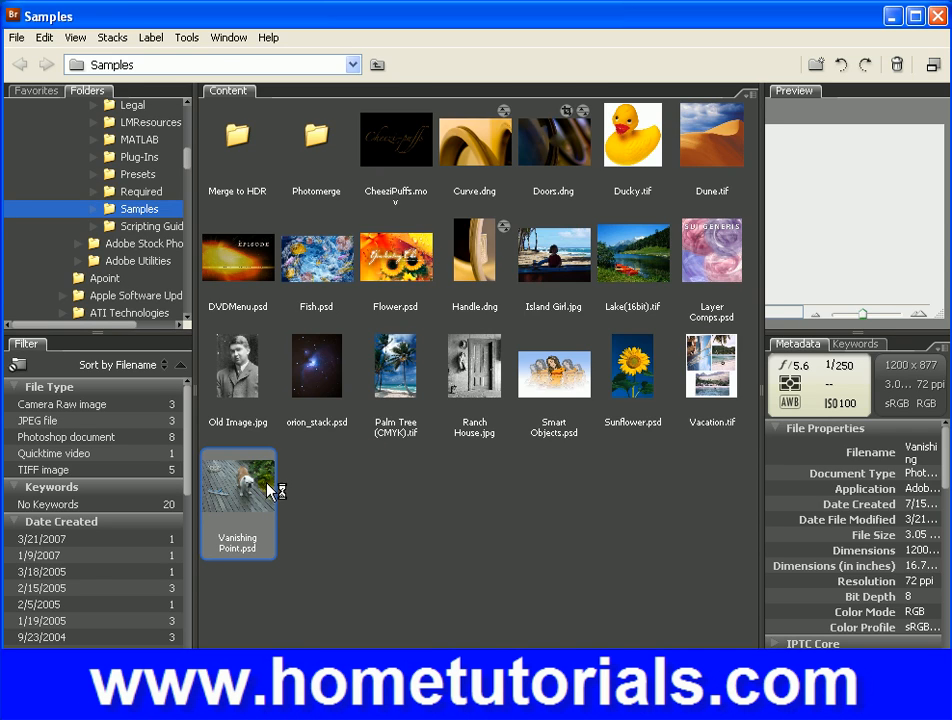
{"action": "double_click", "coordinate": [238, 481]}
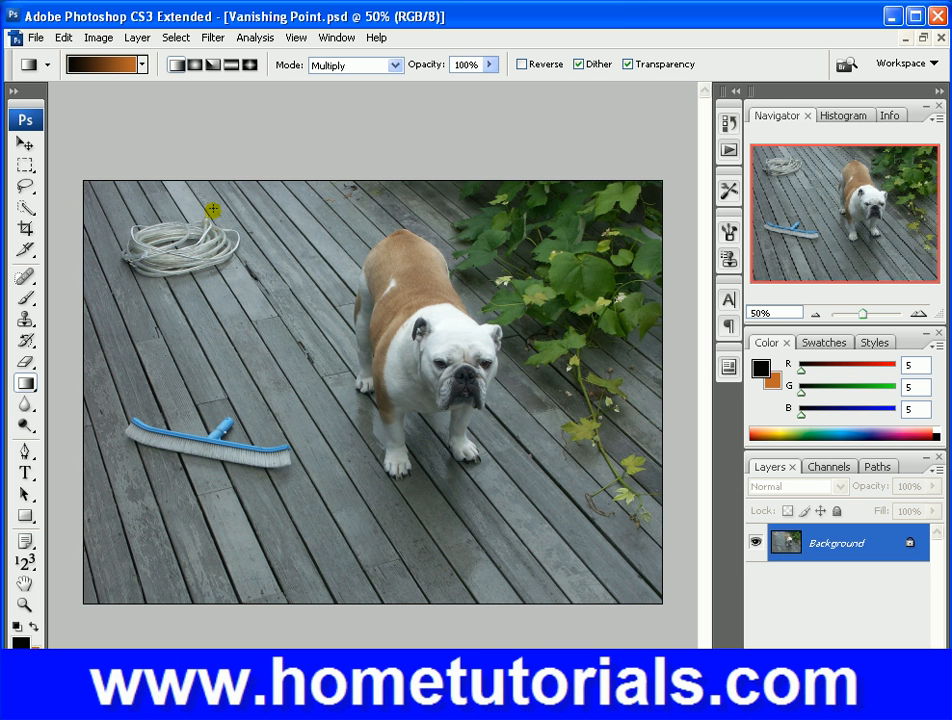
Step: Apply Fit Image to the bulldog photo after replacing the height value
{"action": "left_click", "coordinate": [36, 37]}
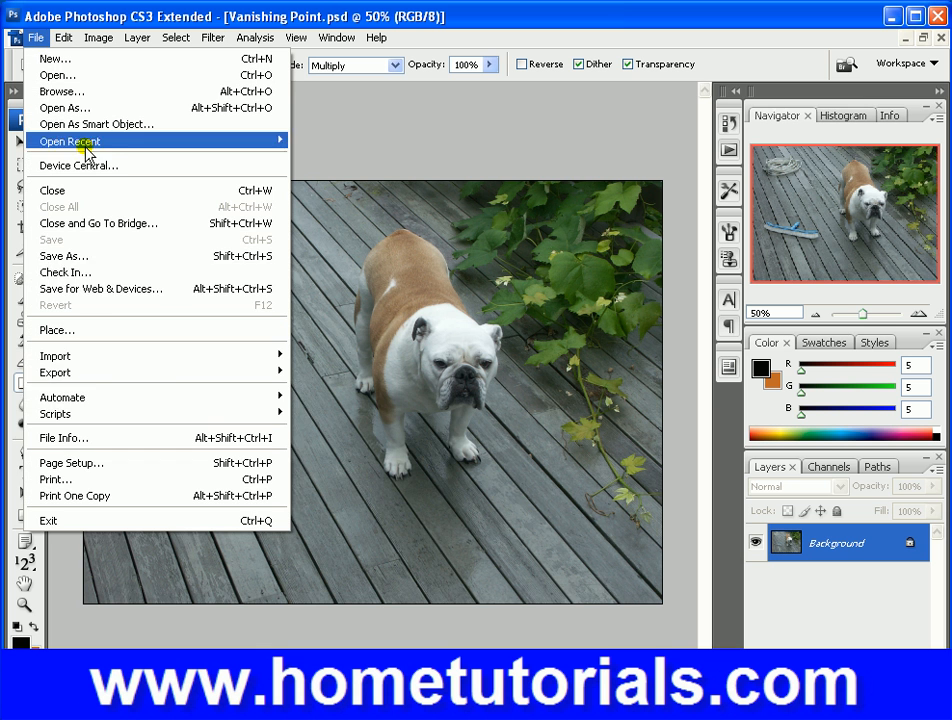
{"action": "mouse_move", "coordinate": [60, 397]}
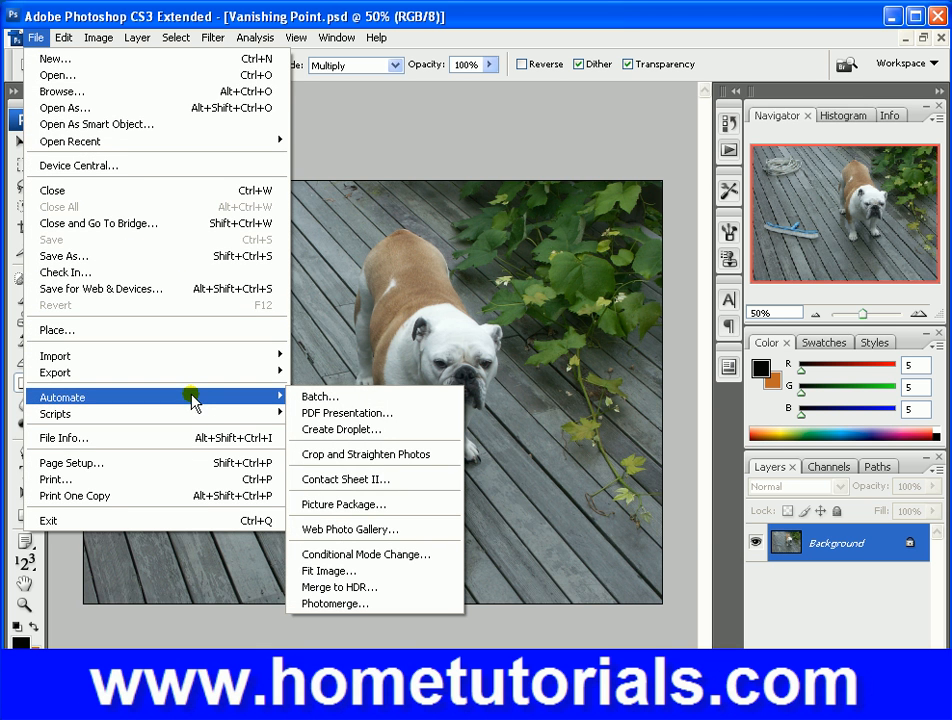
{"action": "left_click", "coordinate": [329, 570]}
{"action": "type", "text": "350"}
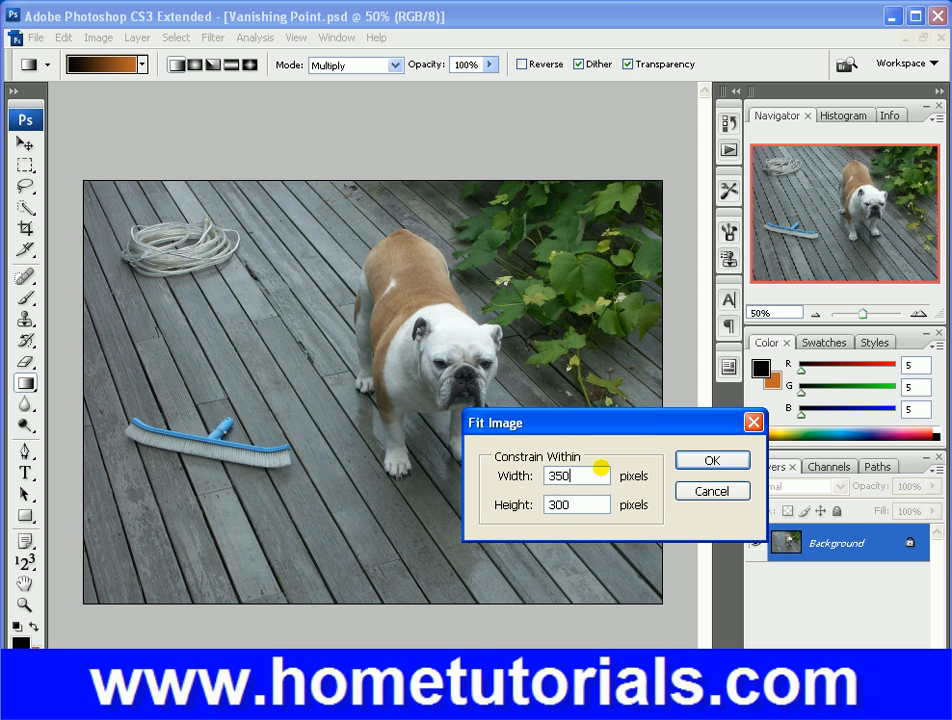
{"action": "triple_click", "coordinate": [576, 504]}
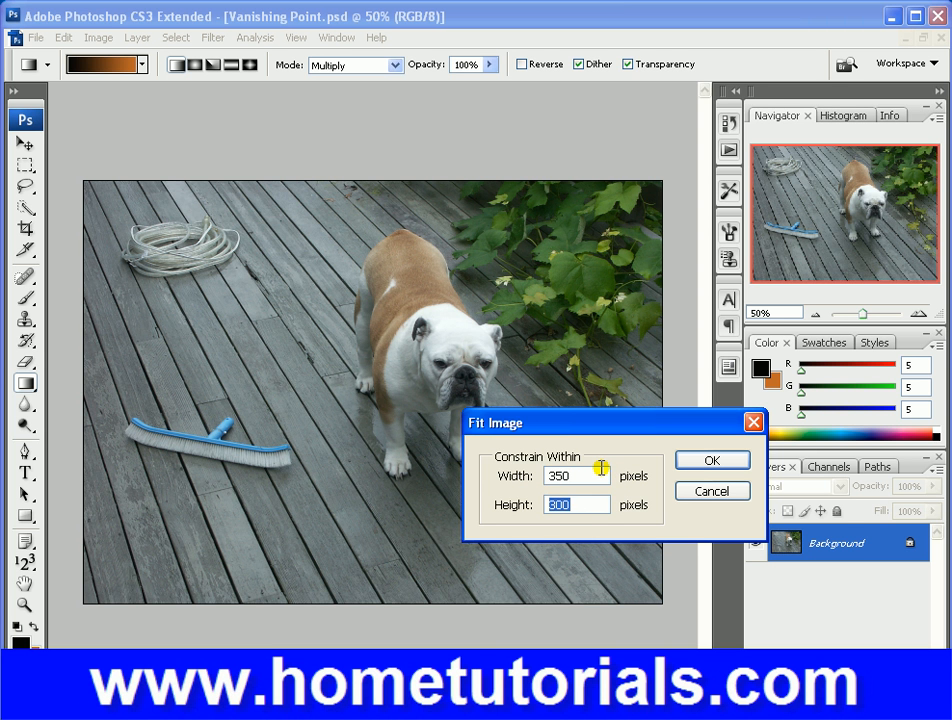
{"action": "type", "text": "2"}
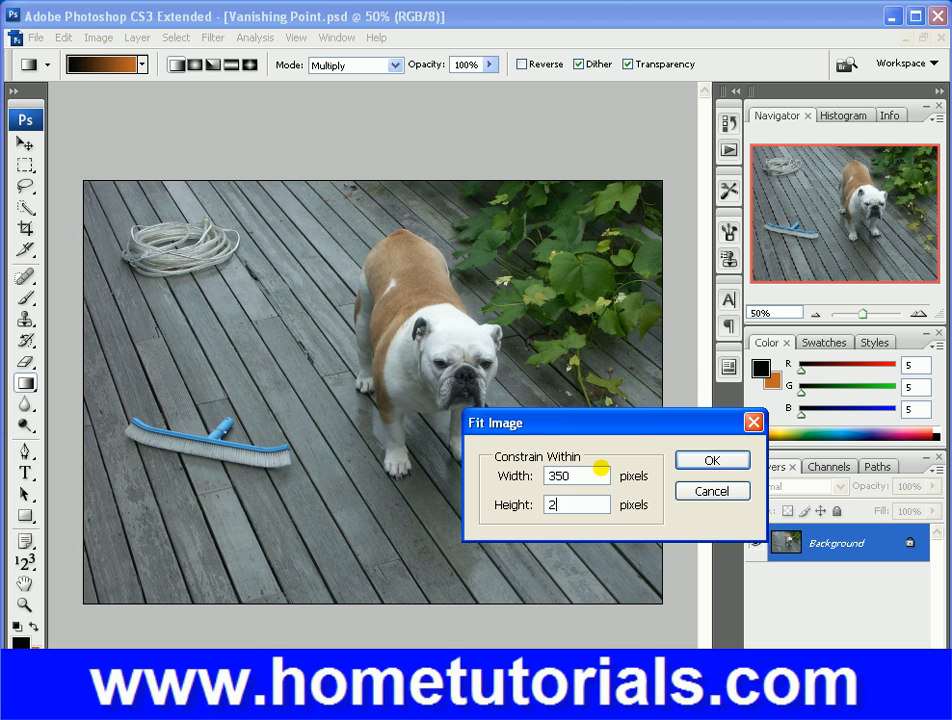
{"action": "left_click", "coordinate": [711, 460]}
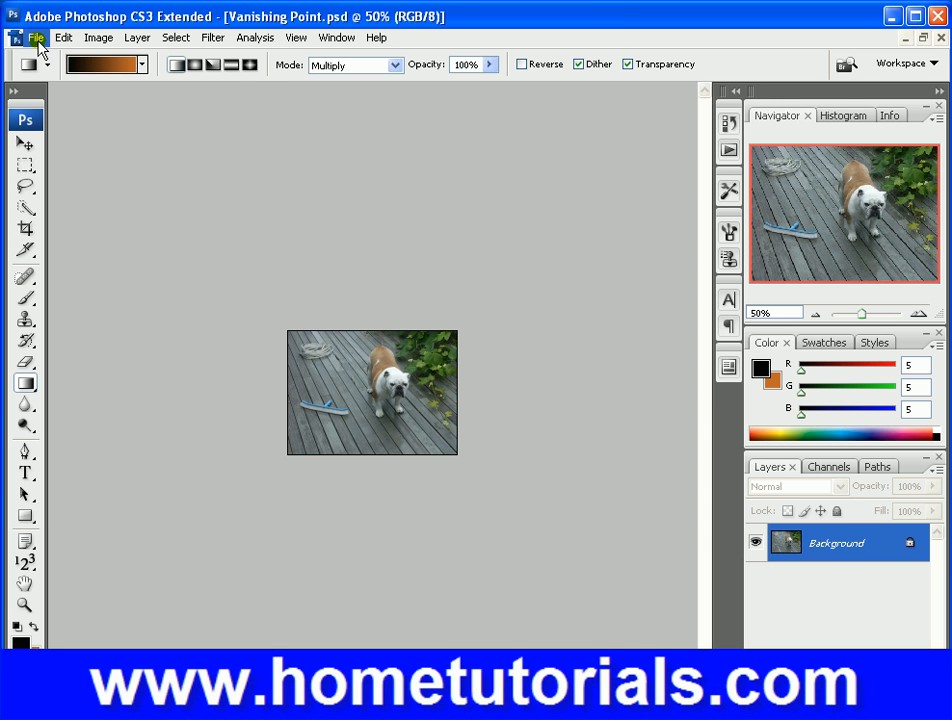
Step: Rerun Fit Image with height 350 so the photo fits 550 by 350
{"action": "left_click", "coordinate": [36, 37]}
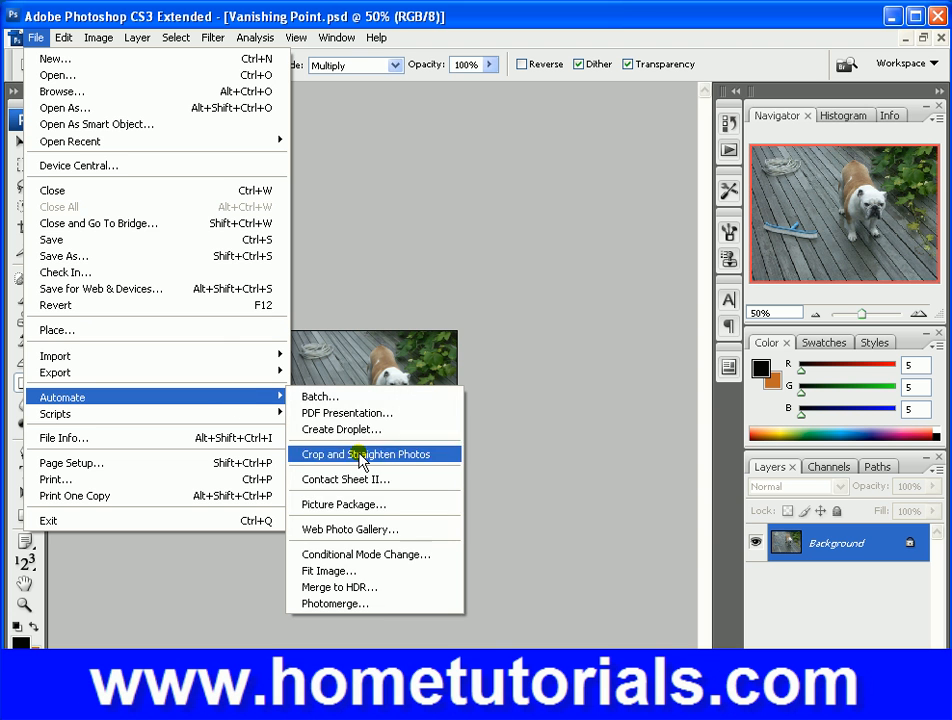
{"action": "mouse_move", "coordinate": [375, 529]}
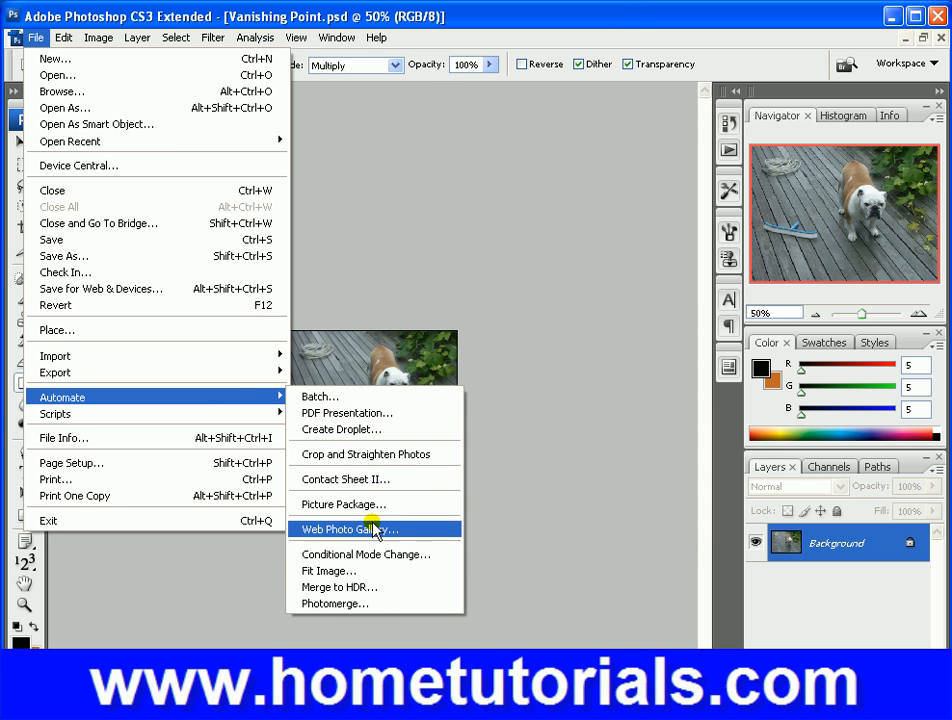
{"action": "left_click", "coordinate": [328, 570]}
{"action": "type", "text": "550"}
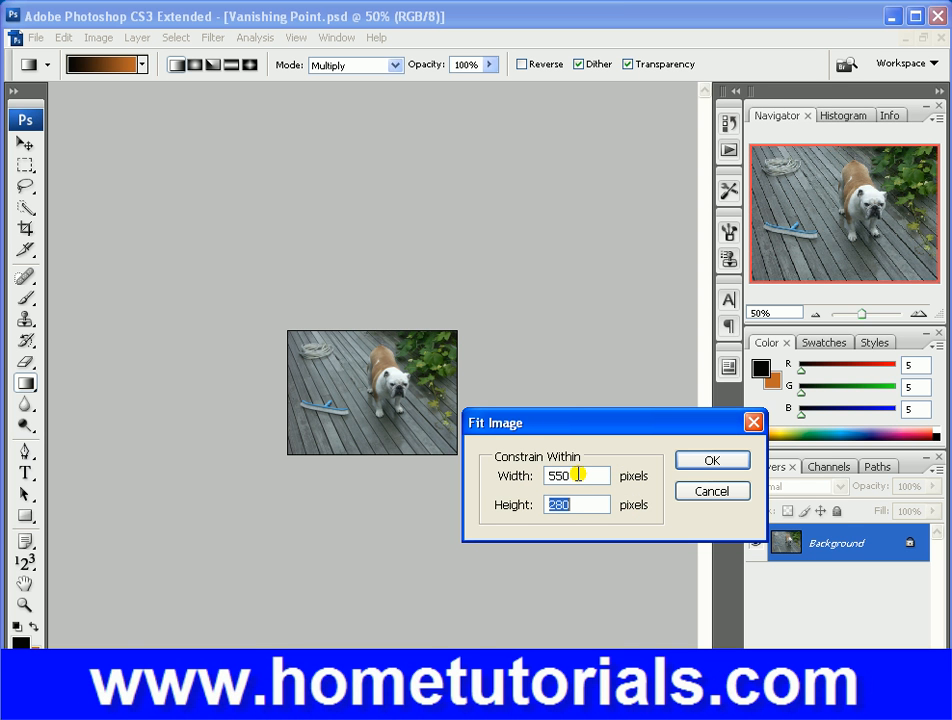
{"action": "type", "text": "350"}
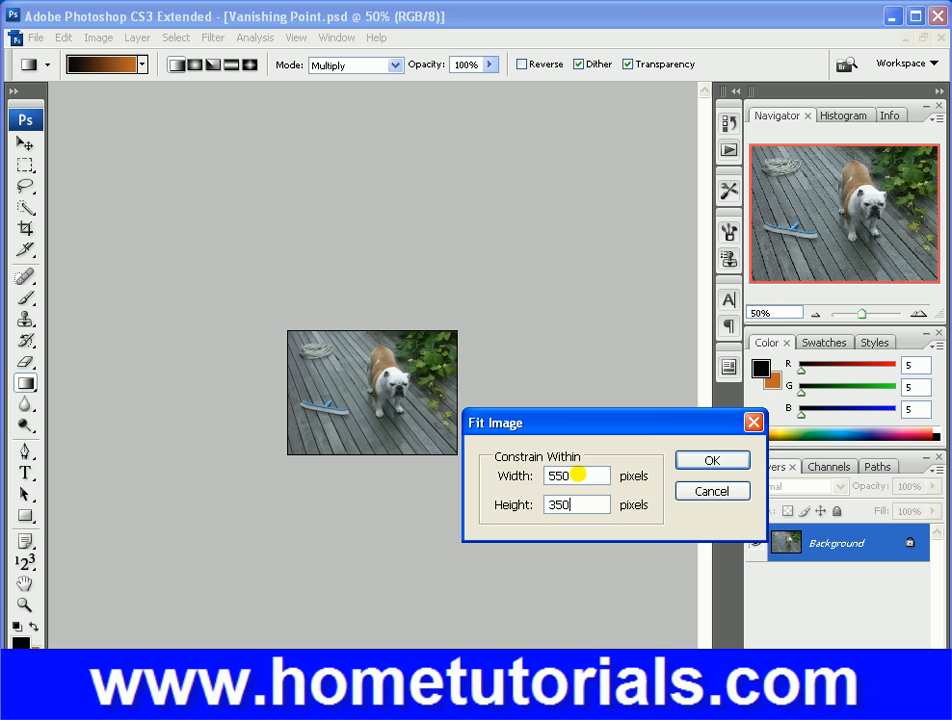
{"action": "left_click", "coordinate": [711, 460]}
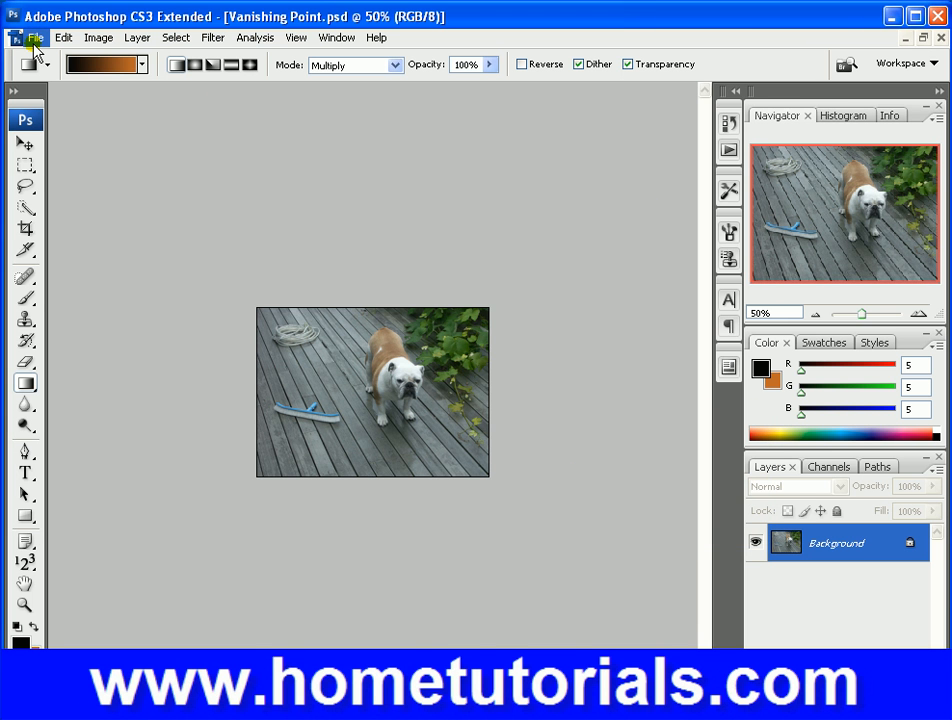
Step: Save As dog photomerge.psd by adding 'photomerge' to the file name
{"action": "left_click", "coordinate": [36, 37]}
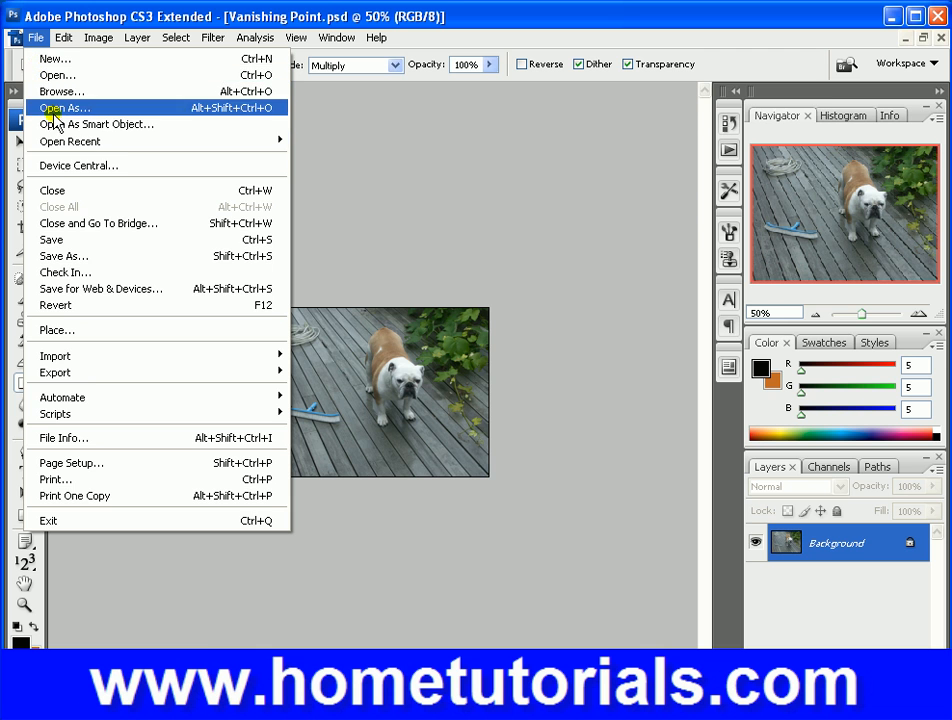
{"action": "left_click", "coordinate": [64, 256]}
{"action": "type", "text": "dog .psd"}
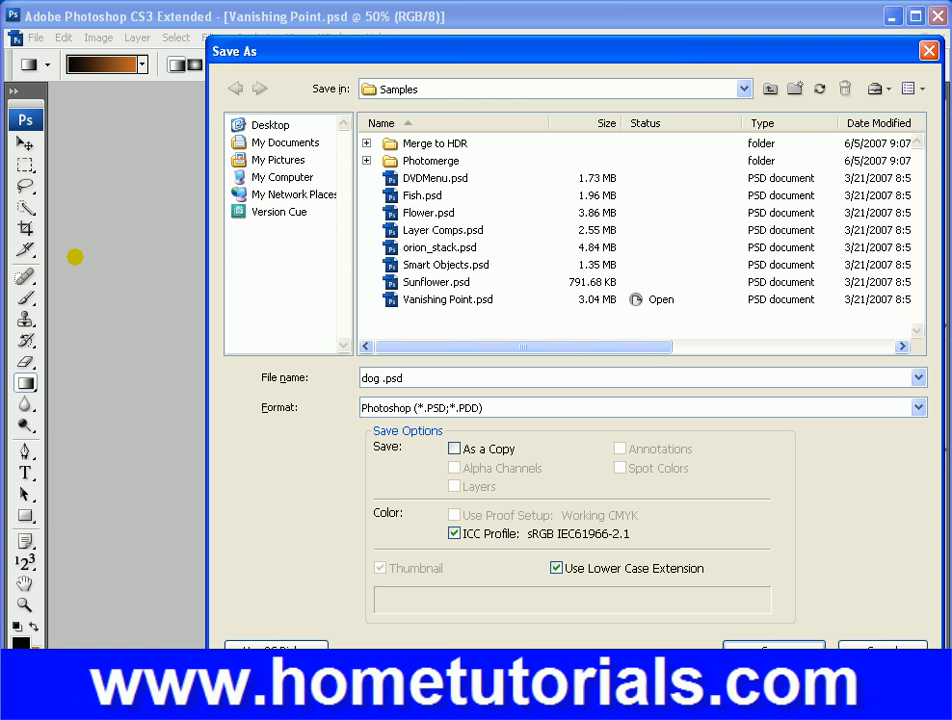
{"action": "type", "text": "photomerge"}
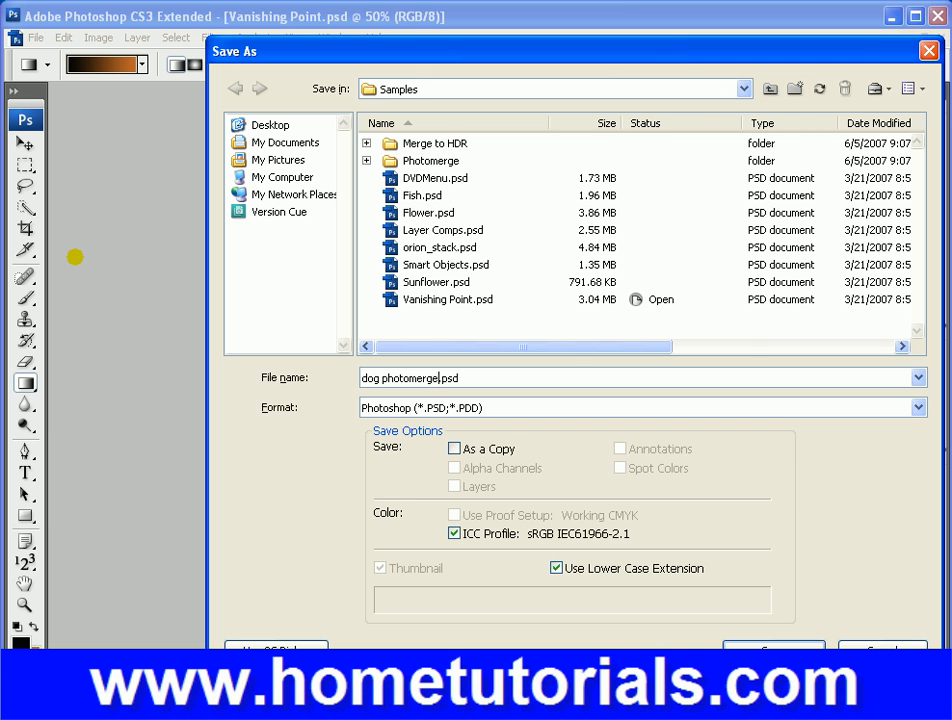
{"action": "left_click", "coordinate": [774, 648]}
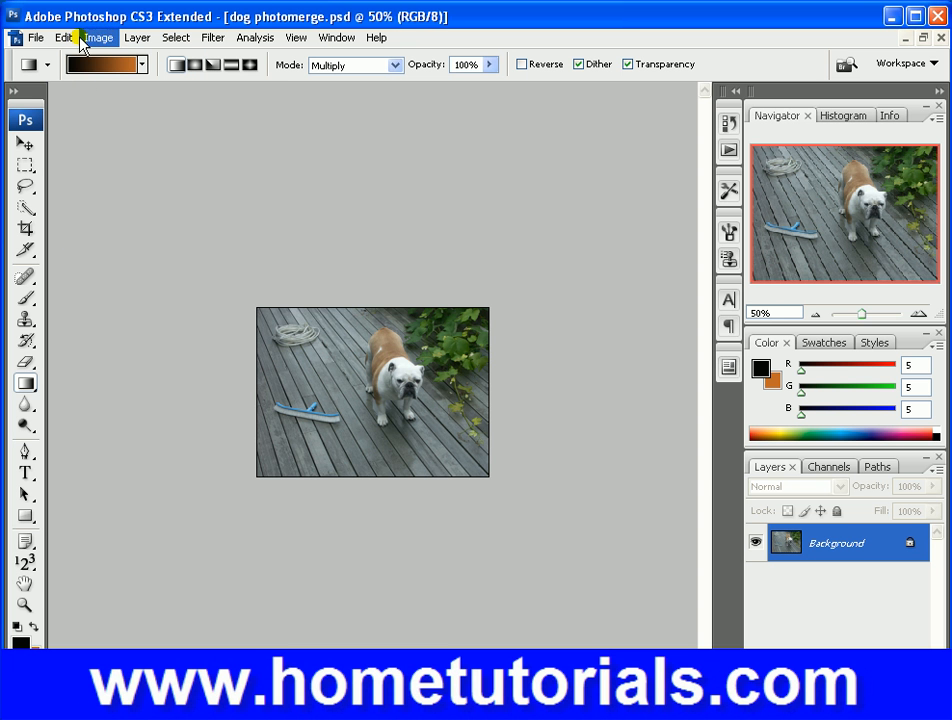
Step: Browse to the Samples folder in Bridge and open Palm Tree (CMYK).tif in Photoshop
{"action": "left_click", "coordinate": [35, 37]}
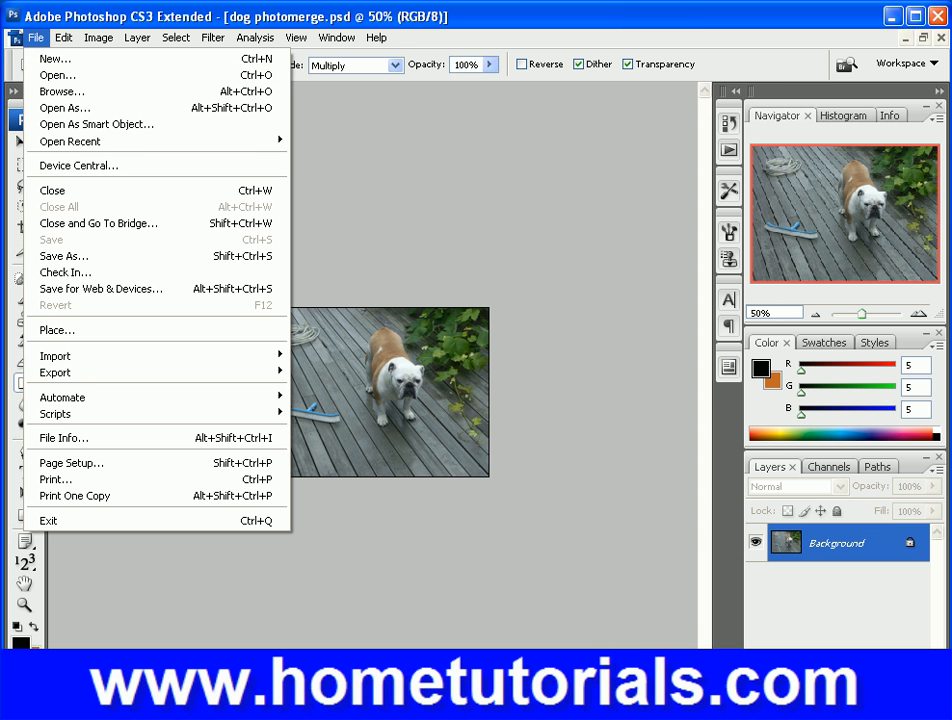
{"action": "left_click", "coordinate": [62, 91]}
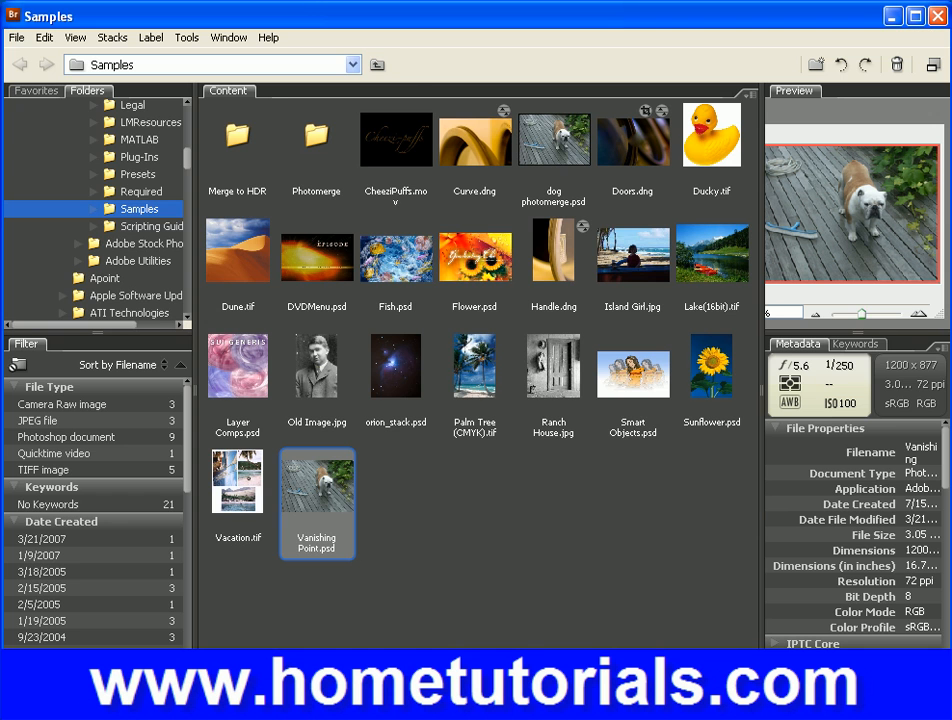
{"action": "mouse_move", "coordinate": [535, 380]}
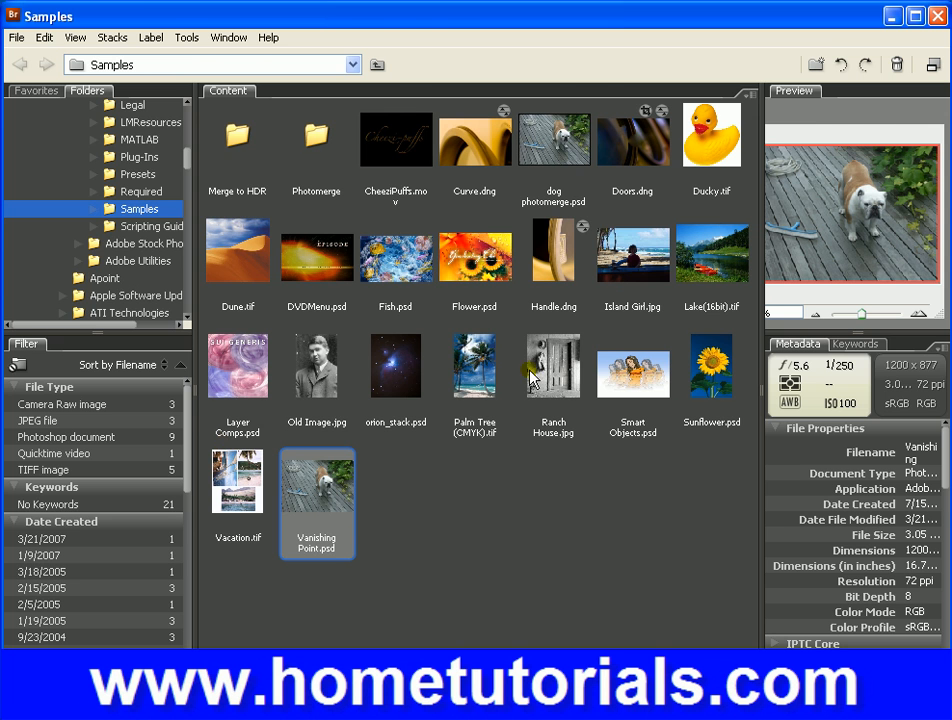
{"action": "double_click", "coordinate": [474, 365]}
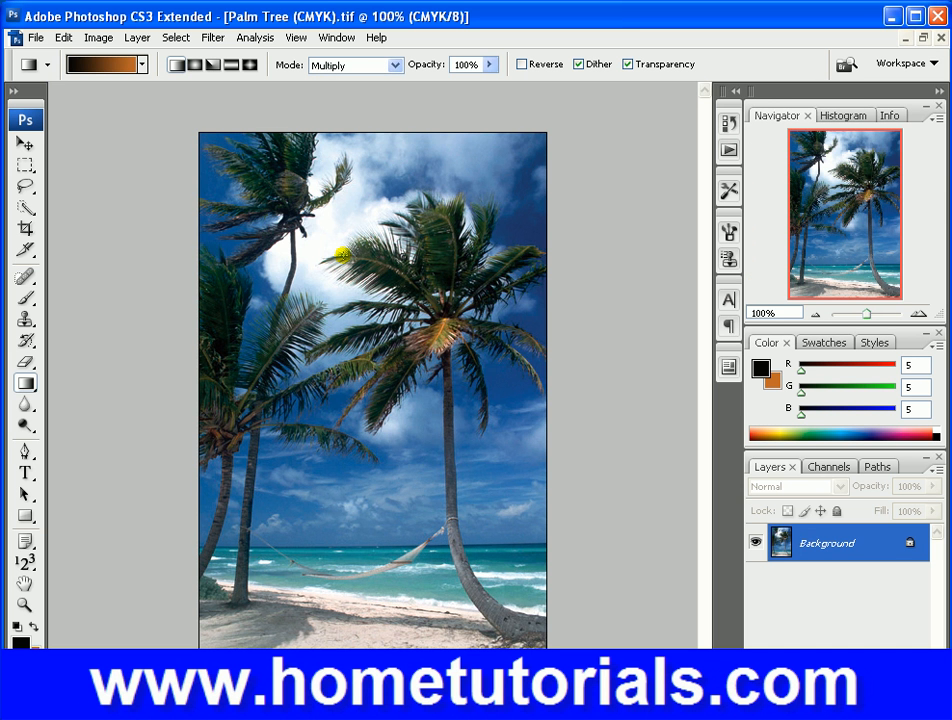
Step: Fit the palm tree photo within 550×350 pixels using Fit Image
{"action": "left_click", "coordinate": [36, 37]}
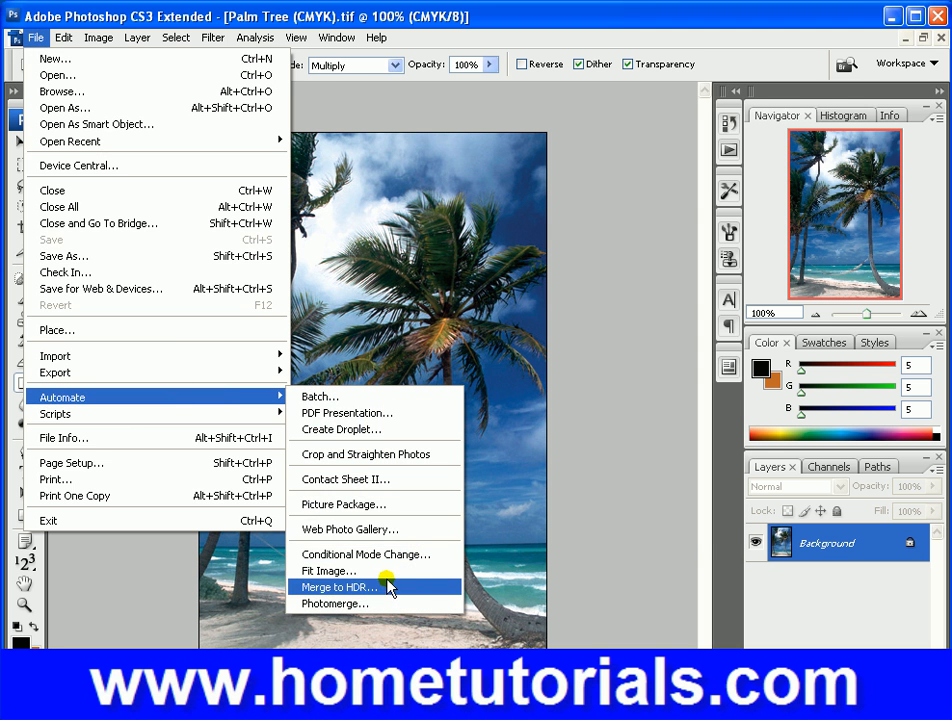
{"action": "left_click", "coordinate": [325, 571]}
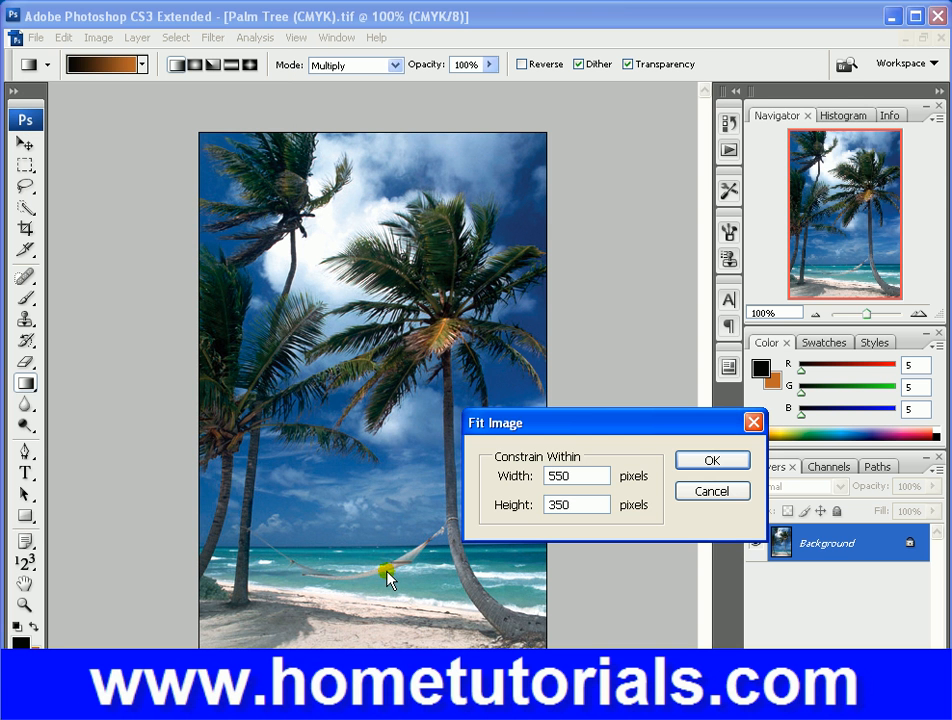
{"action": "left_click", "coordinate": [711, 460]}
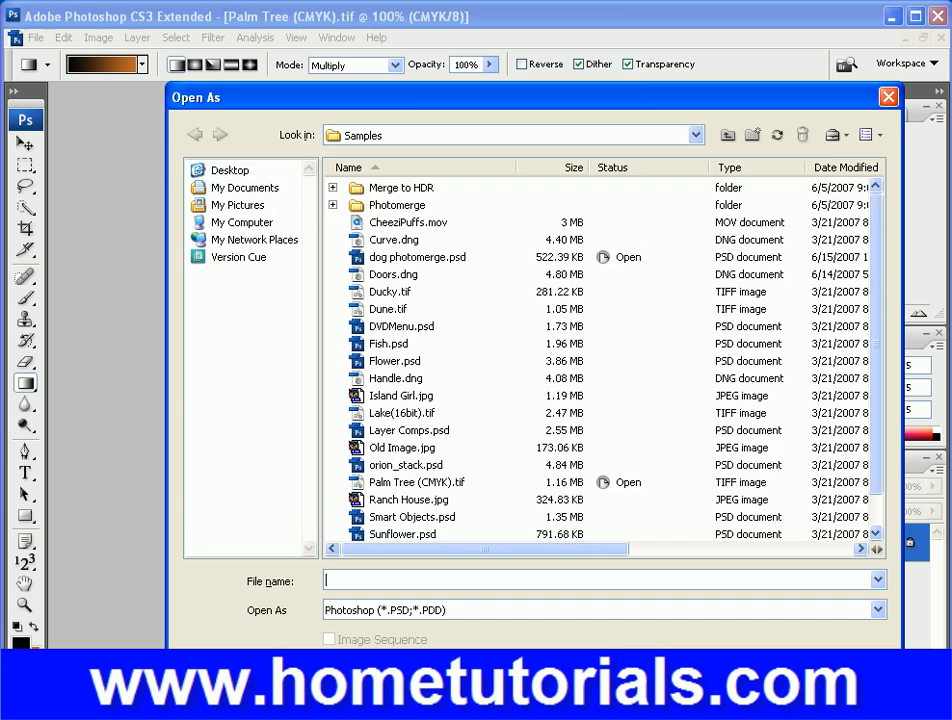
Step: Save it as Palm Tree photomerge (CMYK).tif, then open Lake(16bit).tif from Bridge
{"action": "left_click", "coordinate": [36, 37]}
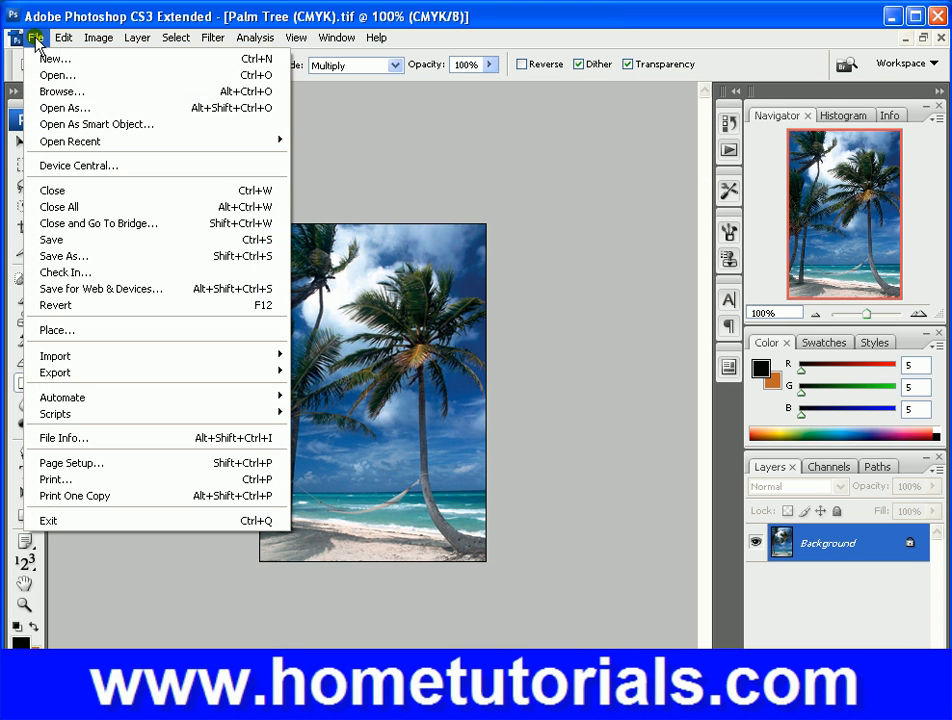
{"action": "mouse_move", "coordinate": [65, 256]}
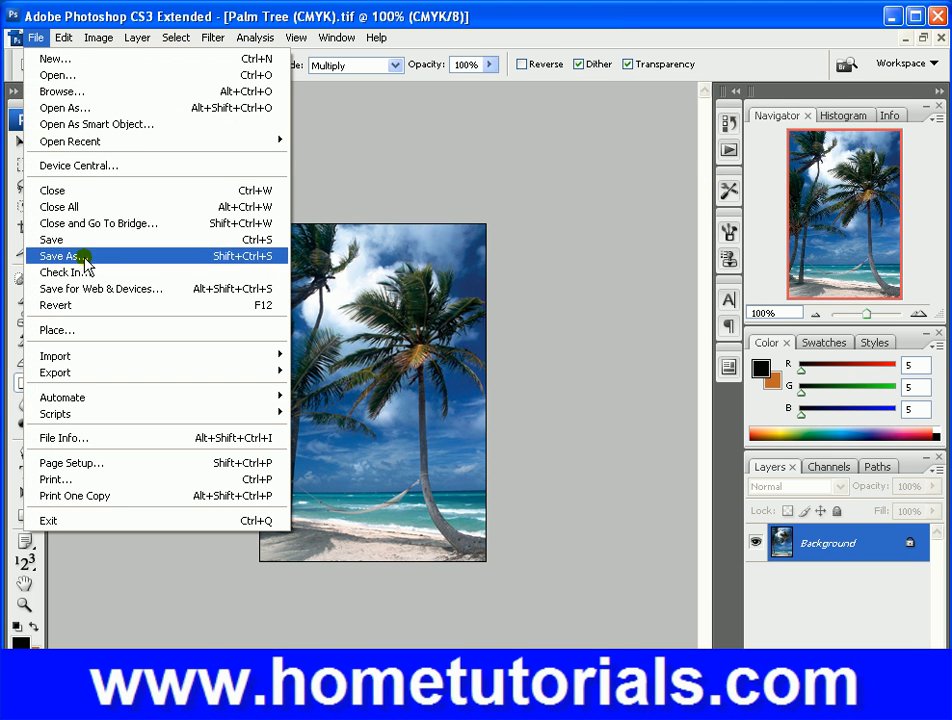
{"action": "left_click", "coordinate": [63, 257]}
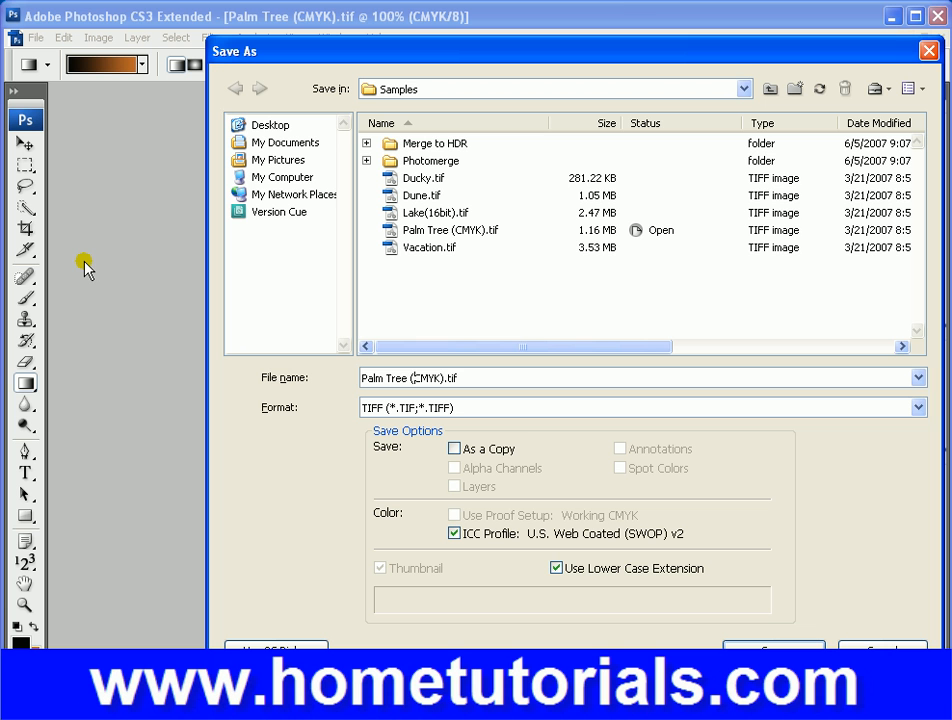
{"action": "type", "text": "photomerg"}
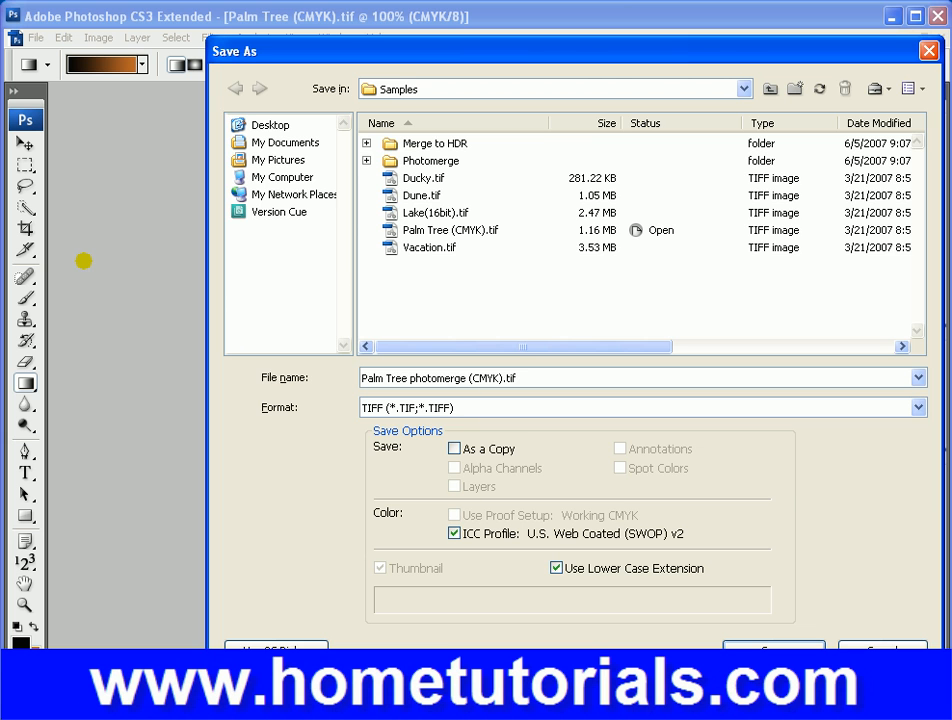
{"action": "left_click", "coordinate": [773, 648]}
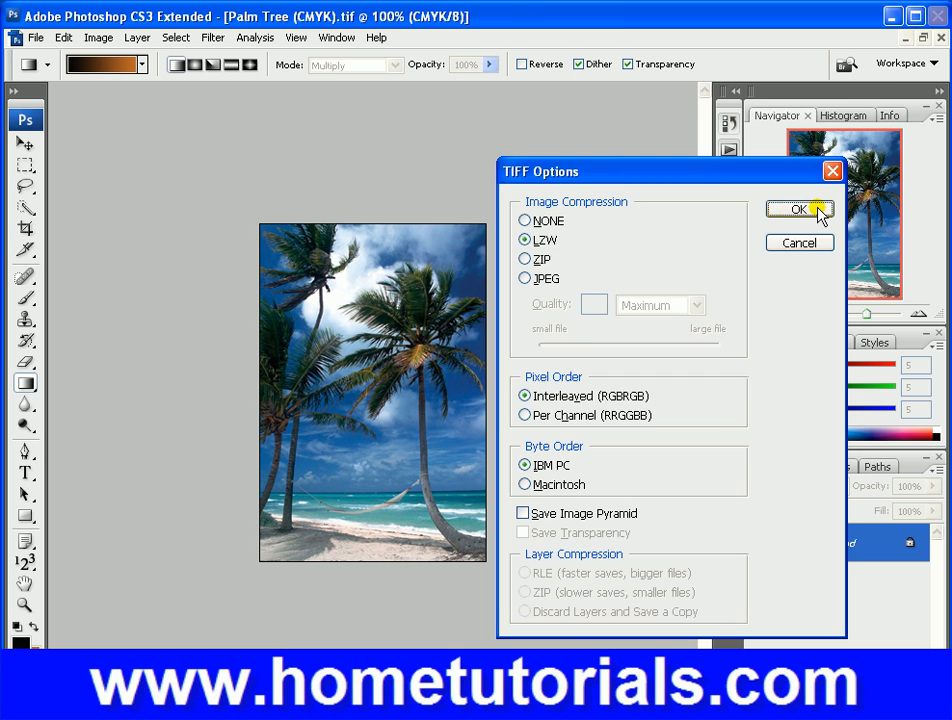
{"action": "left_click", "coordinate": [798, 209]}
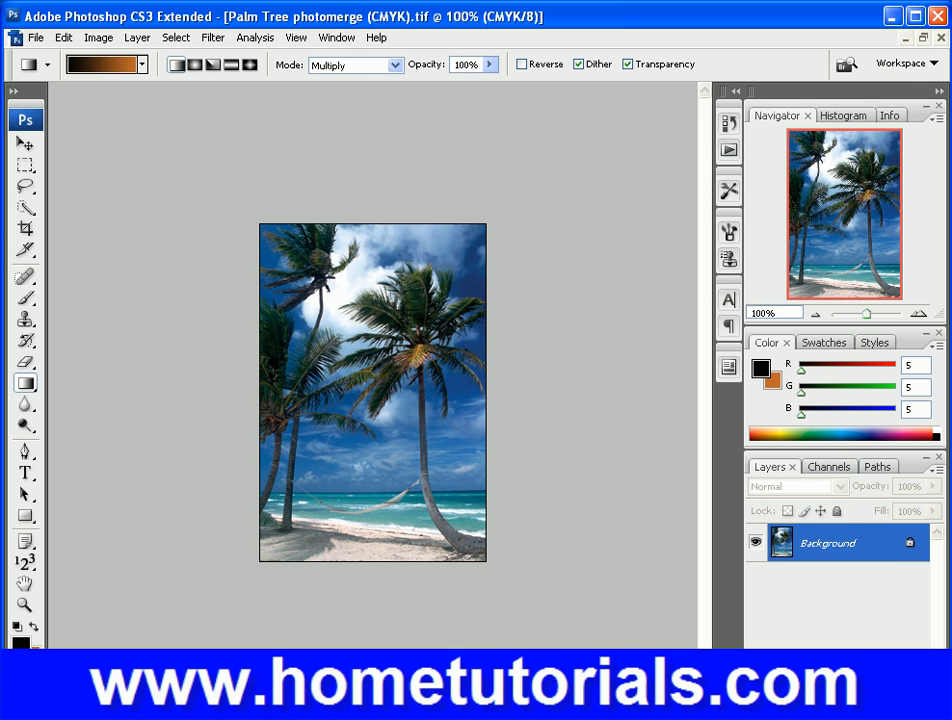
{"action": "left_click", "coordinate": [137, 37]}
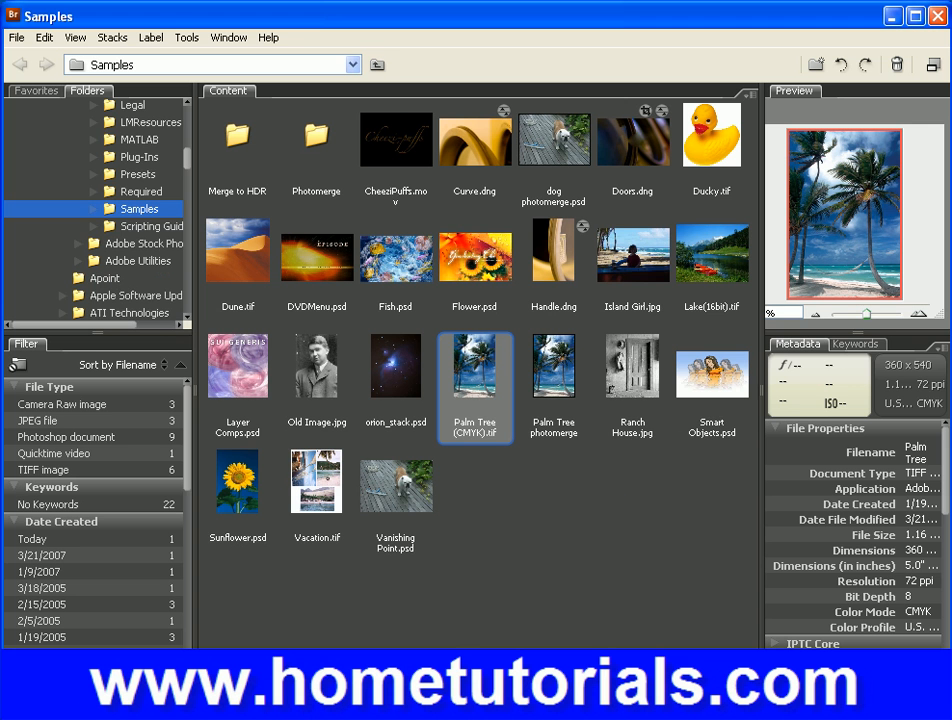
{"action": "double_click", "coordinate": [475, 365]}
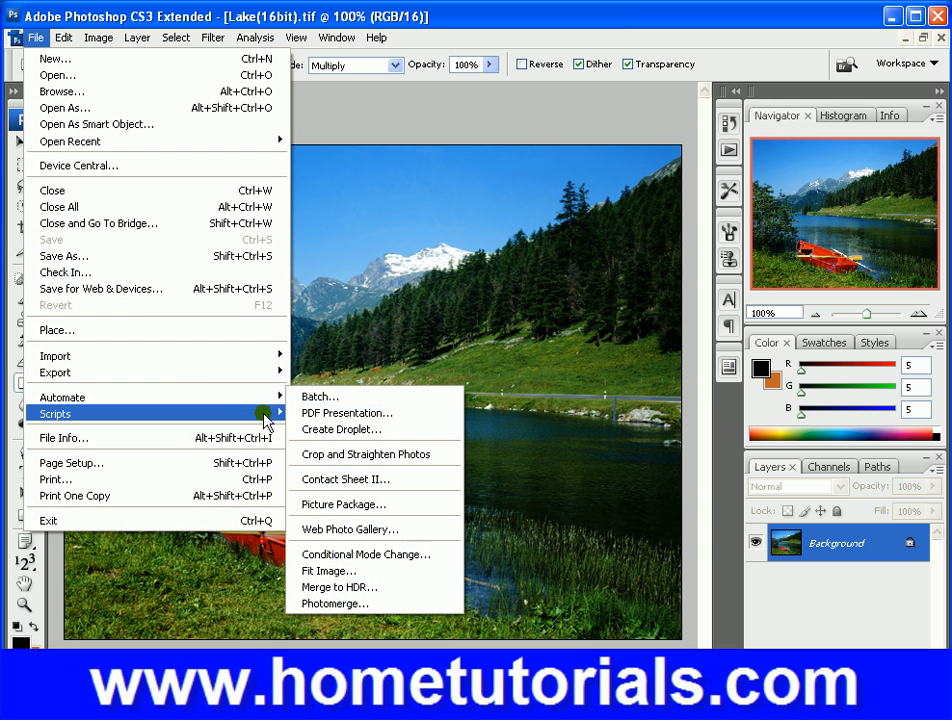
Step: Fit the lake photo within 550×350 and save it as Lake photomerge(16bit).tif
{"action": "left_click", "coordinate": [327, 570]}
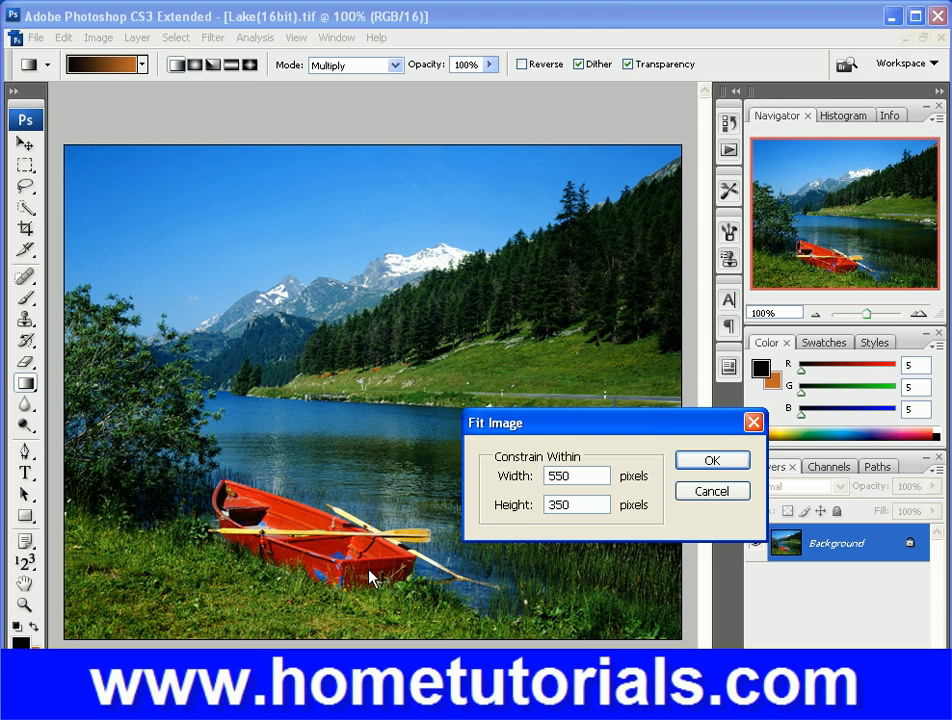
{"action": "left_click", "coordinate": [711, 460]}
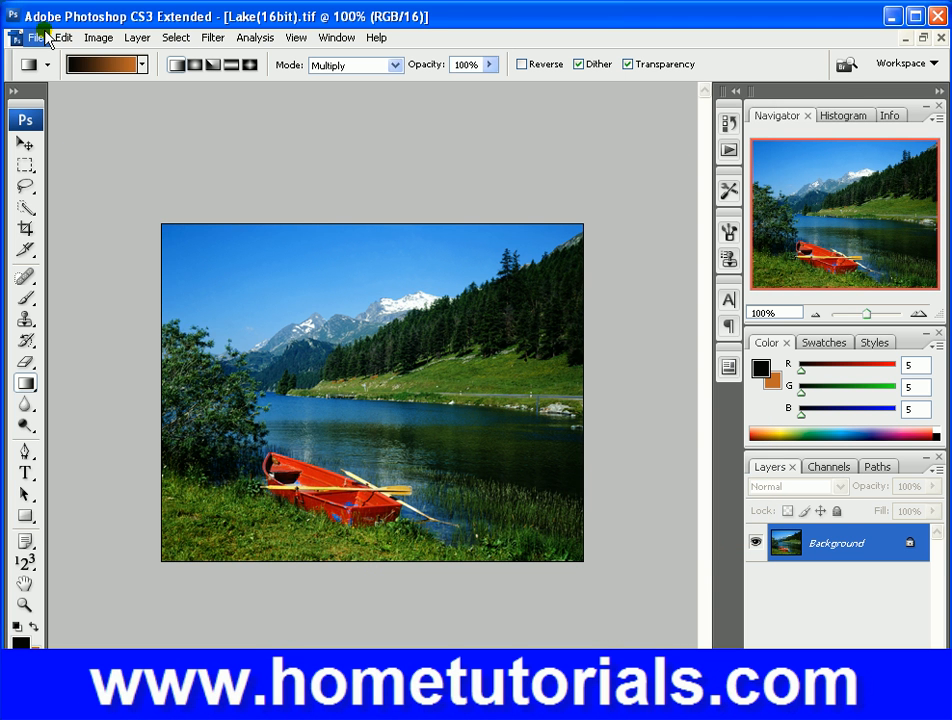
{"action": "left_click", "coordinate": [37, 37]}
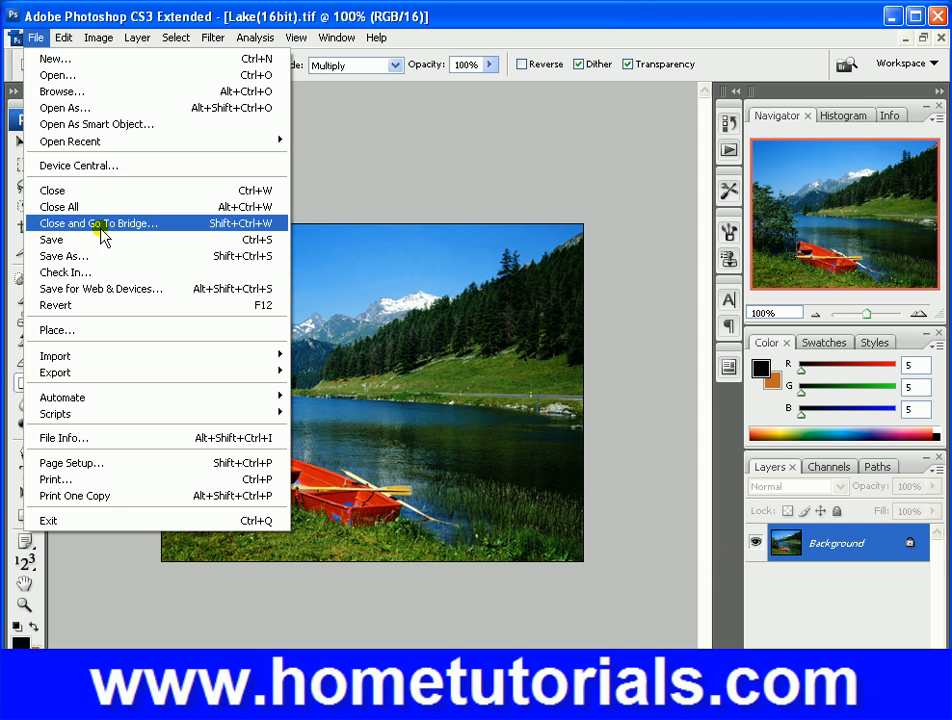
{"action": "left_click", "coordinate": [63, 256]}
{"action": "type", "text": "Lake photomerge(16bit).tif"}
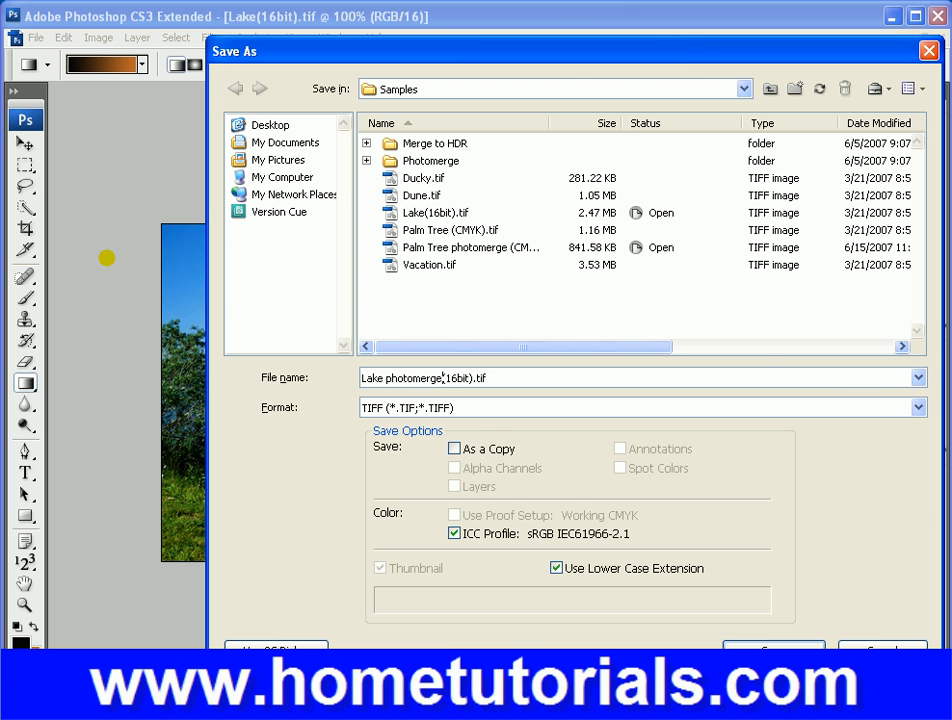
{"action": "left_click", "coordinate": [773, 650]}
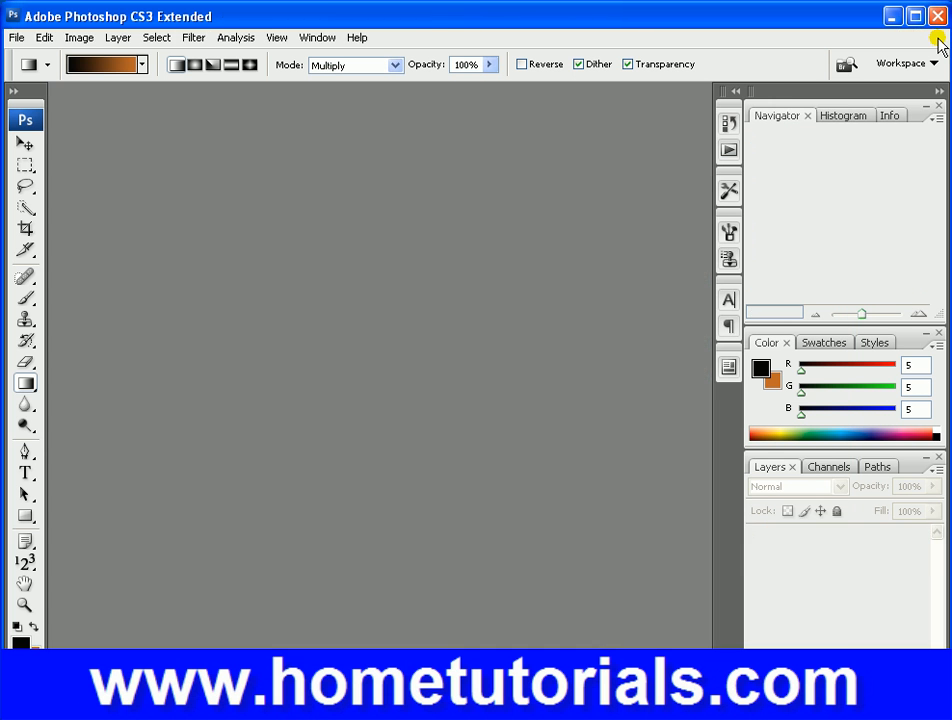
Step: Start Photomerge with Interactive Layout and add the Palm Tree, Lake and dog photomerge files
{"action": "left_click", "coordinate": [16, 37]}
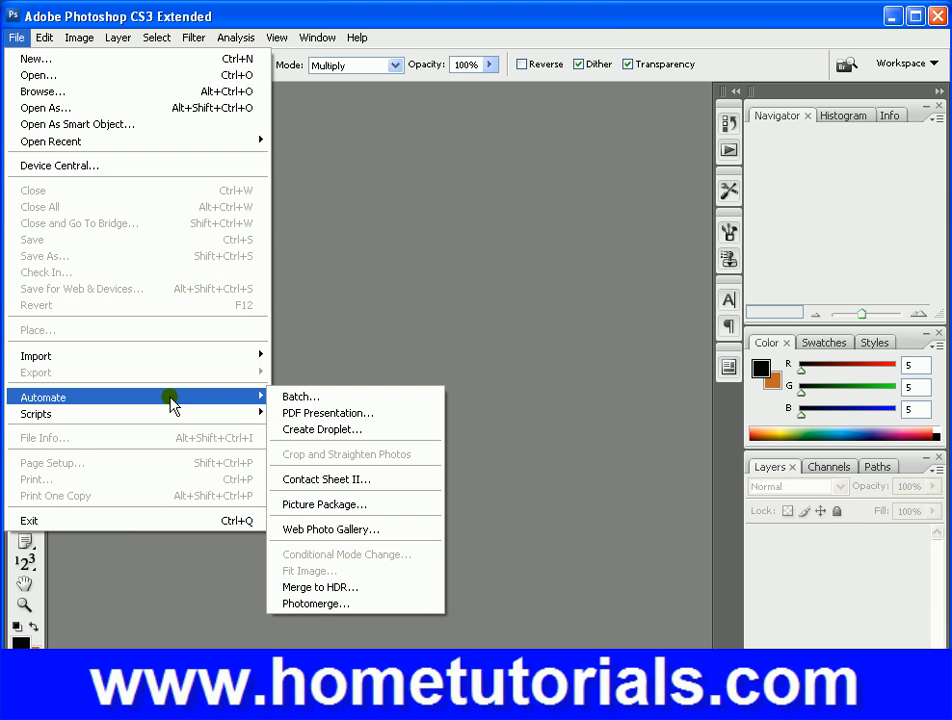
{"action": "left_click", "coordinate": [315, 603]}
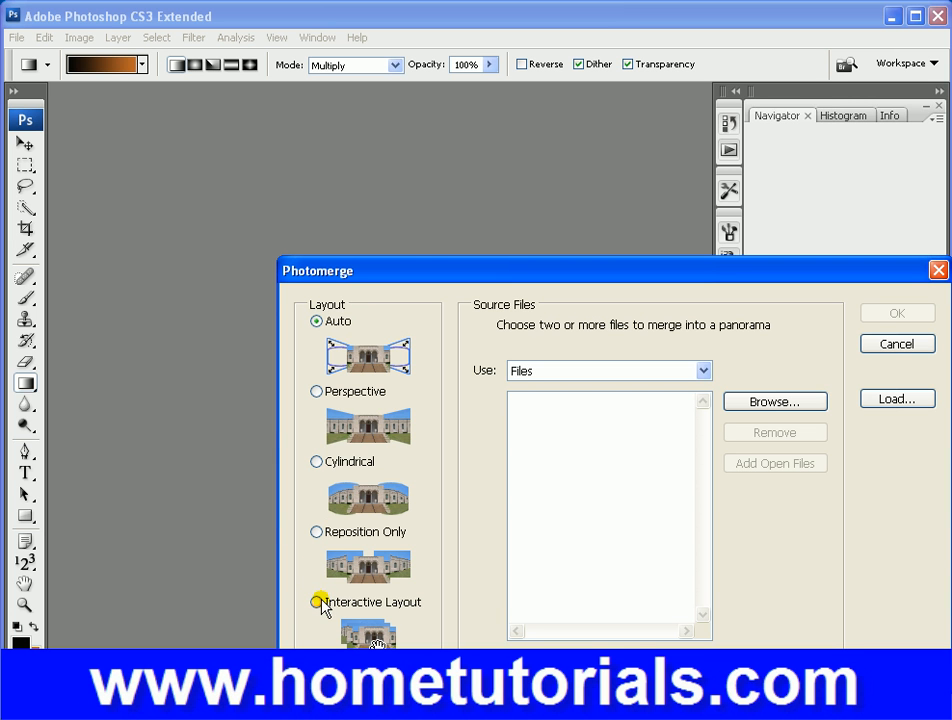
{"action": "left_click", "coordinate": [318, 602]}
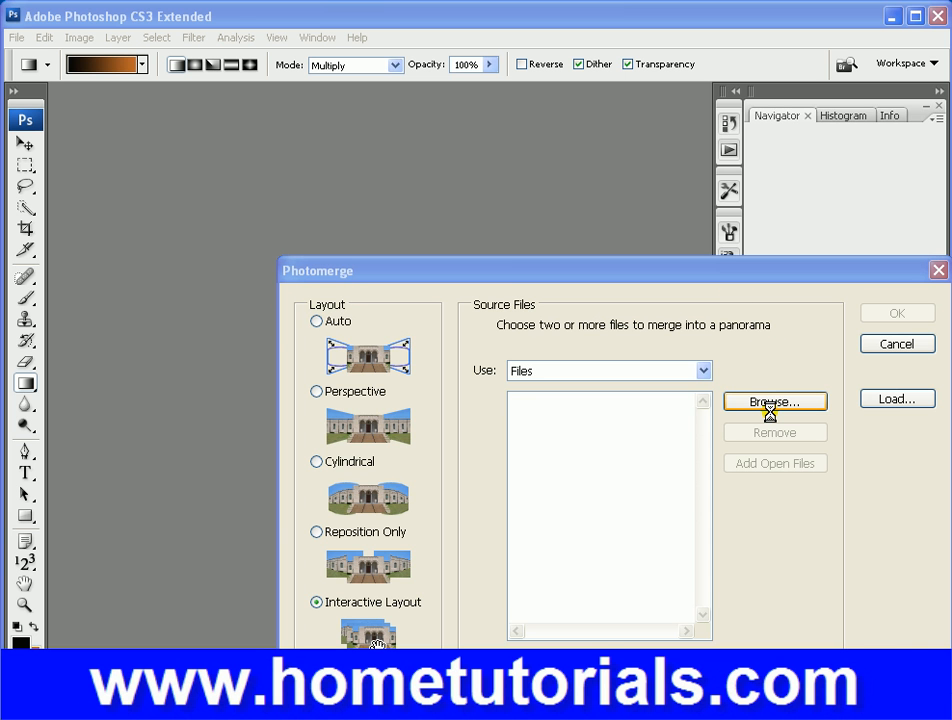
{"action": "left_click", "coordinate": [774, 401]}
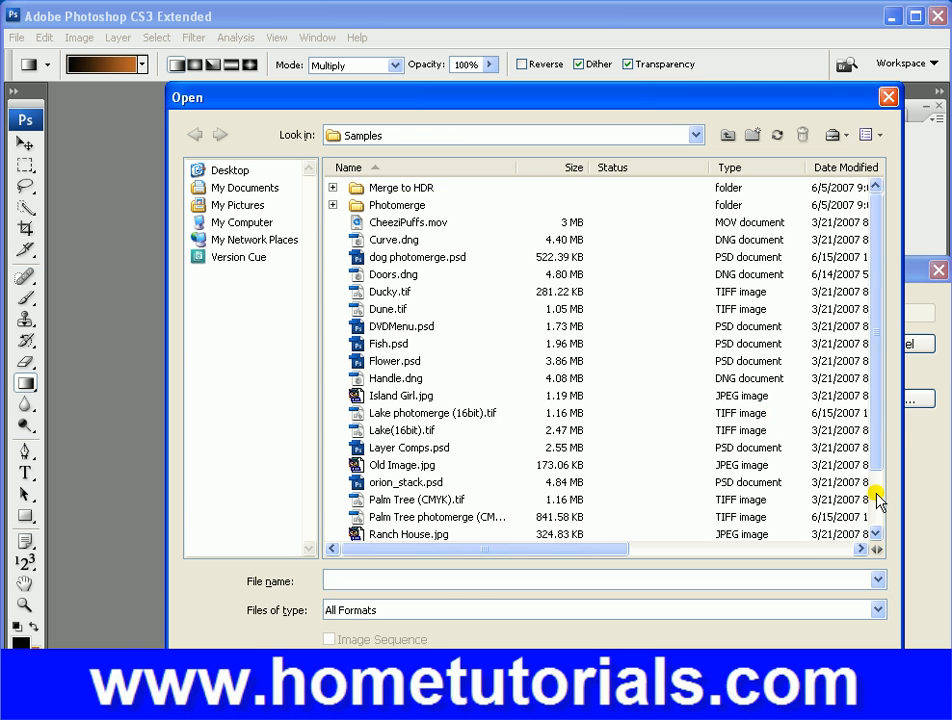
{"action": "scroll", "scroll_direction": "down", "scroll_amount": 3}
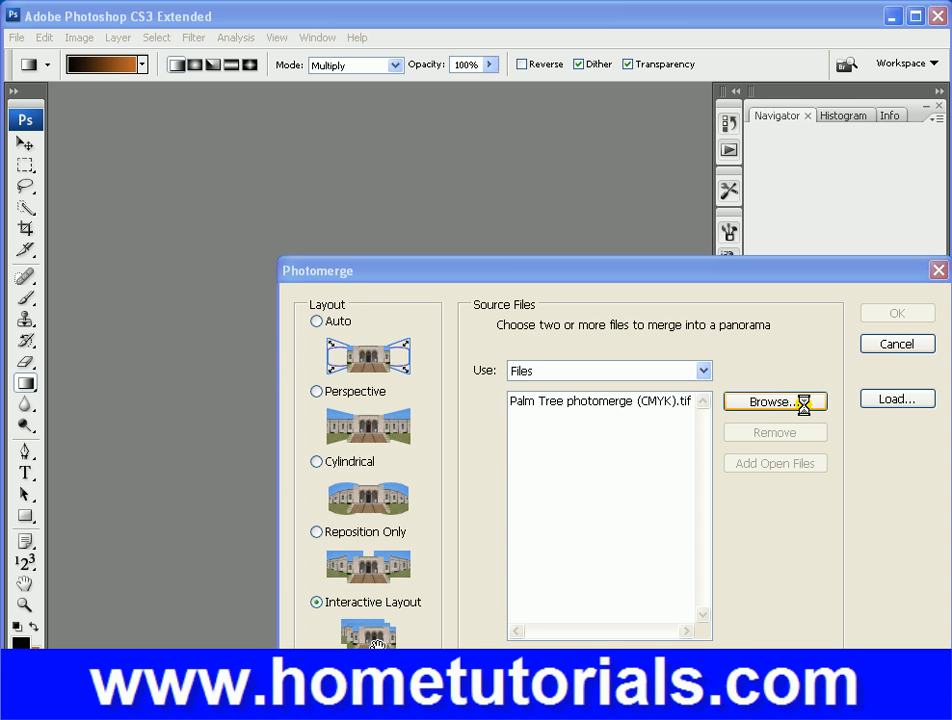
{"action": "left_click", "coordinate": [775, 401]}
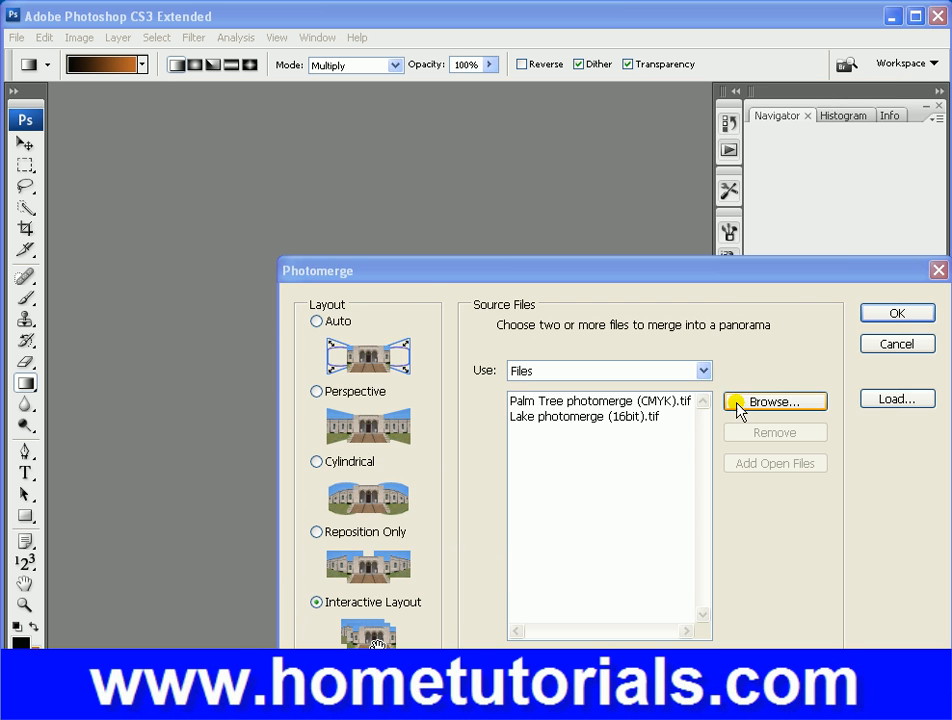
{"action": "left_click", "coordinate": [775, 401]}
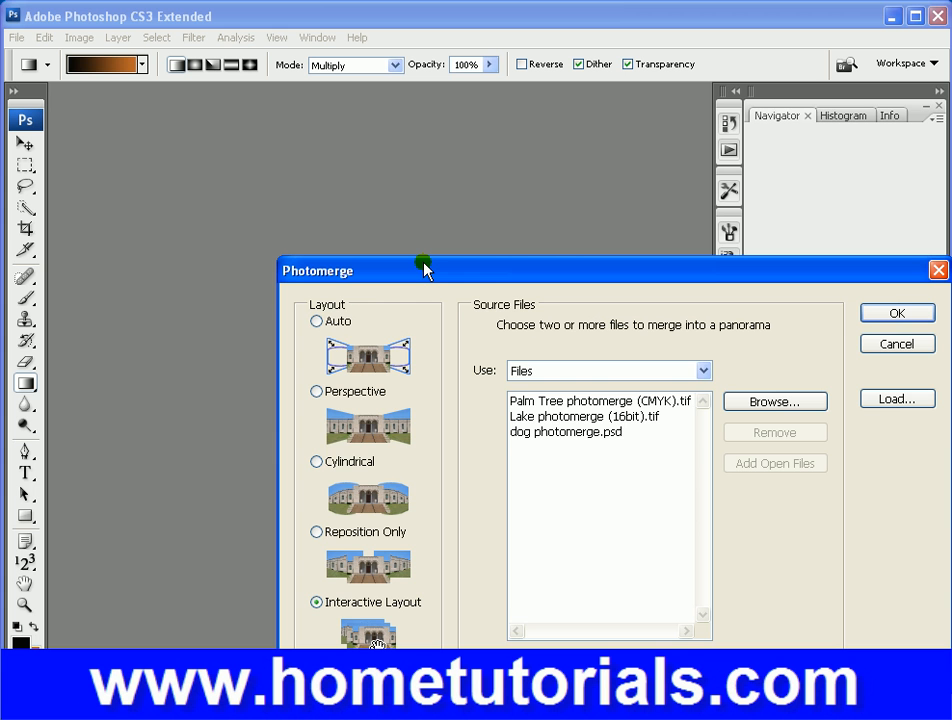
{"action": "mouse_move", "coordinate": [897, 312]}
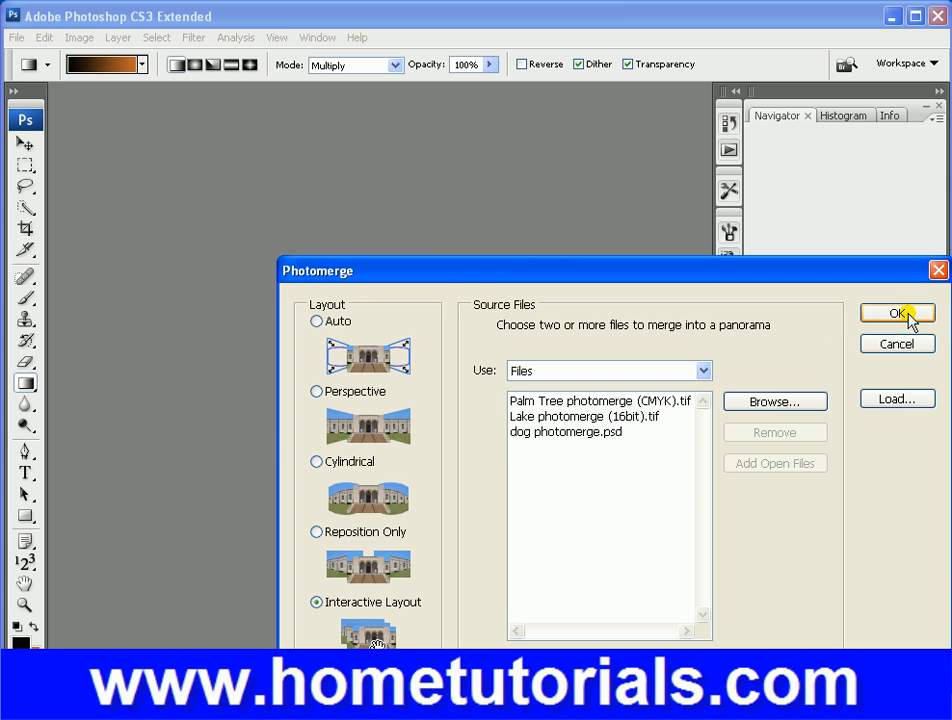
Step: Run the merge of the three photos and dismiss the alignment warning
{"action": "left_click", "coordinate": [895, 312]}
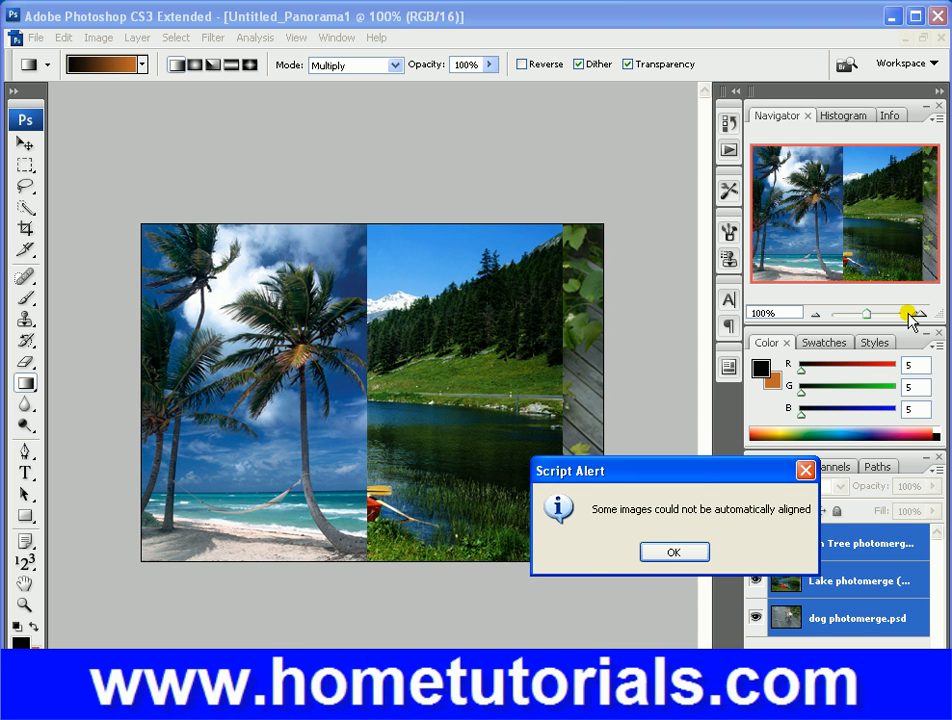
{"action": "mouse_move", "coordinate": [722, 550]}
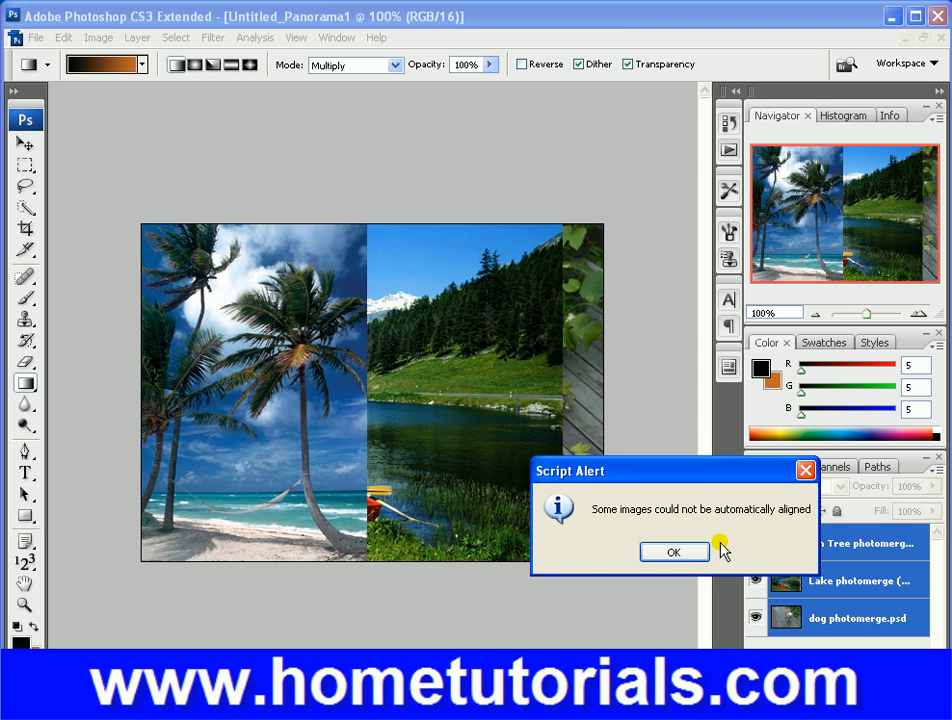
{"action": "left_click", "coordinate": [674, 551]}
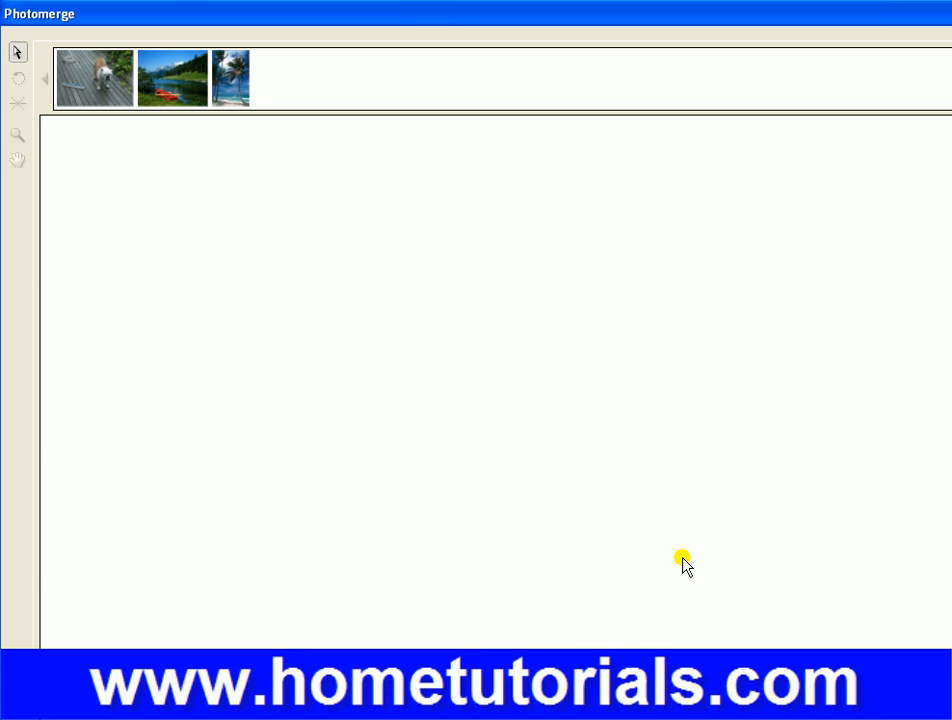
{"action": "mouse_move", "coordinate": [394, 14]}
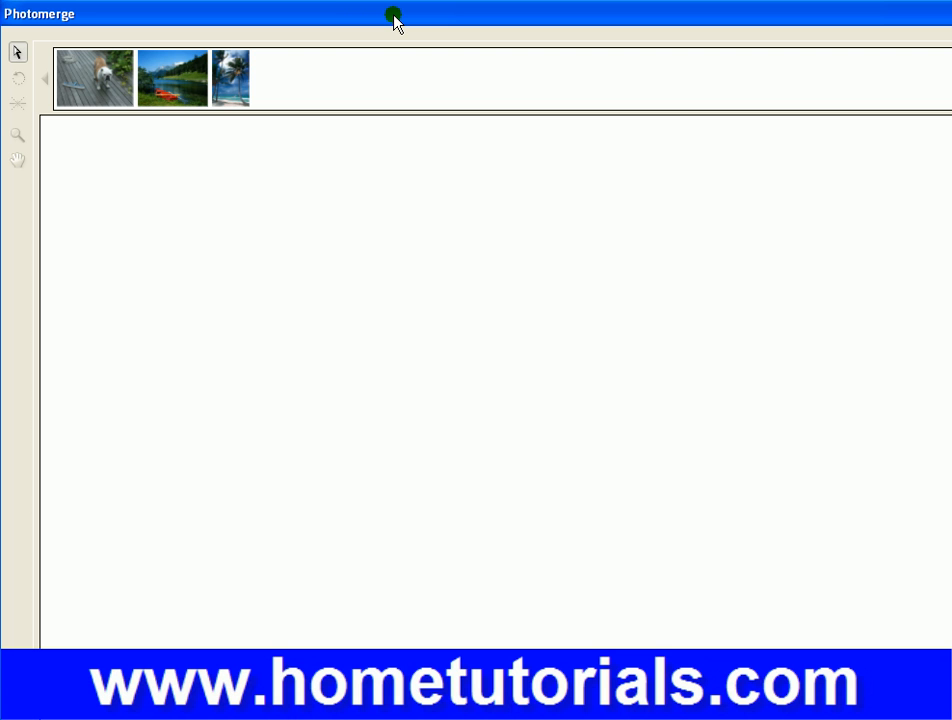
{"action": "mouse_move", "coordinate": [862, 448]}
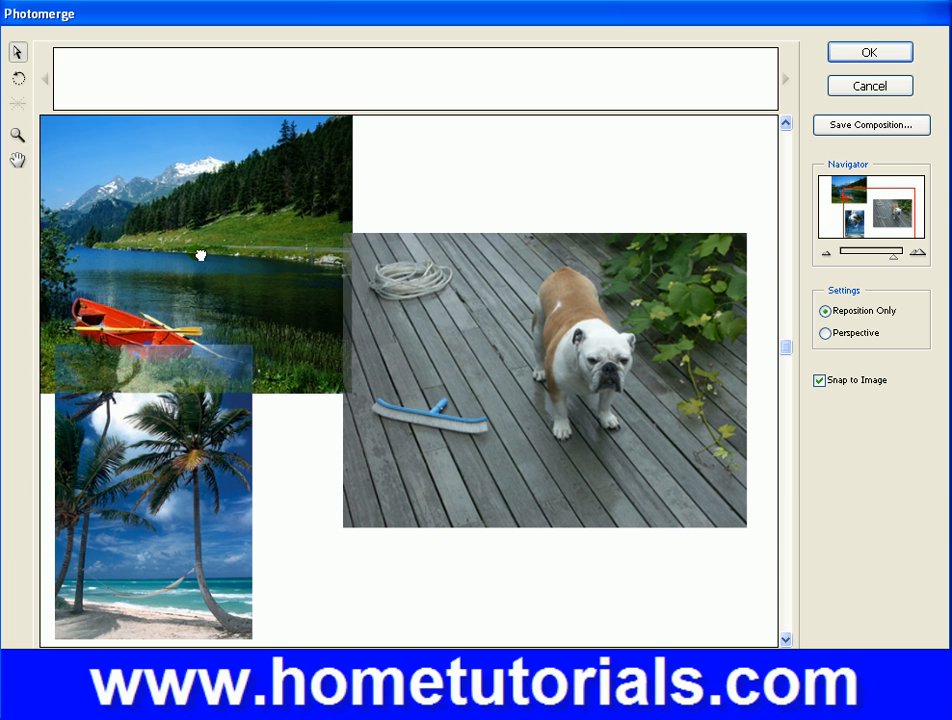
Step: Drag the lake photo to top centre over the dog photo, with the palm tree at lower left
{"action": "left_click_drag", "start_coordinate": [200, 250], "coordinate": [280, 320]}
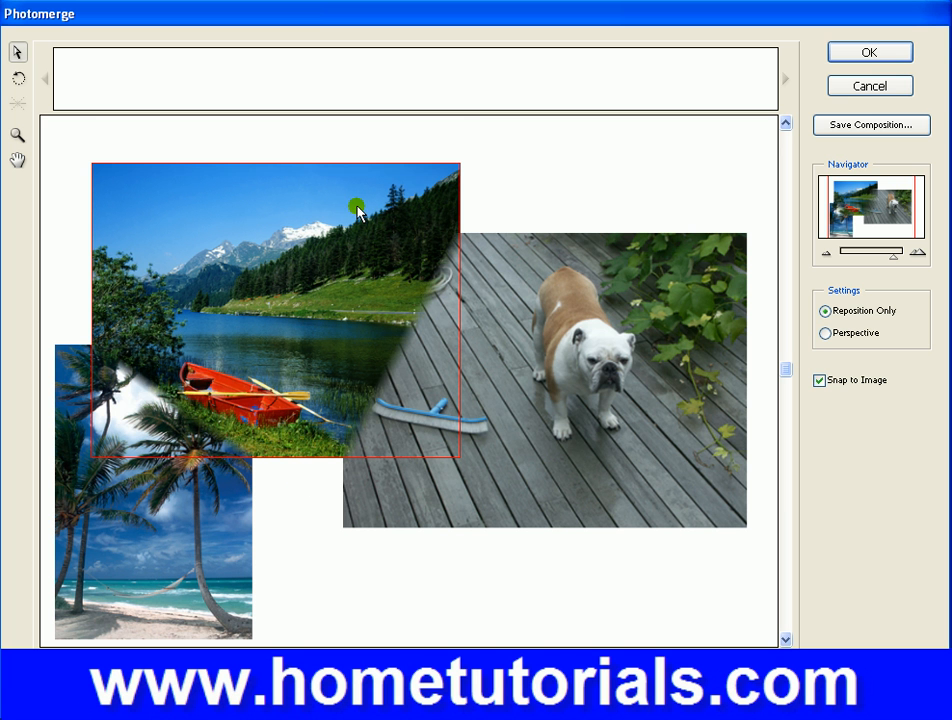
{"action": "left_click_drag", "start_coordinate": [355, 205], "coordinate": [295, 162]}
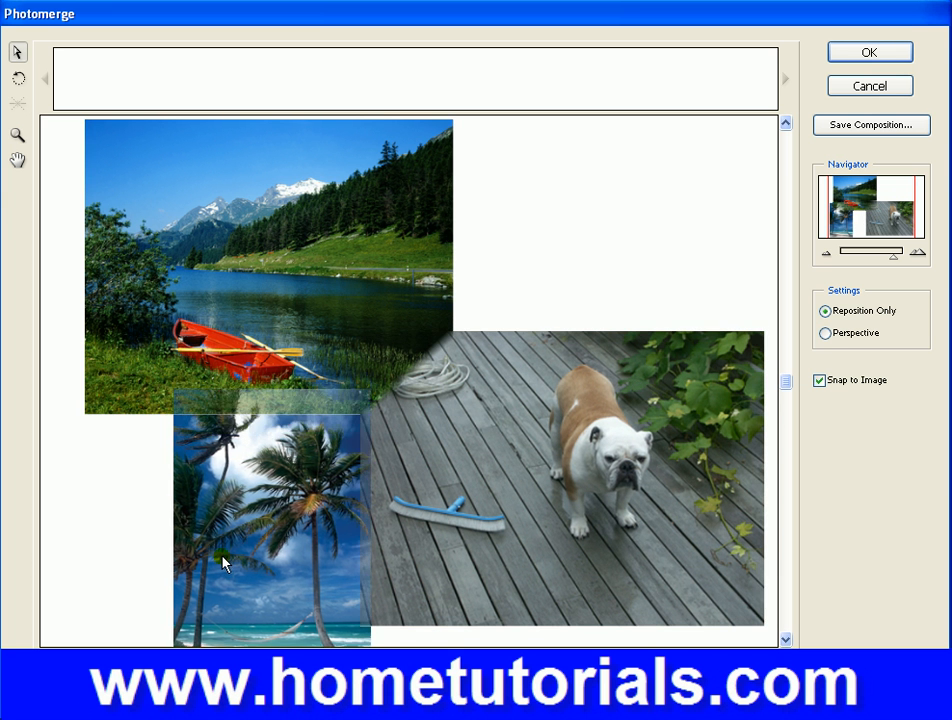
{"action": "left_click_drag", "start_coordinate": [270, 510], "coordinate": [270, 520]}
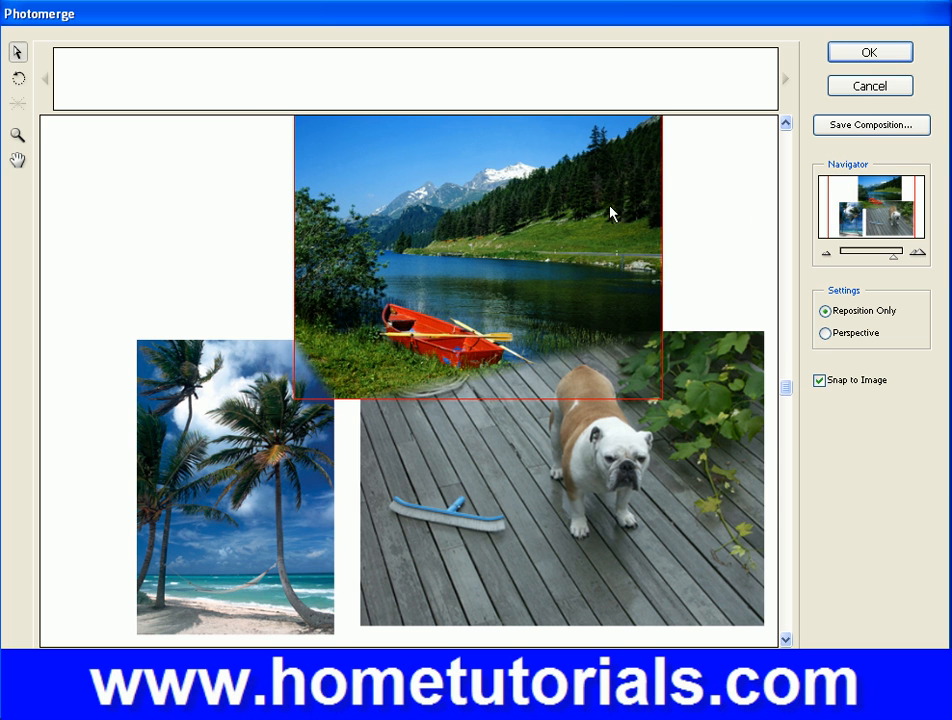
Step: Switch the Photomerge layout to Perspective and acknowledge the correction warning
{"action": "left_click", "coordinate": [824, 333]}
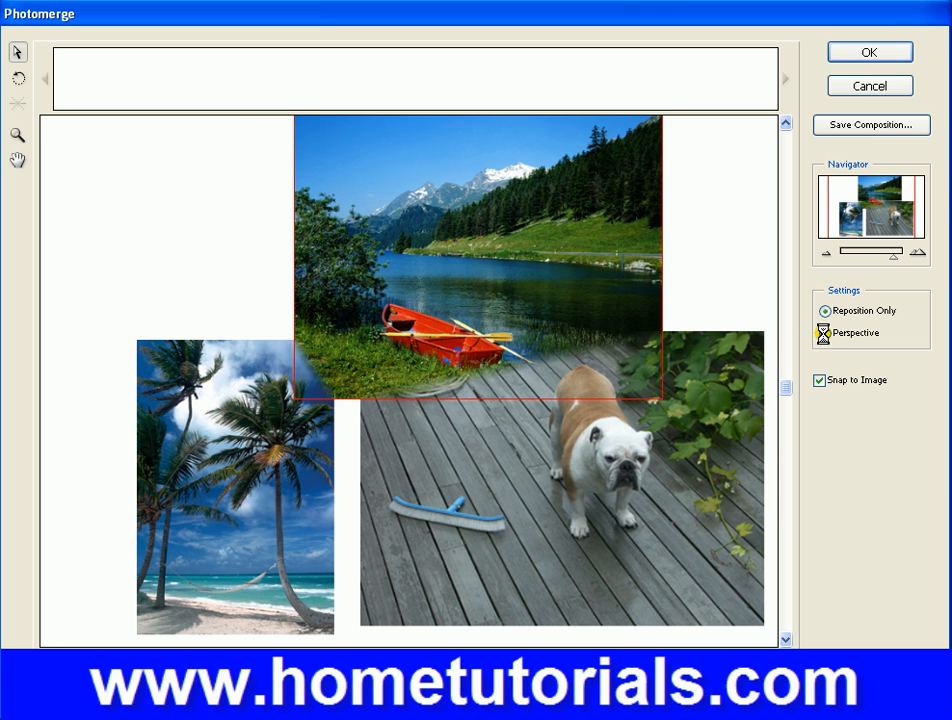
{"action": "left_click", "coordinate": [824, 333]}
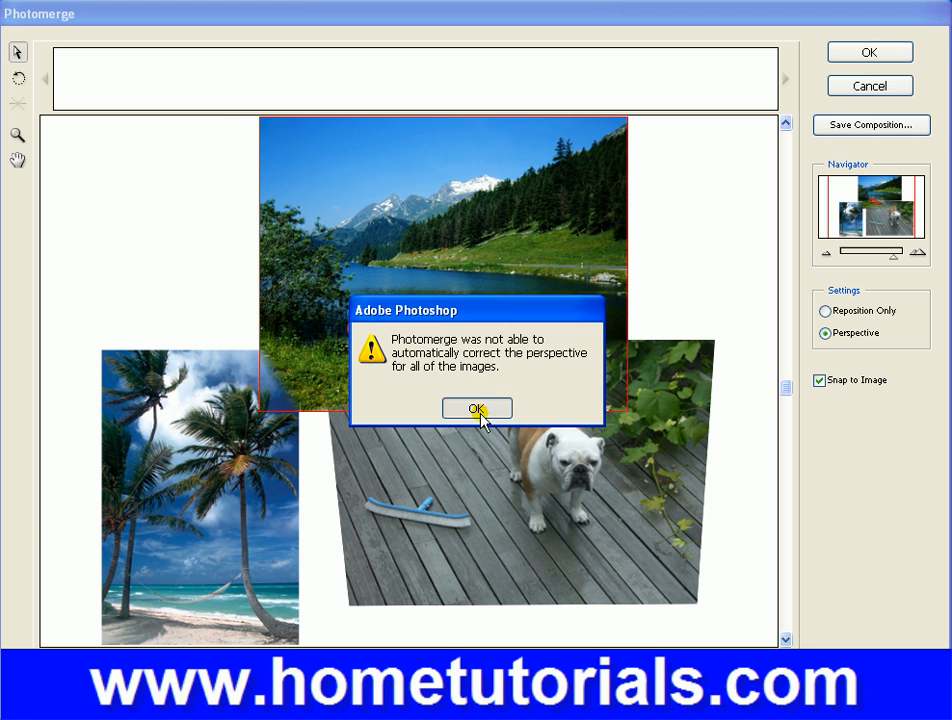
{"action": "left_click", "coordinate": [477, 407]}
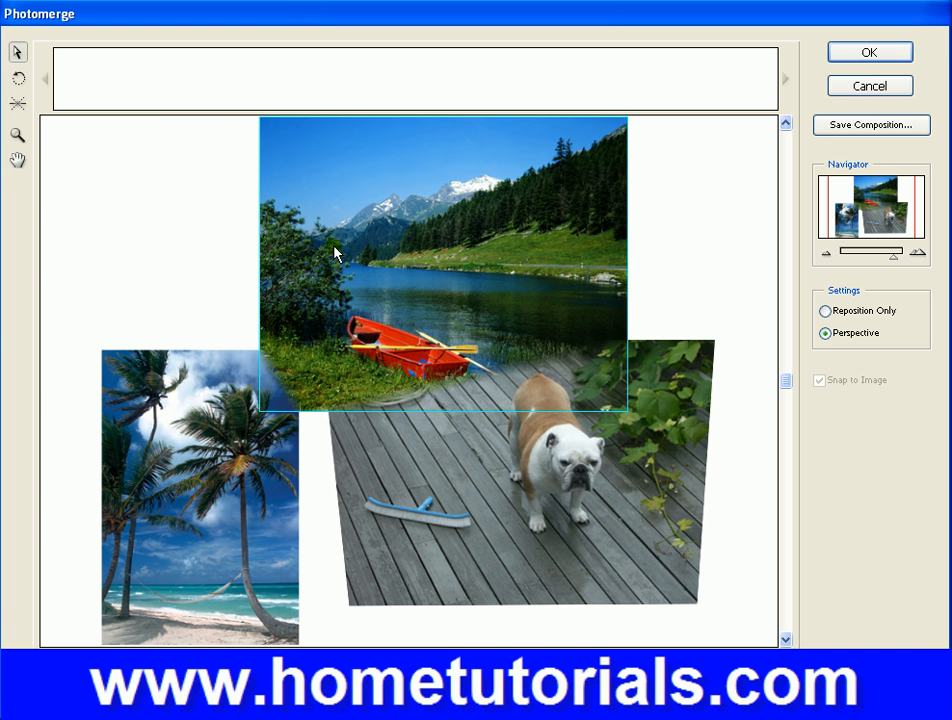
{"action": "mouse_move", "coordinate": [17, 81]}
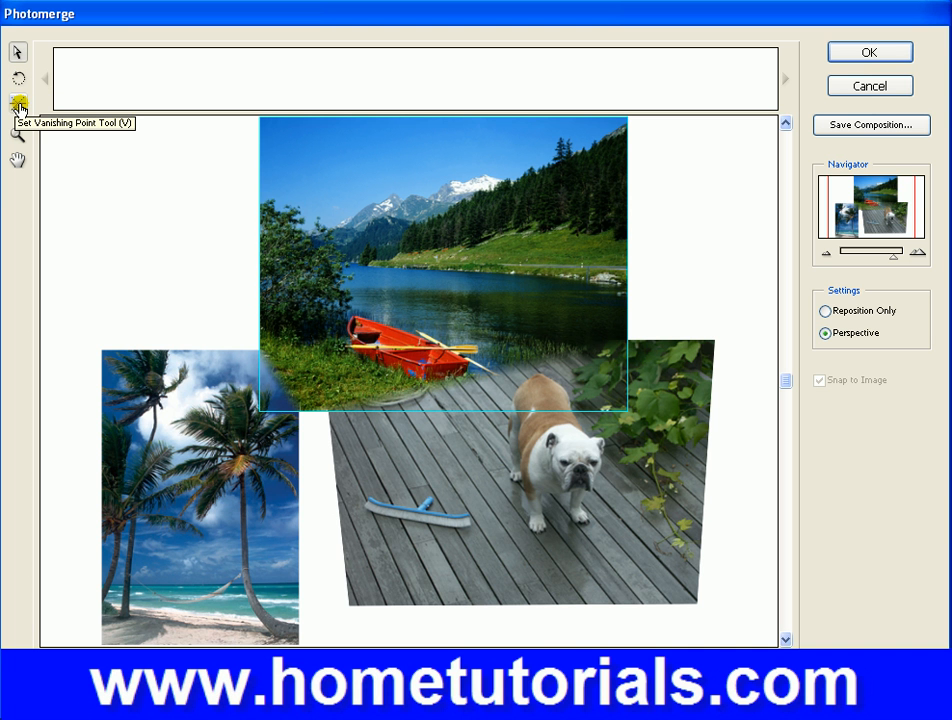
{"action": "mouse_move", "coordinate": [340, 277]}
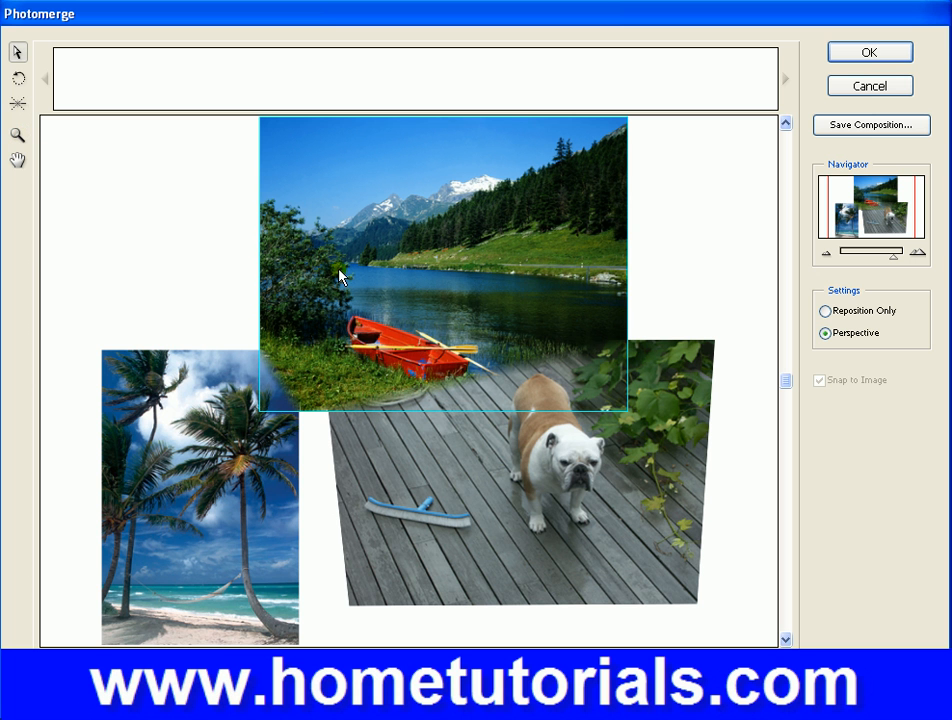
{"action": "mouse_move", "coordinate": [285, 432]}
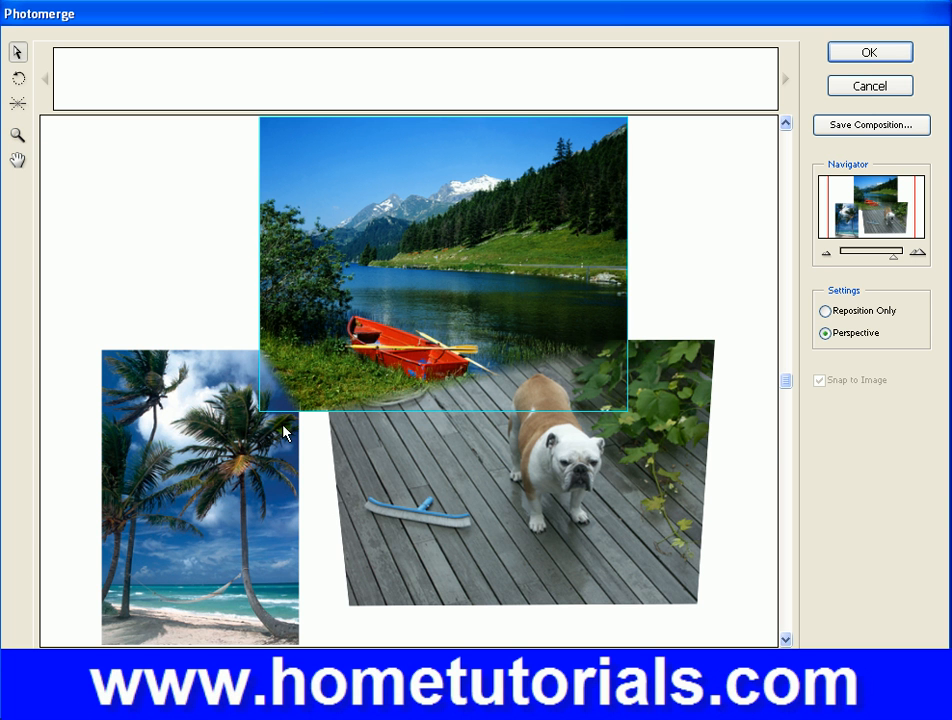
{"action": "mouse_move", "coordinate": [449, 447]}
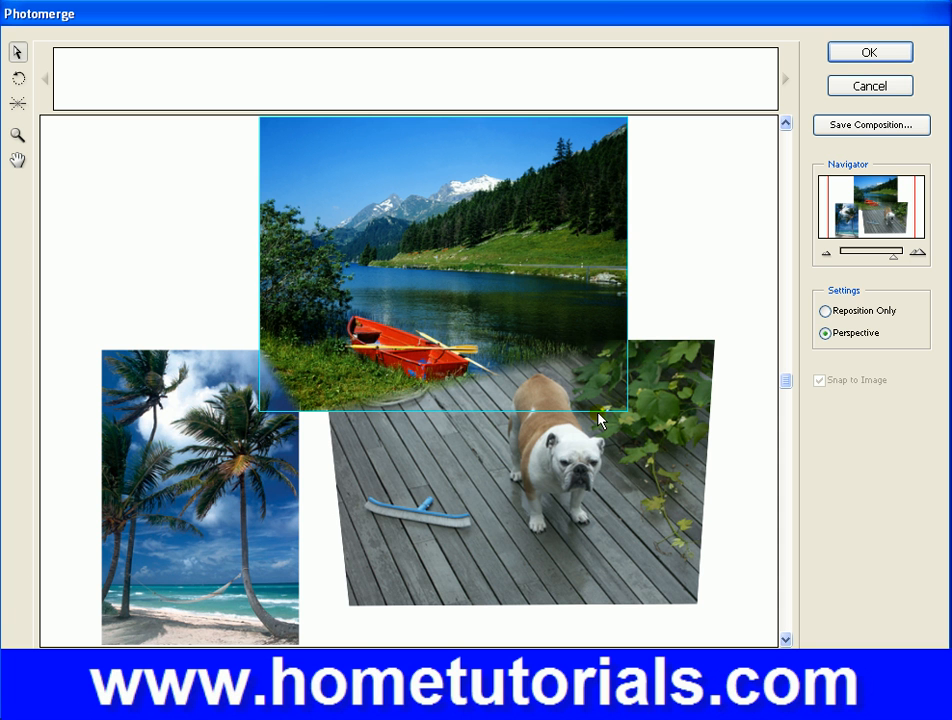
{"action": "mouse_move", "coordinate": [405, 175]}
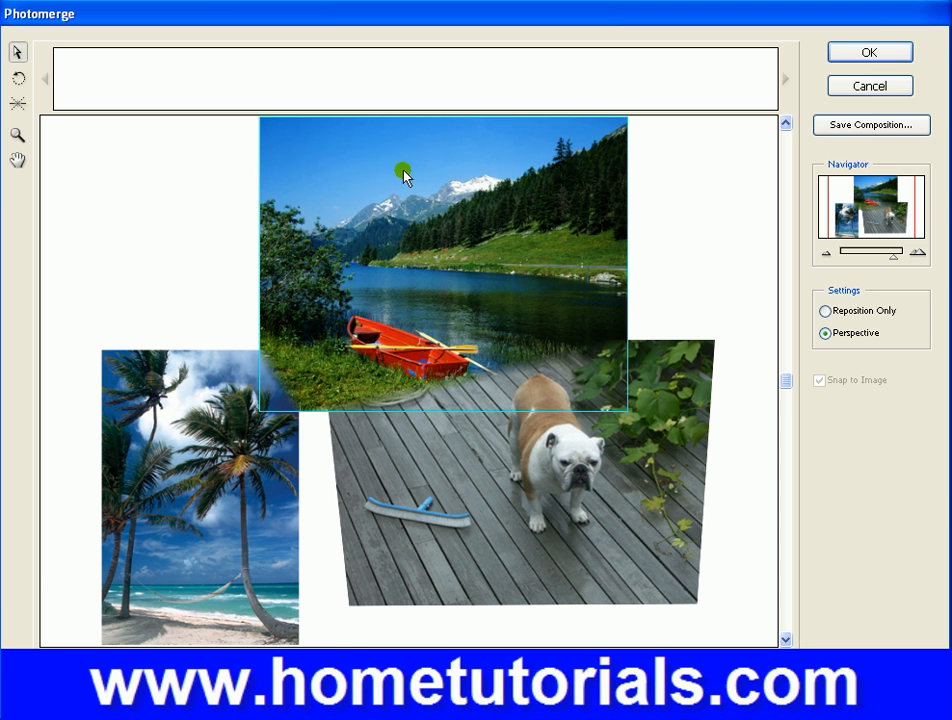
{"action": "mouse_move", "coordinate": [345, 645]}
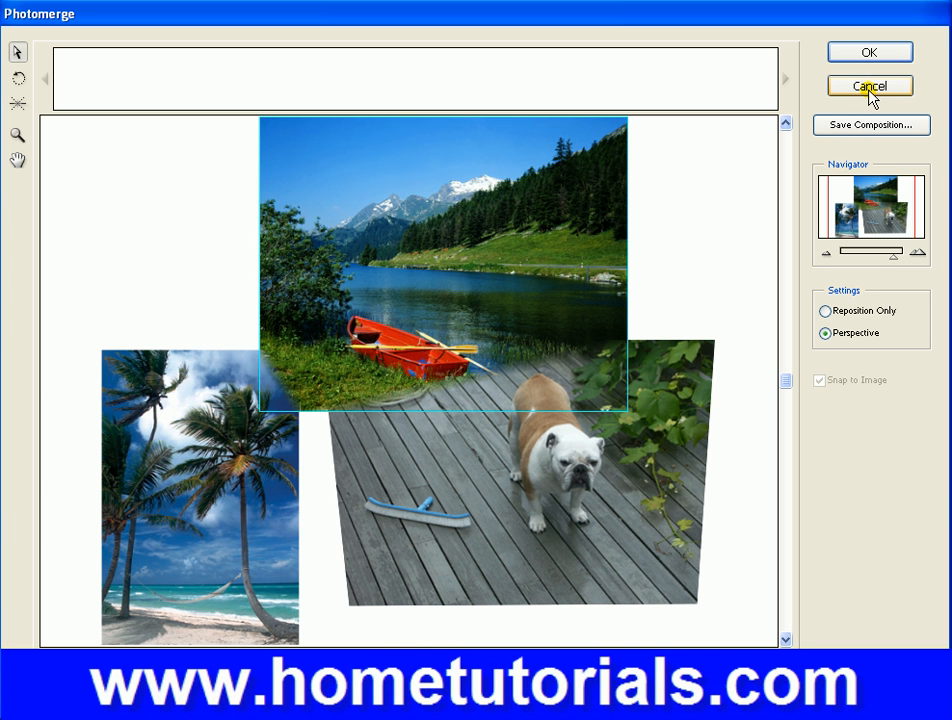
{"action": "mouse_move", "coordinate": [628, 275]}
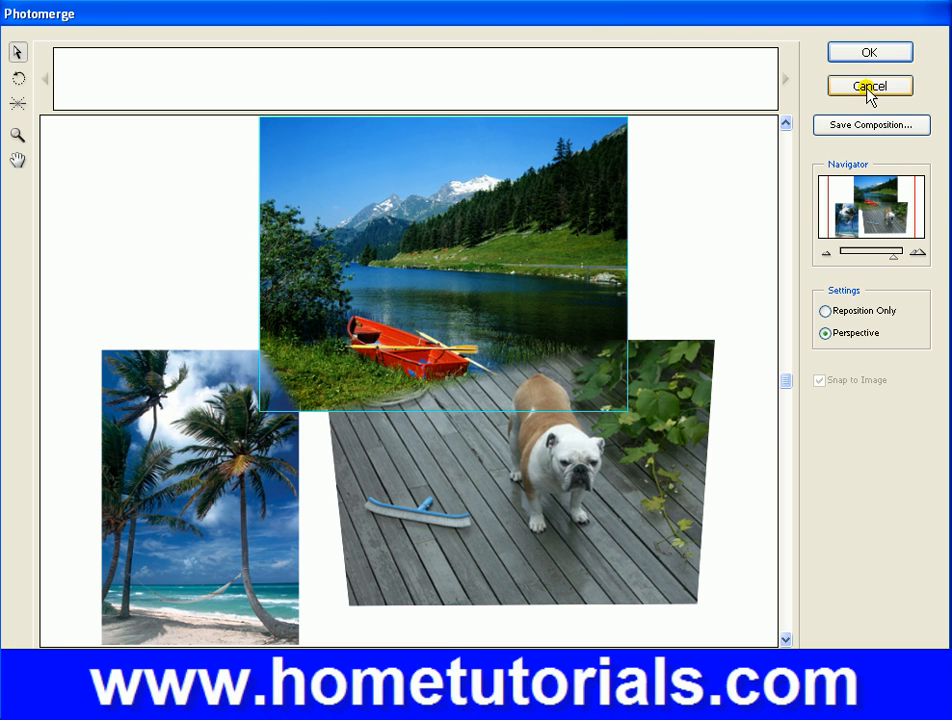
Step: Cancel the Photomerge window and show the File > Automate commands
{"action": "left_click", "coordinate": [869, 85]}
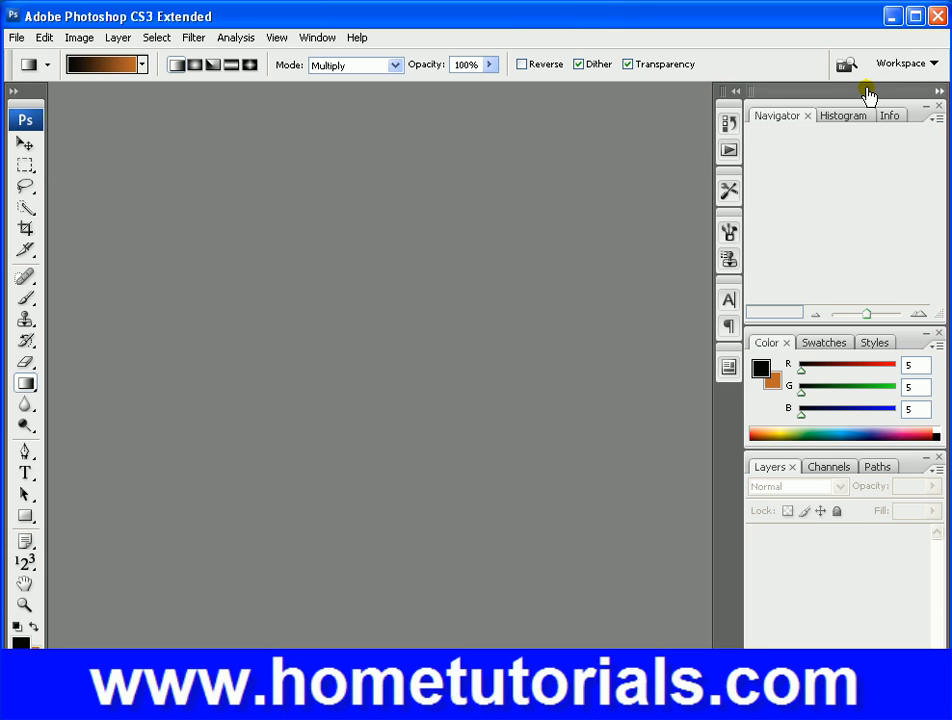
{"action": "left_click", "coordinate": [16, 37]}
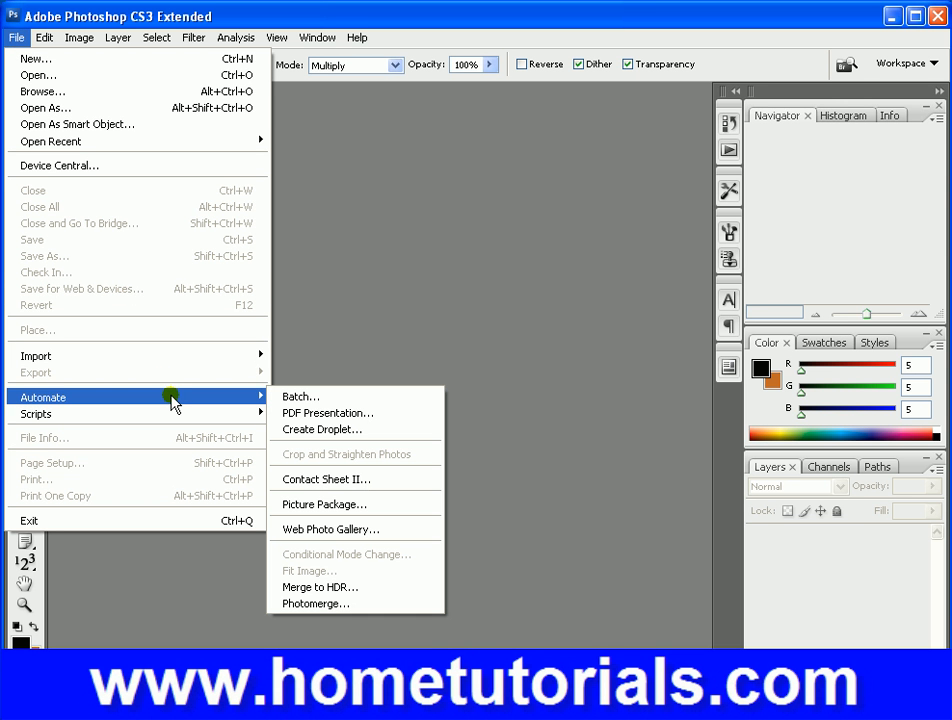
{"action": "mouse_move", "coordinate": [125, 165]}
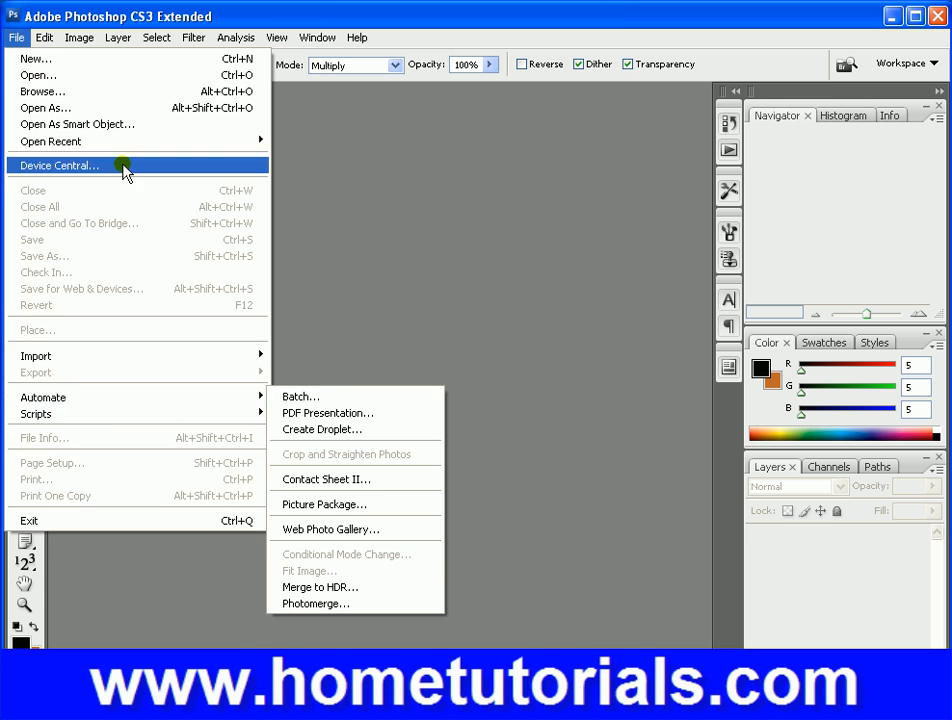